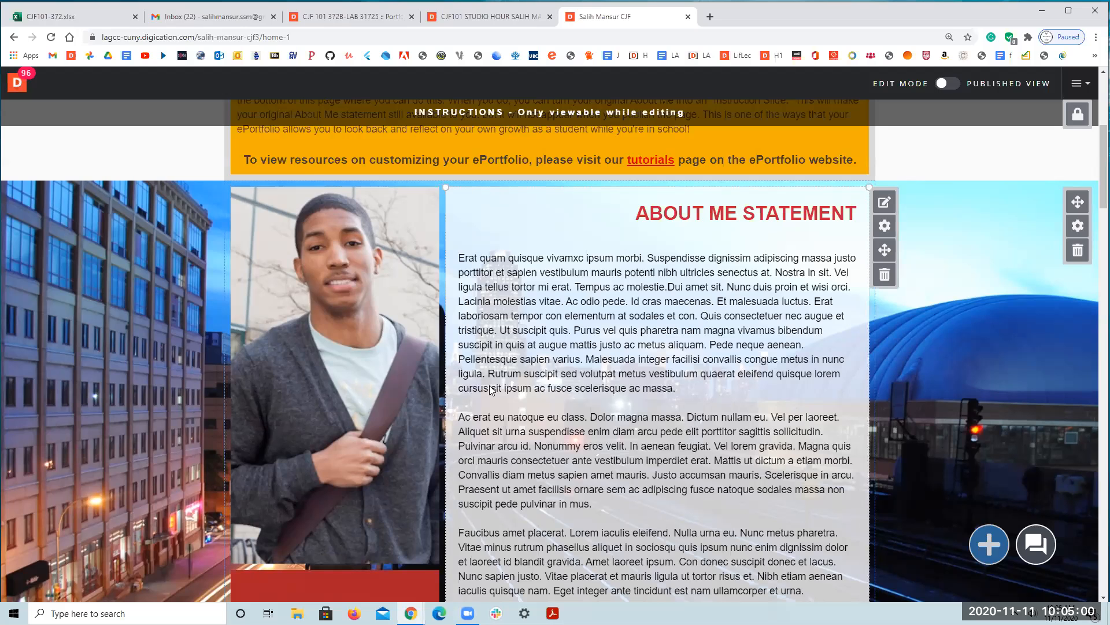
- Open the content Library and filter it to File options like upload, capture, and cloud storage
{"action": "scroll", "scroll_direction": "up", "scroll_amount": 3}
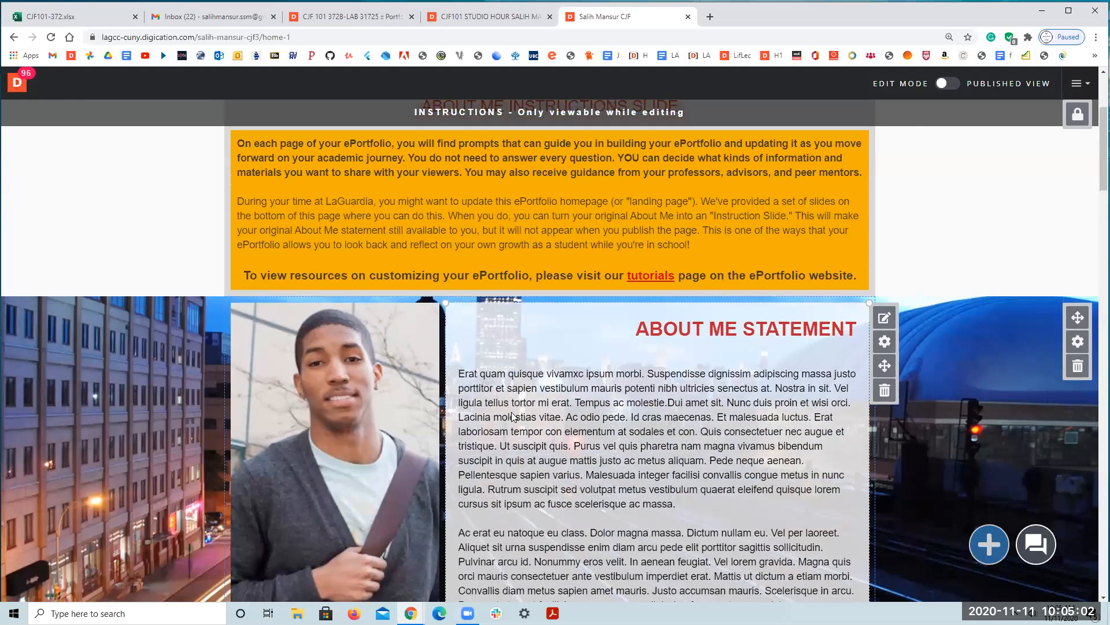
{"action": "scroll", "scroll_direction": "up", "scroll_amount": 3}
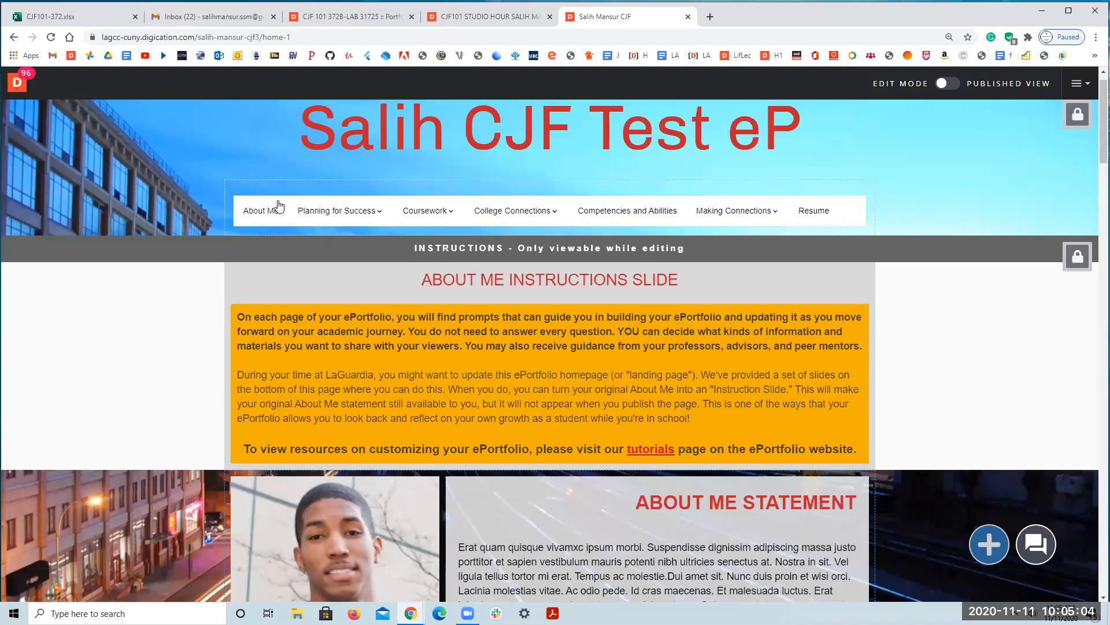
{"action": "mouse_move", "coordinate": [262, 211]}
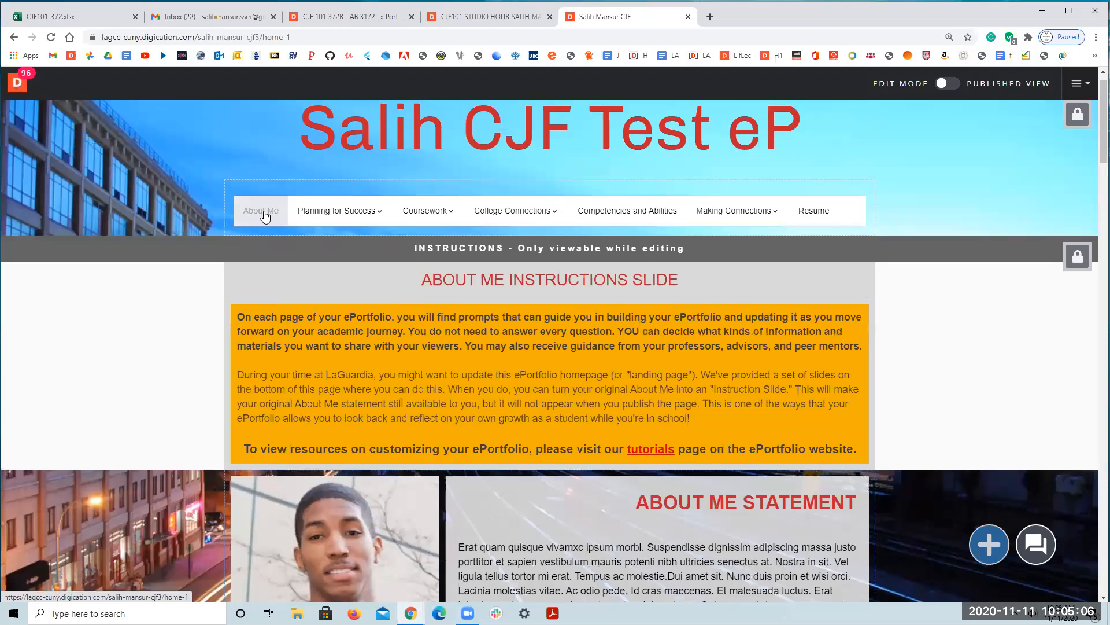
{"action": "mouse_move", "coordinate": [666, 402]}
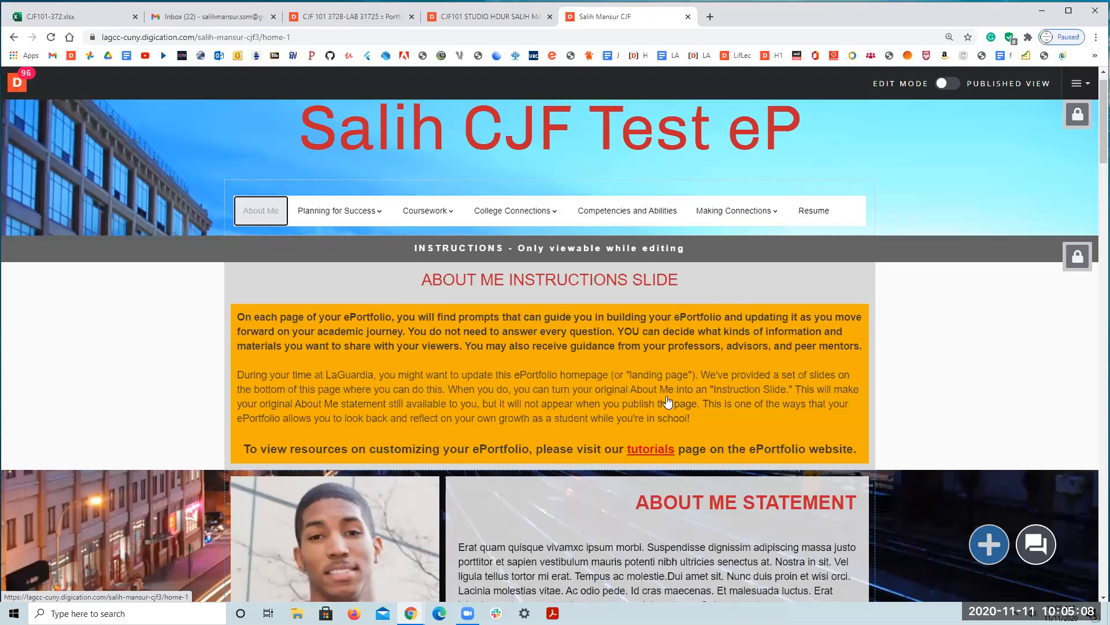
{"action": "mouse_move", "coordinate": [574, 413]}
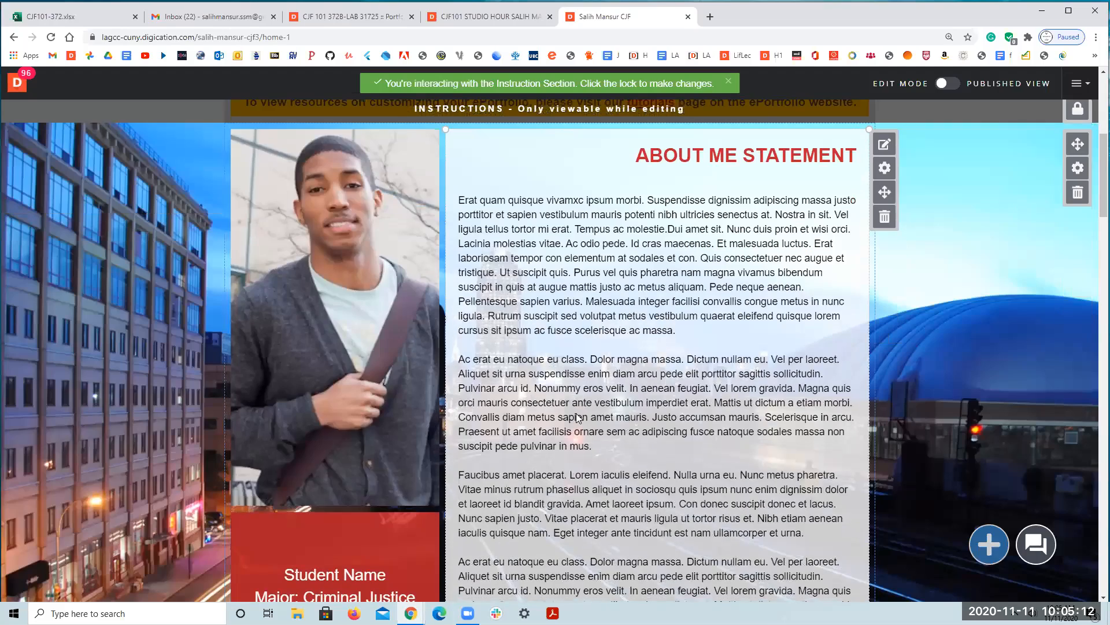
{"action": "scroll", "scroll_direction": "down", "scroll_amount": 3}
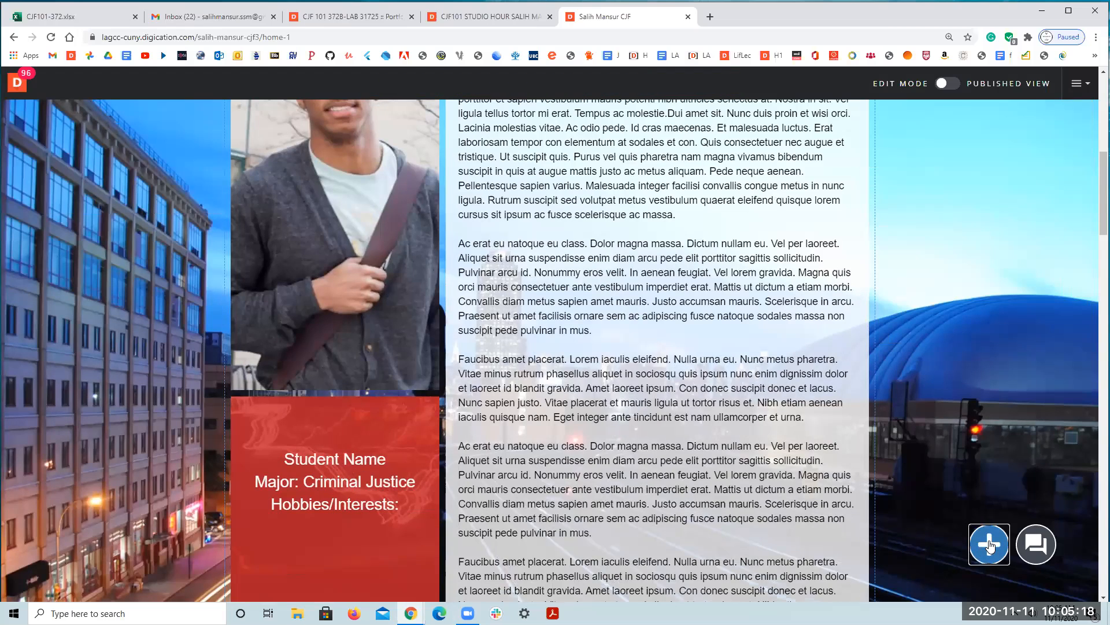
{"action": "left_click", "coordinate": [988, 543]}
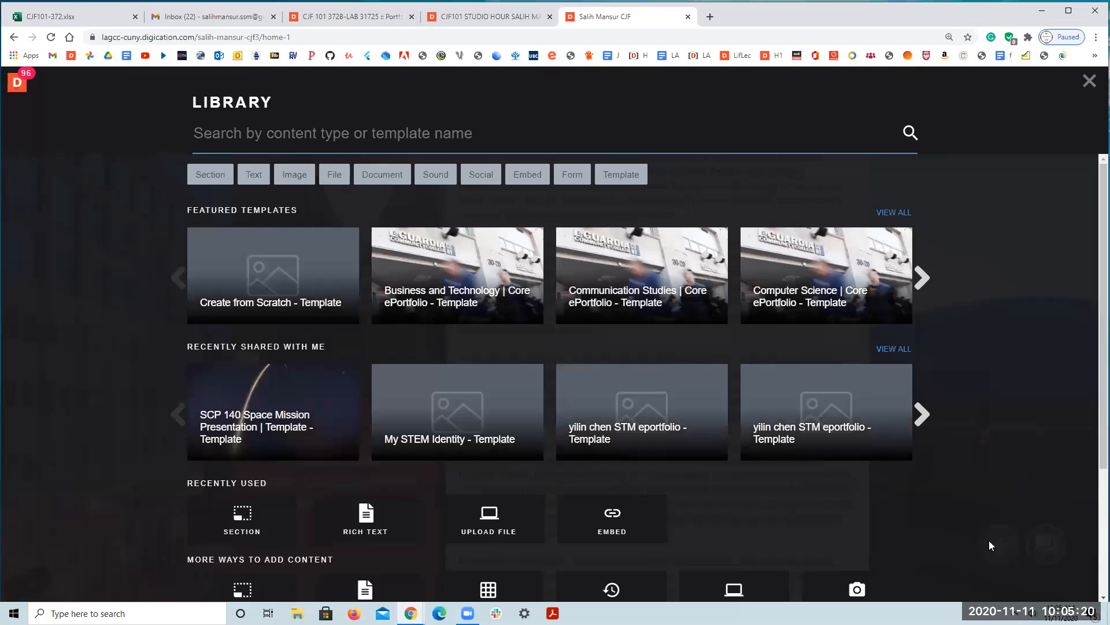
{"action": "mouse_move", "coordinate": [968, 541]}
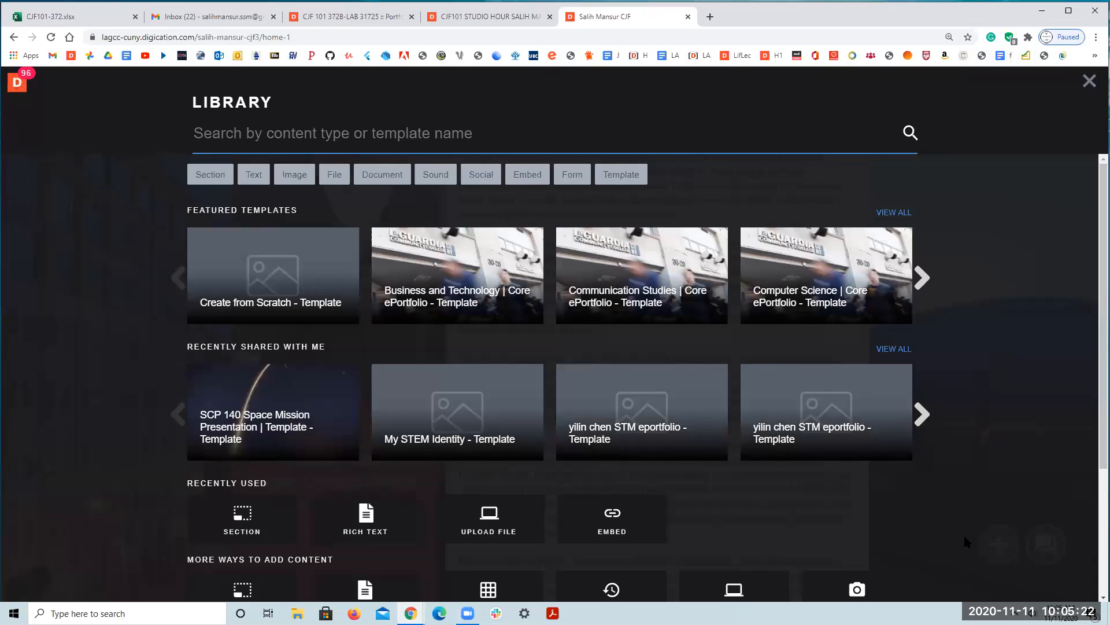
{"action": "mouse_move", "coordinate": [994, 551]}
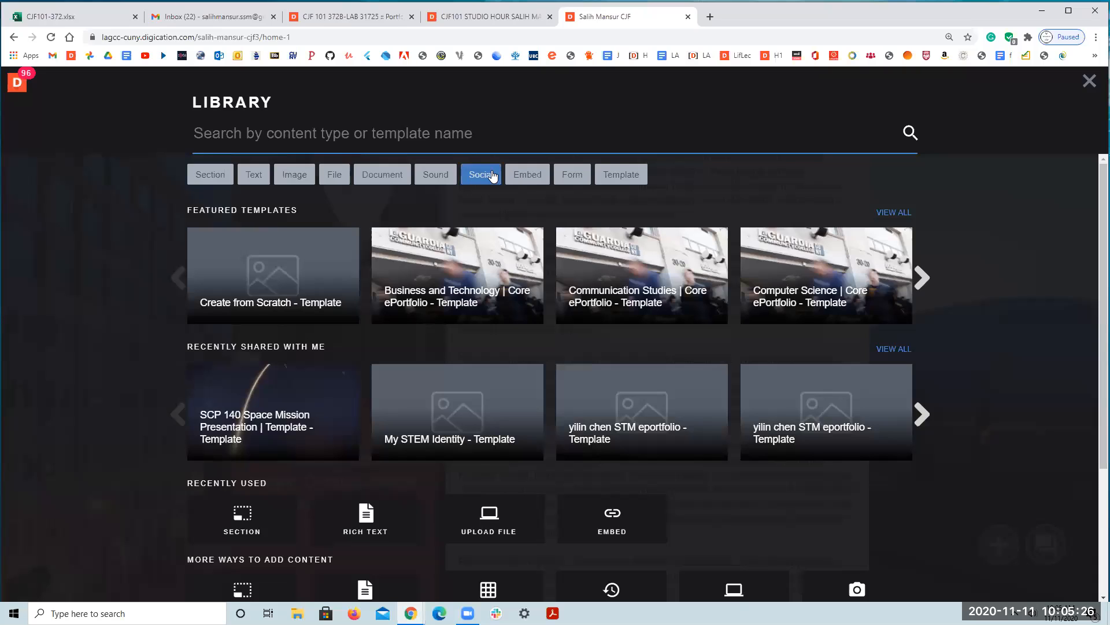
{"action": "left_click", "coordinate": [334, 174]}
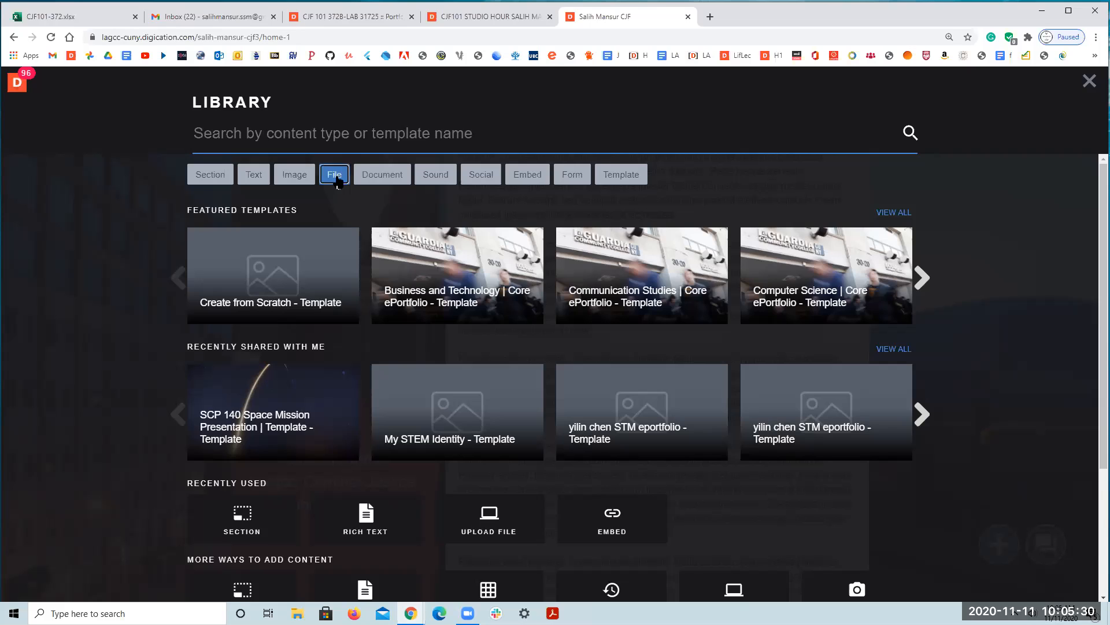
{"action": "left_click", "coordinate": [334, 174]}
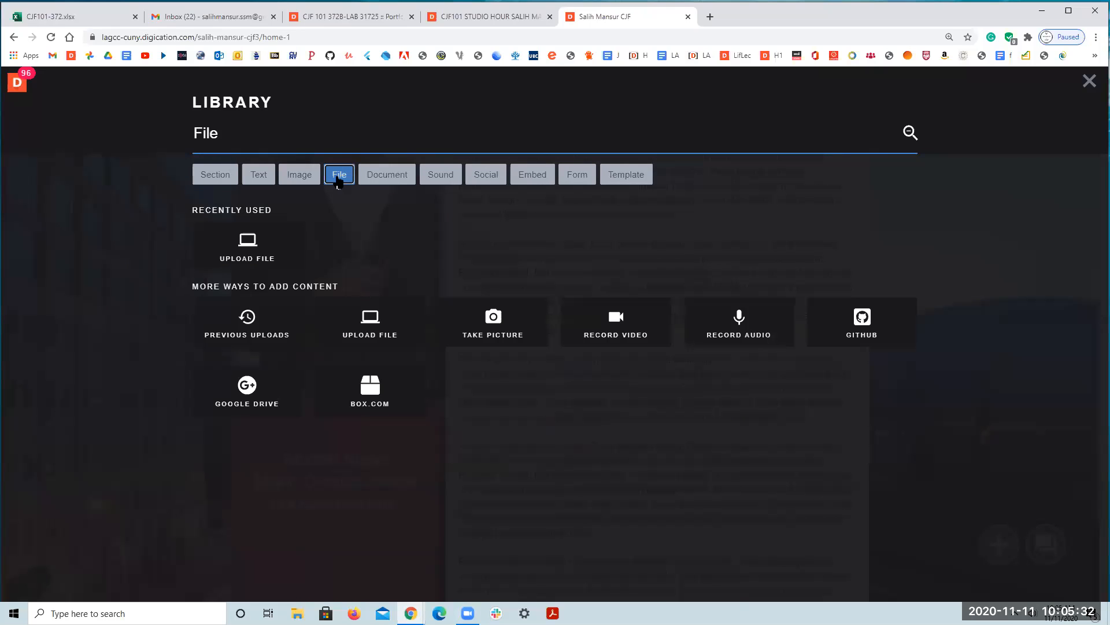
{"action": "mouse_move", "coordinate": [247, 246]}
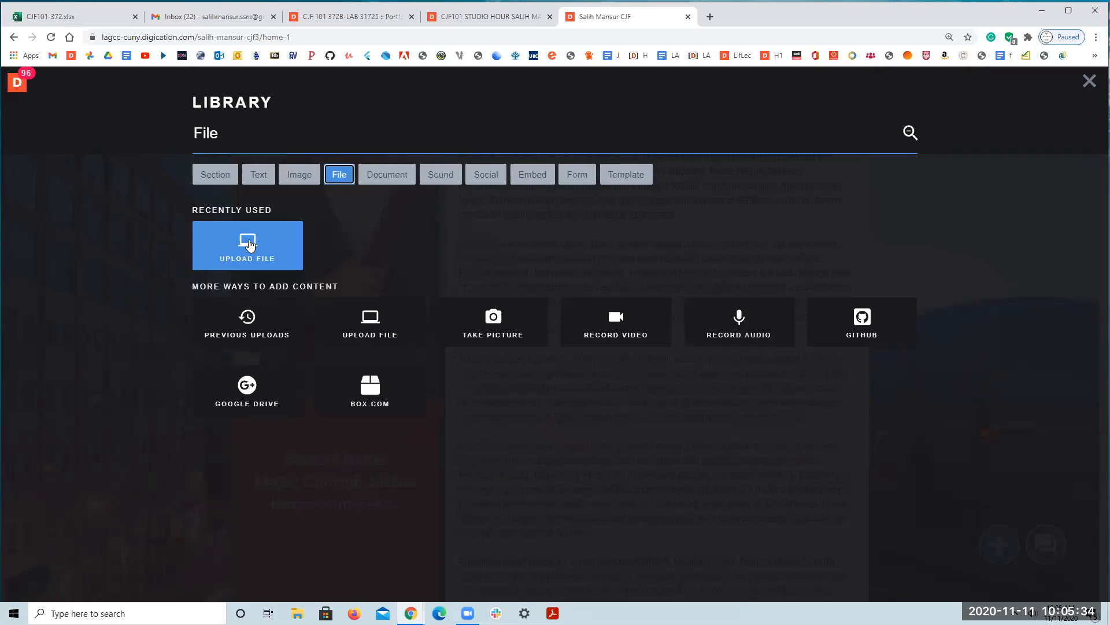
- Choose Upload File and bring up the computer's file picker on Downloads
{"action": "left_click", "coordinate": [247, 245]}
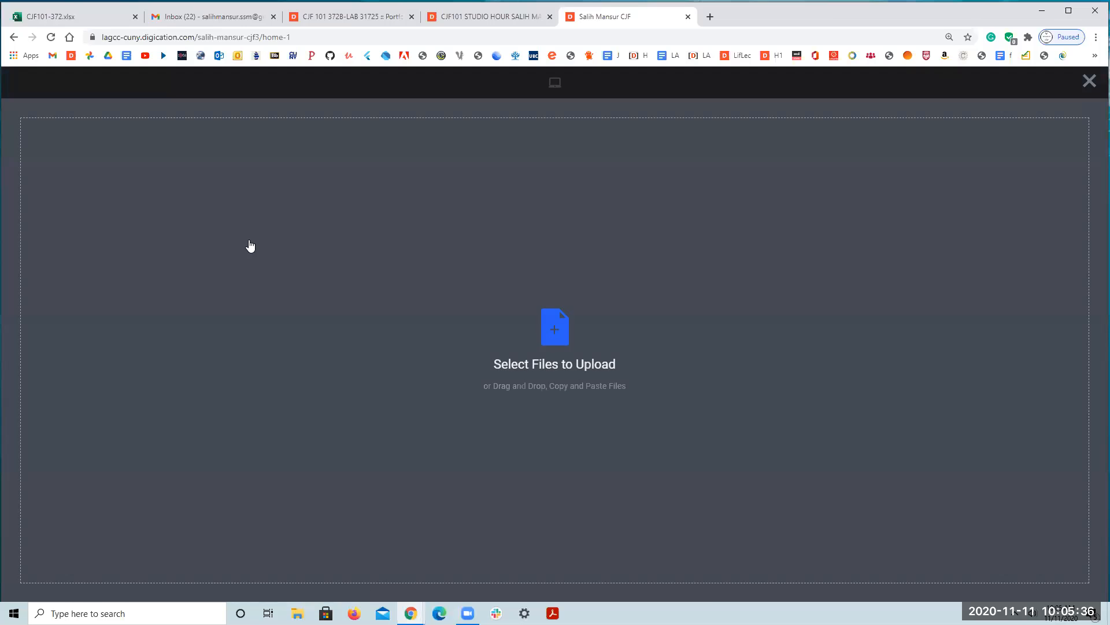
{"action": "mouse_move", "coordinate": [555, 335]}
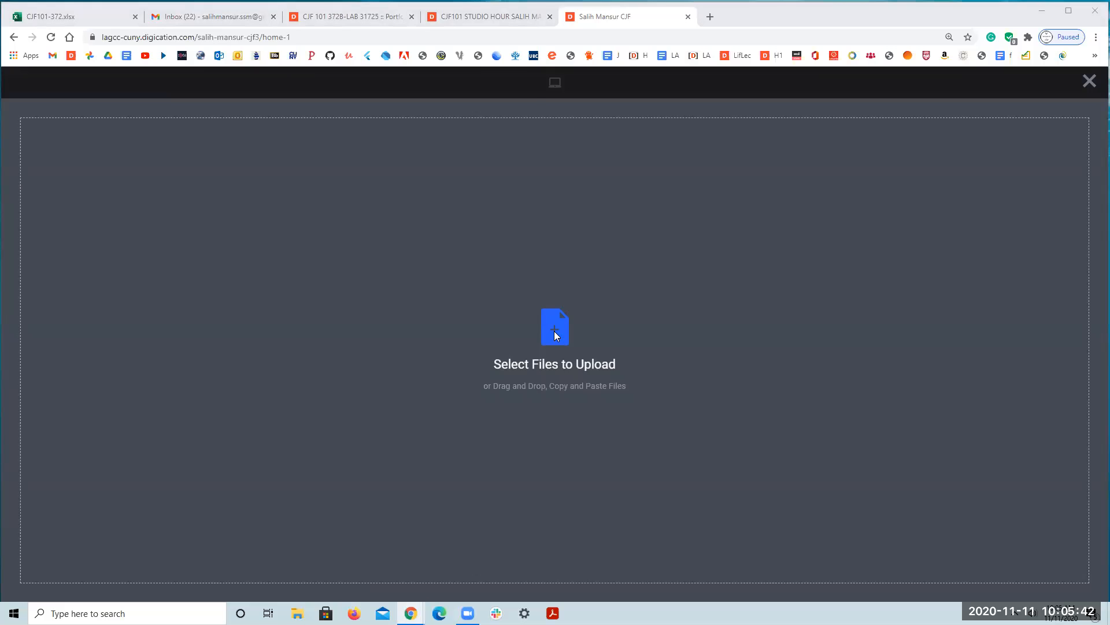
{"action": "left_click", "coordinate": [555, 337]}
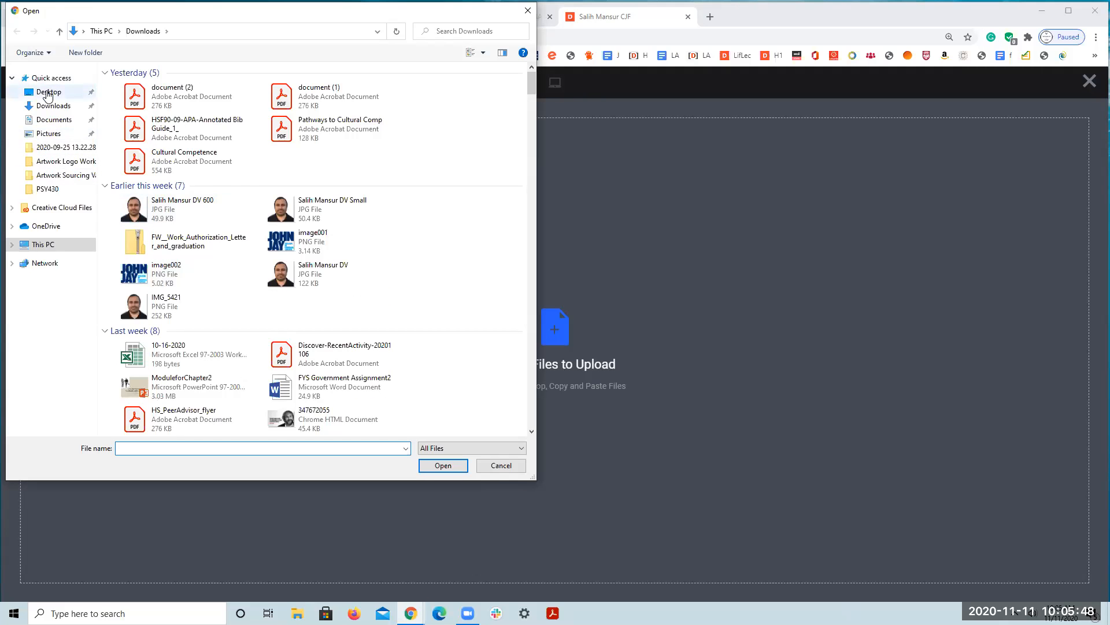
- Browse to the Desktop and select the Psychology Curriculum Video file
{"action": "left_click", "coordinate": [48, 91]}
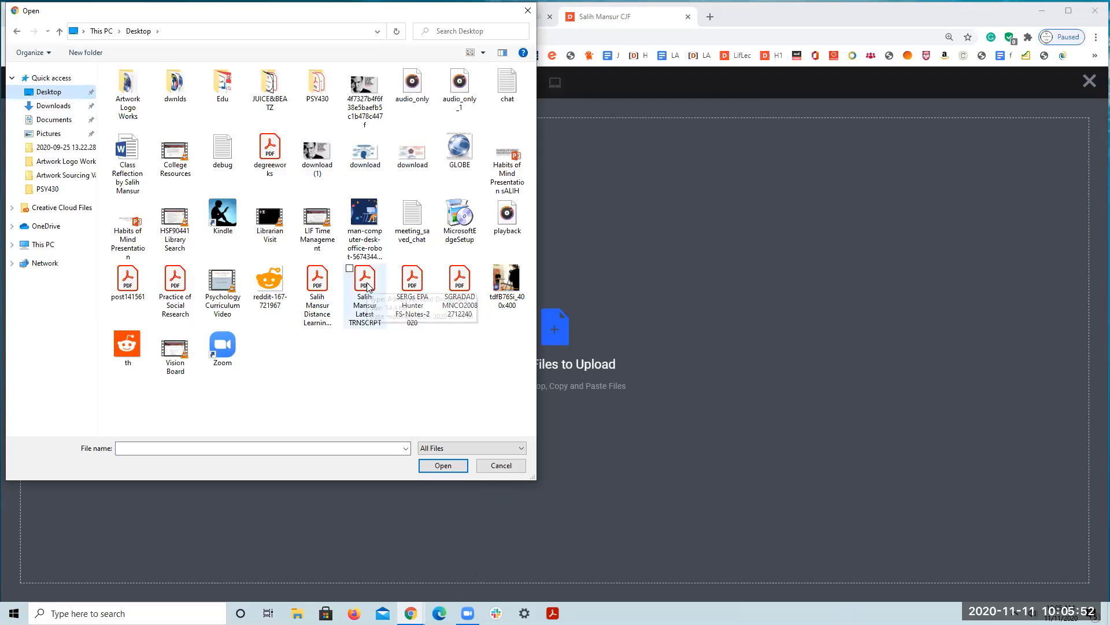
{"action": "mouse_move", "coordinate": [365, 286]}
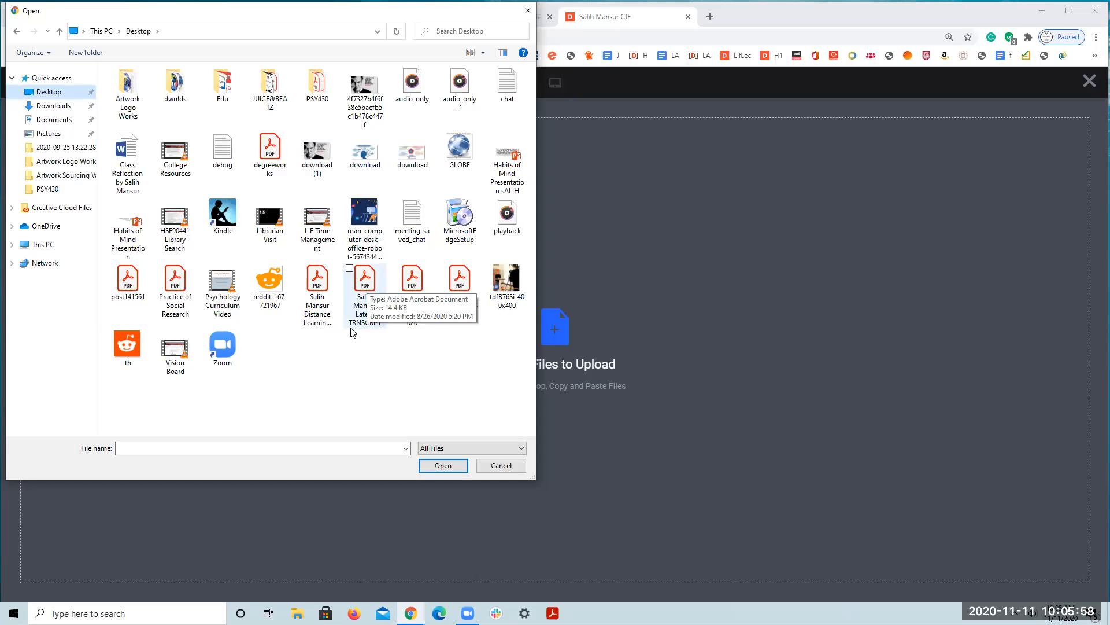
{"action": "mouse_move", "coordinate": [347, 368]}
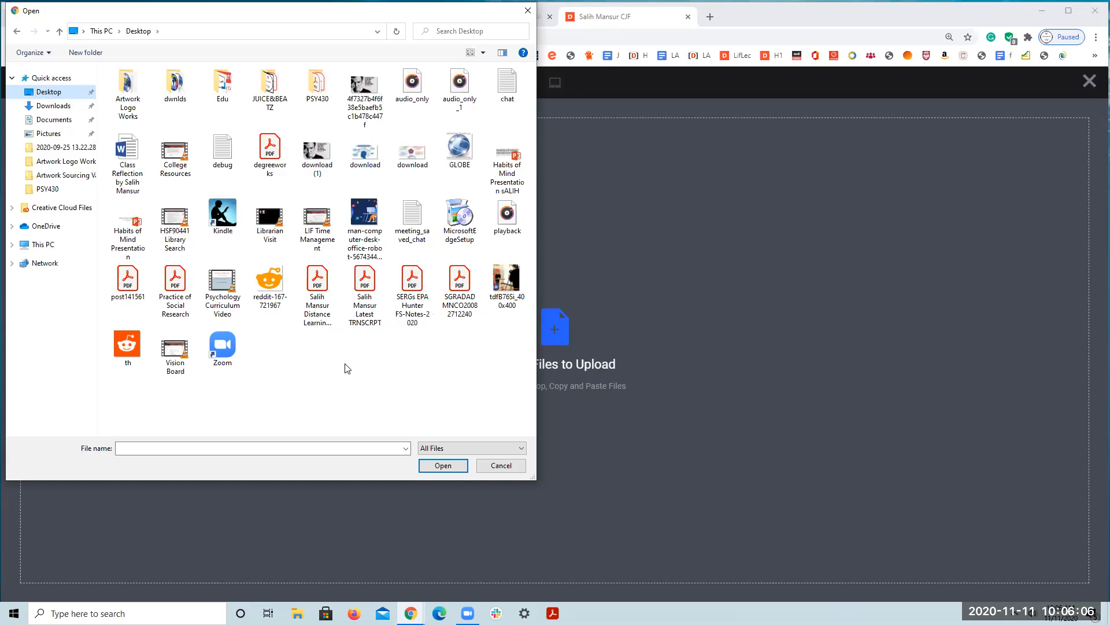
{"action": "mouse_move", "coordinate": [282, 388]}
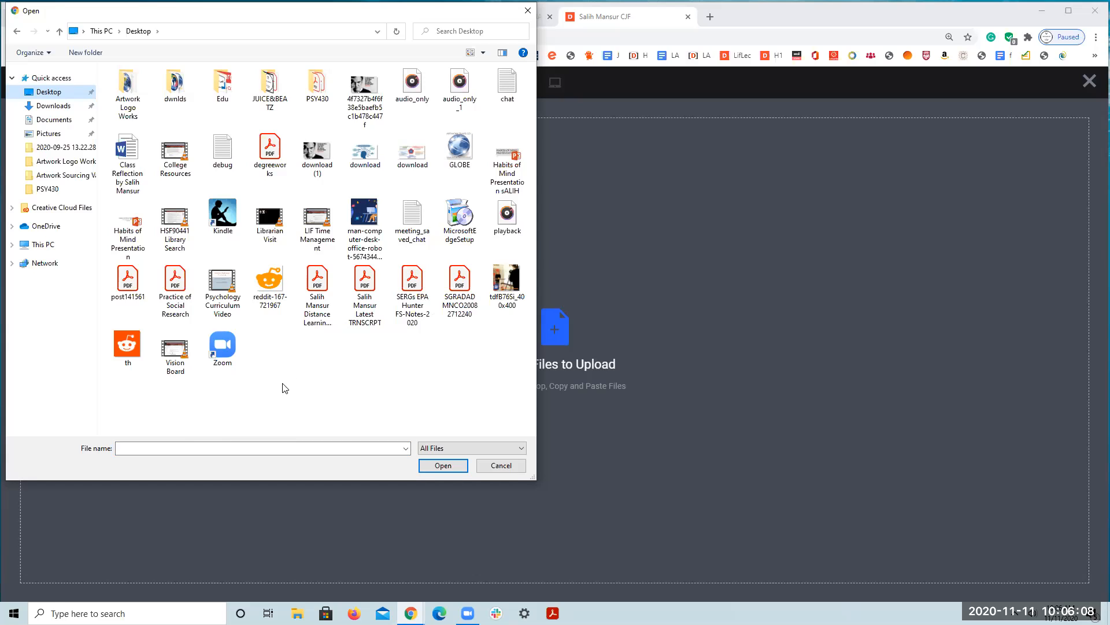
{"action": "mouse_move", "coordinate": [262, 218]}
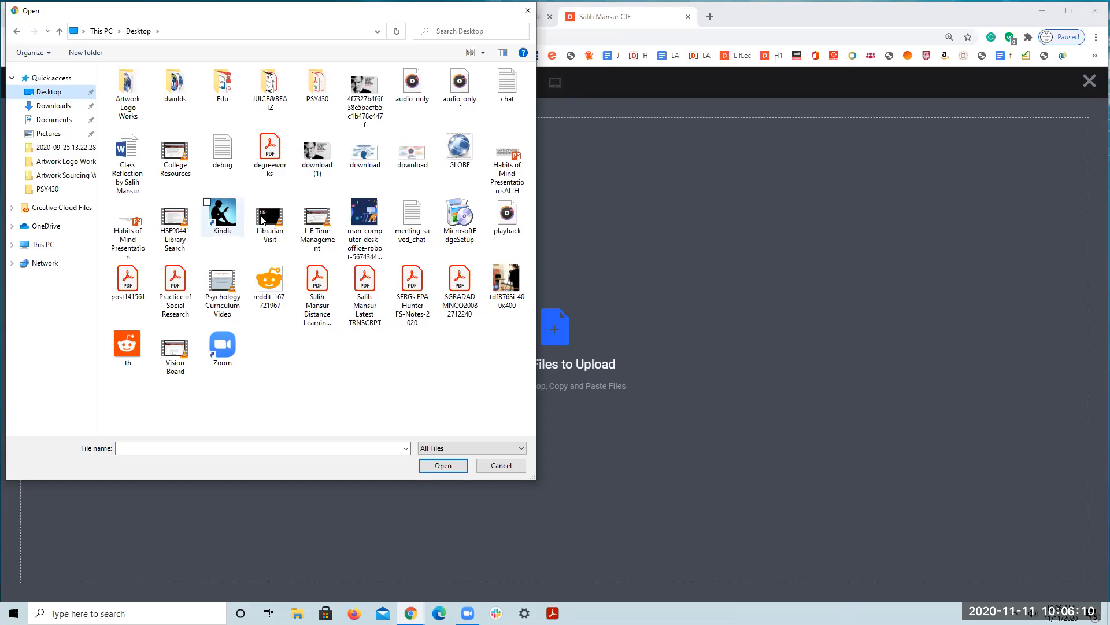
{"action": "left_click", "coordinate": [270, 150]}
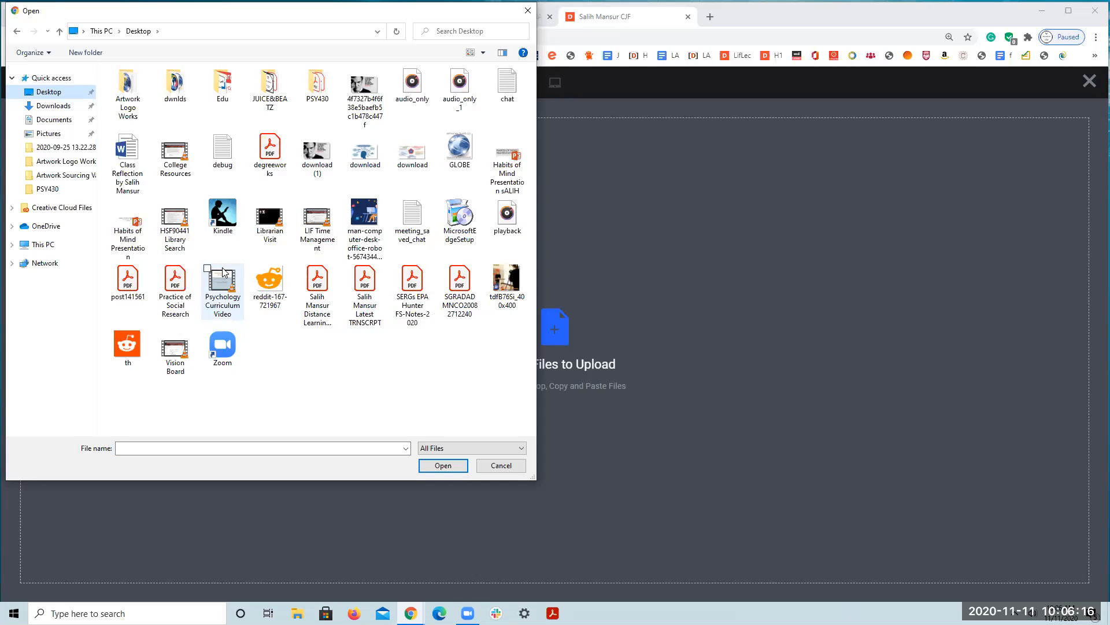
{"action": "mouse_move", "coordinate": [221, 289]}
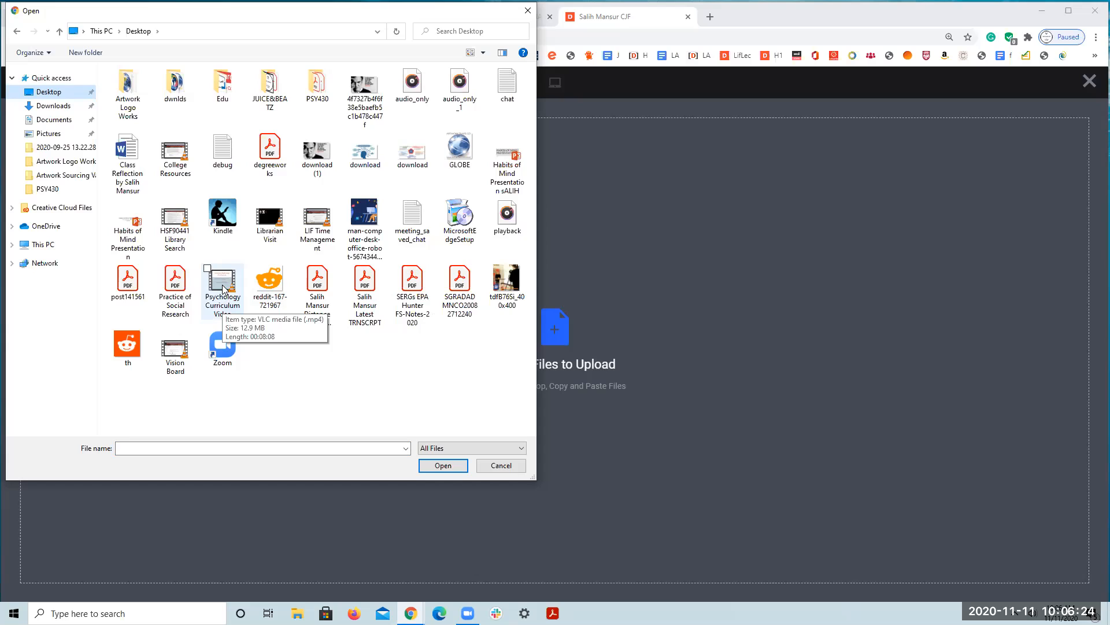
{"action": "left_click", "coordinate": [222, 281]}
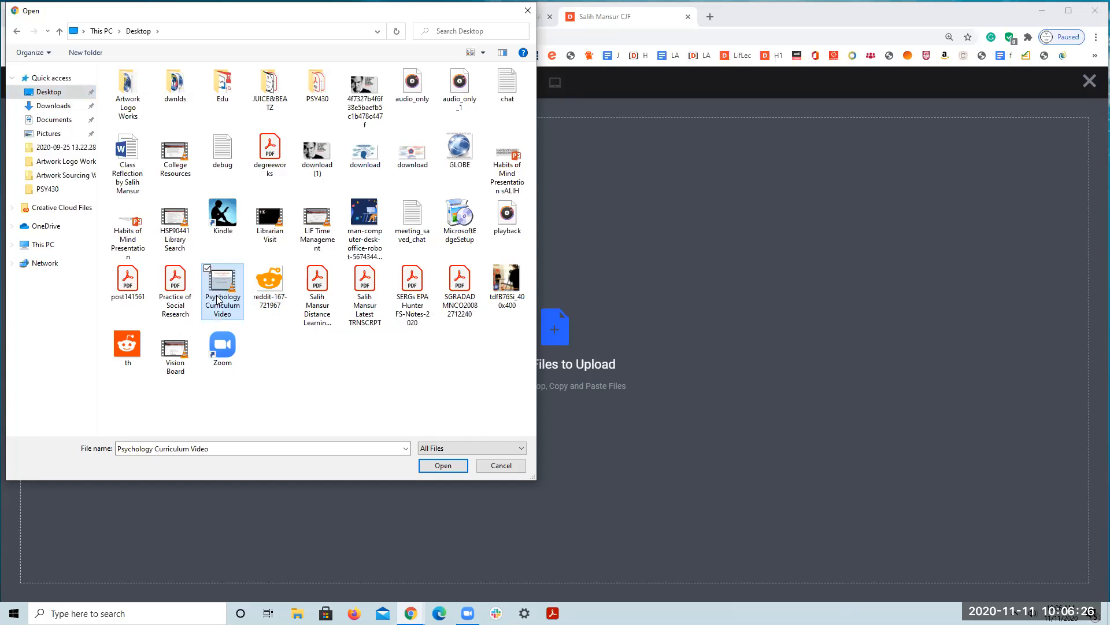
{"action": "mouse_move", "coordinate": [230, 285]}
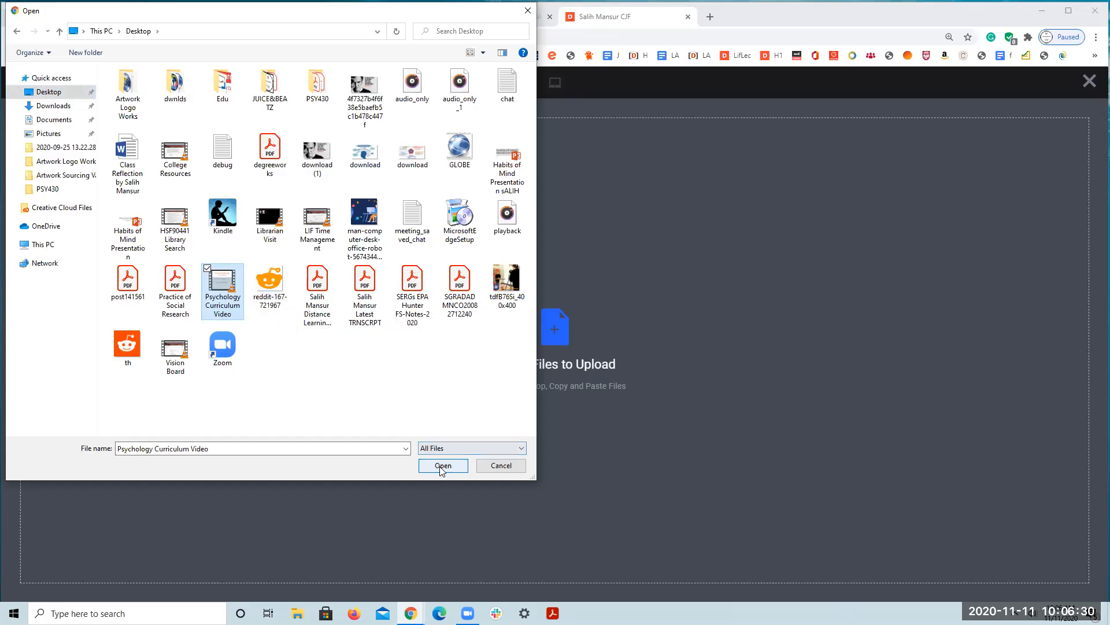
- Confirm and upload Psychology Curriculum Video.mp4, adding a processing video block to the page
{"action": "left_click", "coordinate": [443, 465]}
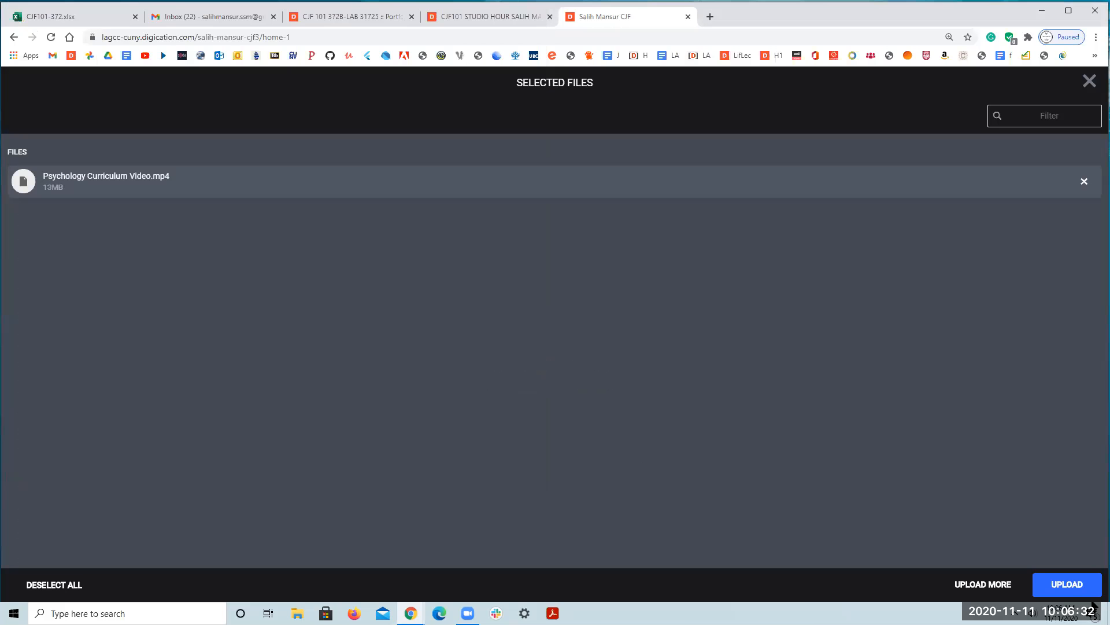
{"action": "left_click", "coordinate": [1067, 584]}
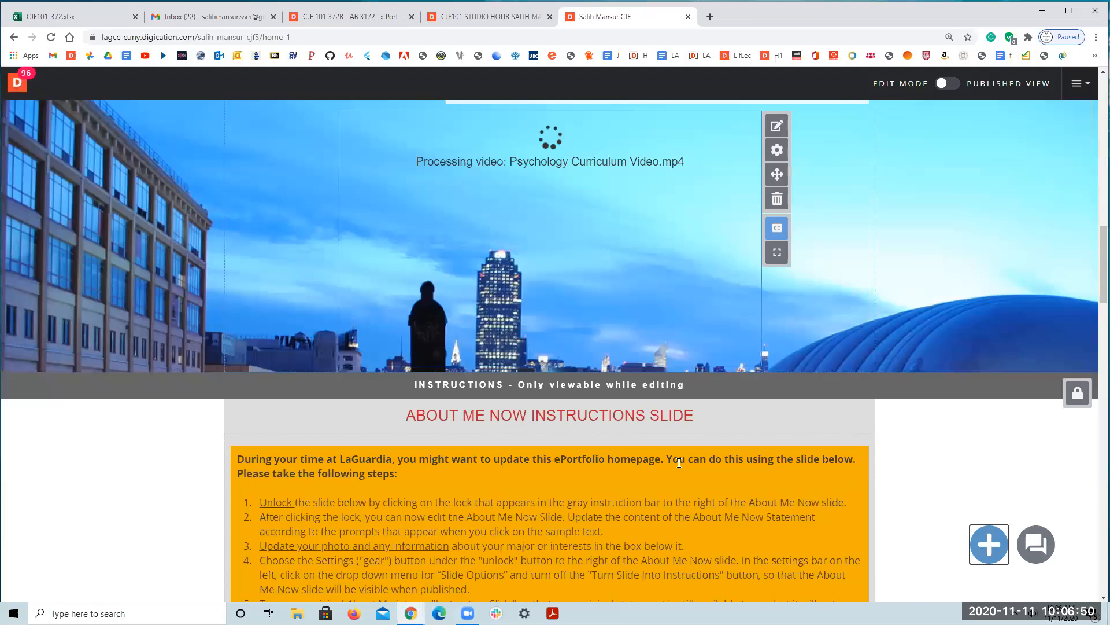
{"action": "scroll", "scroll_direction": "up", "scroll_amount": 3}
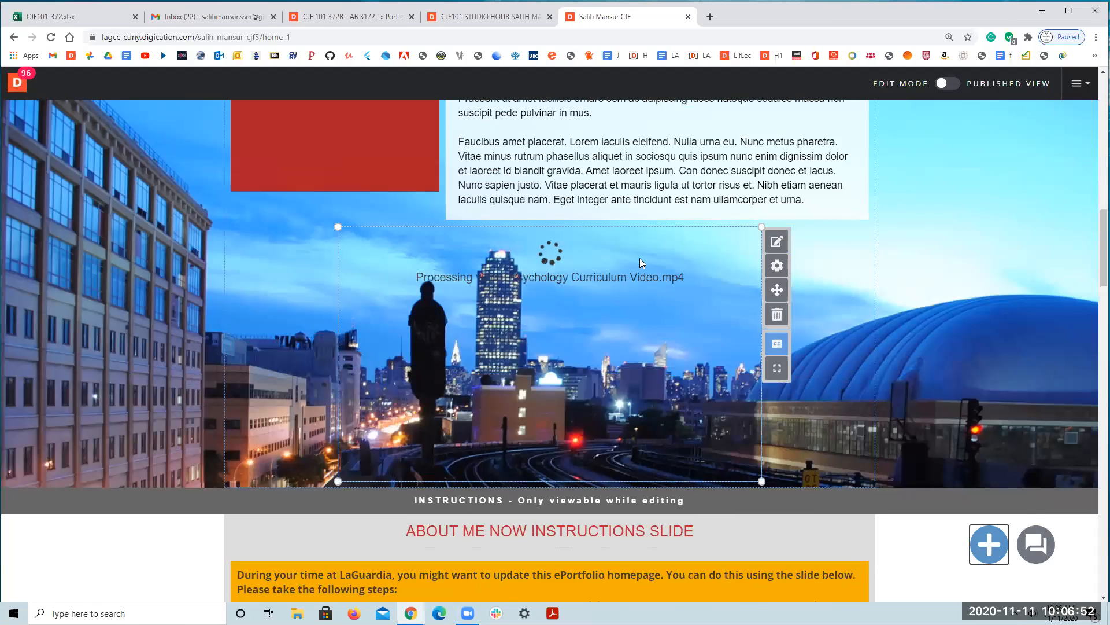
{"action": "mouse_move", "coordinate": [383, 381]}
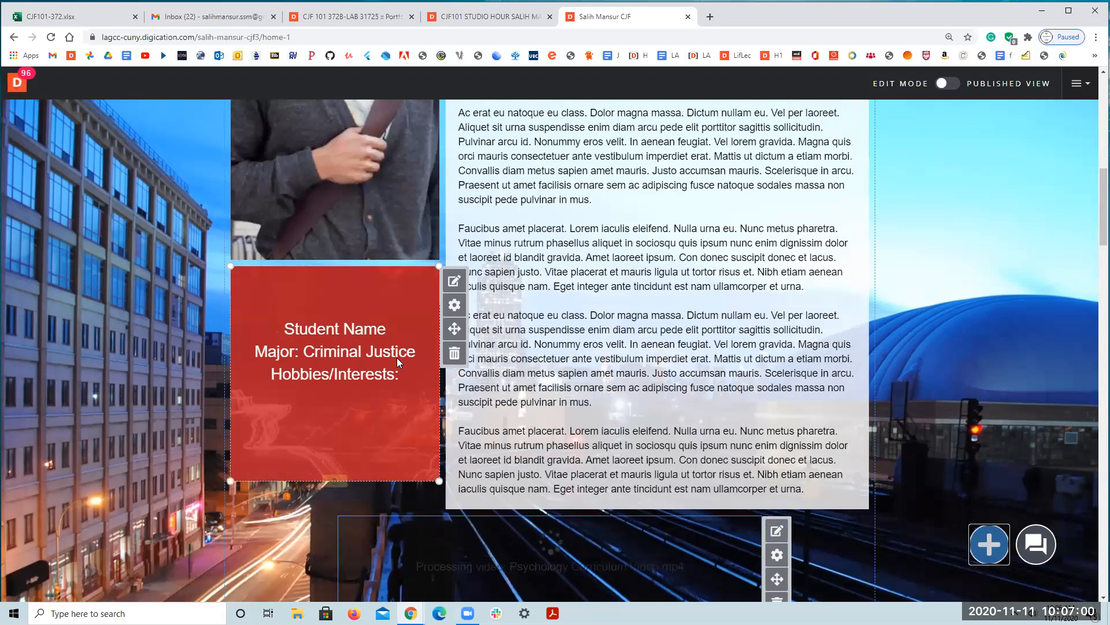
{"action": "scroll", "scroll_direction": "down", "scroll_amount": 3}
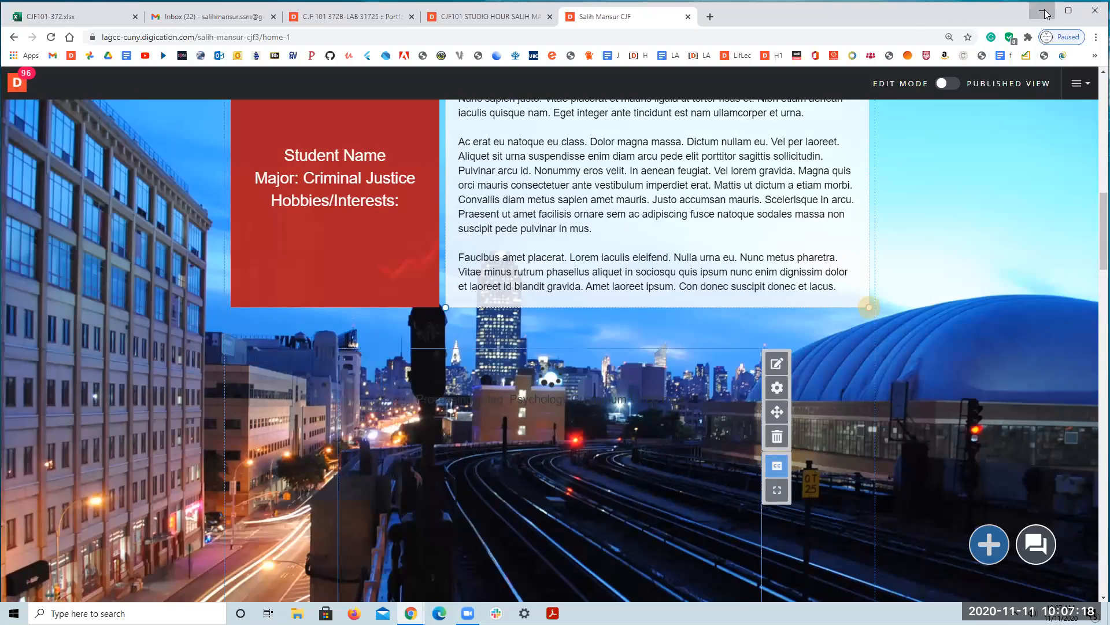
- Minimize Chrome, confirm the video file is a 12.9 MB MP4, and close its properties
{"action": "left_click", "coordinate": [1042, 10]}
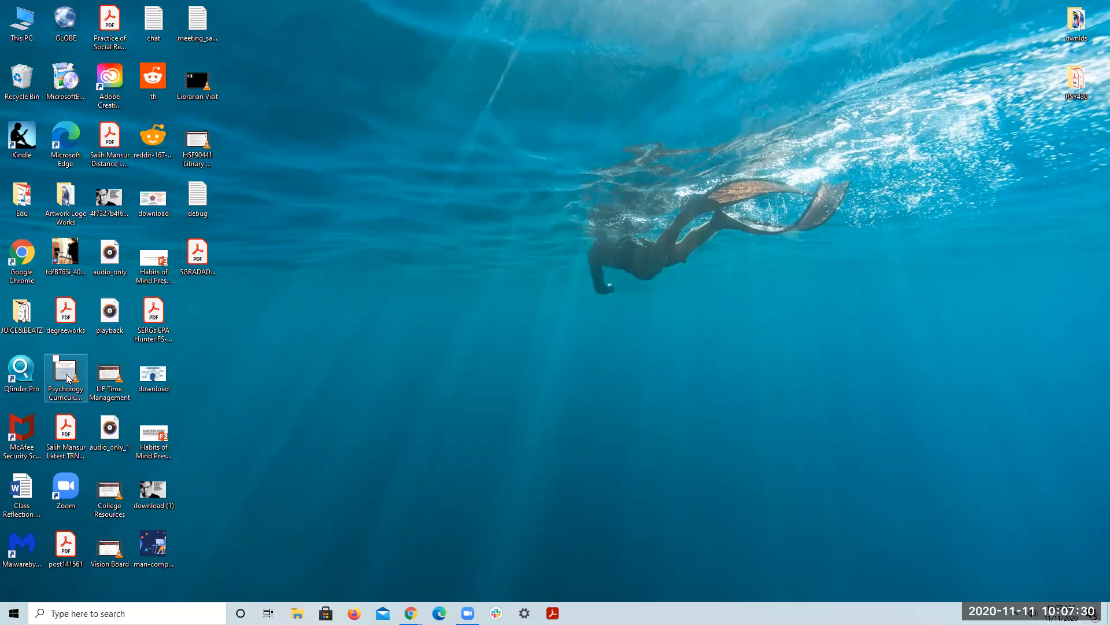
{"action": "right_click", "coordinate": [66, 373]}
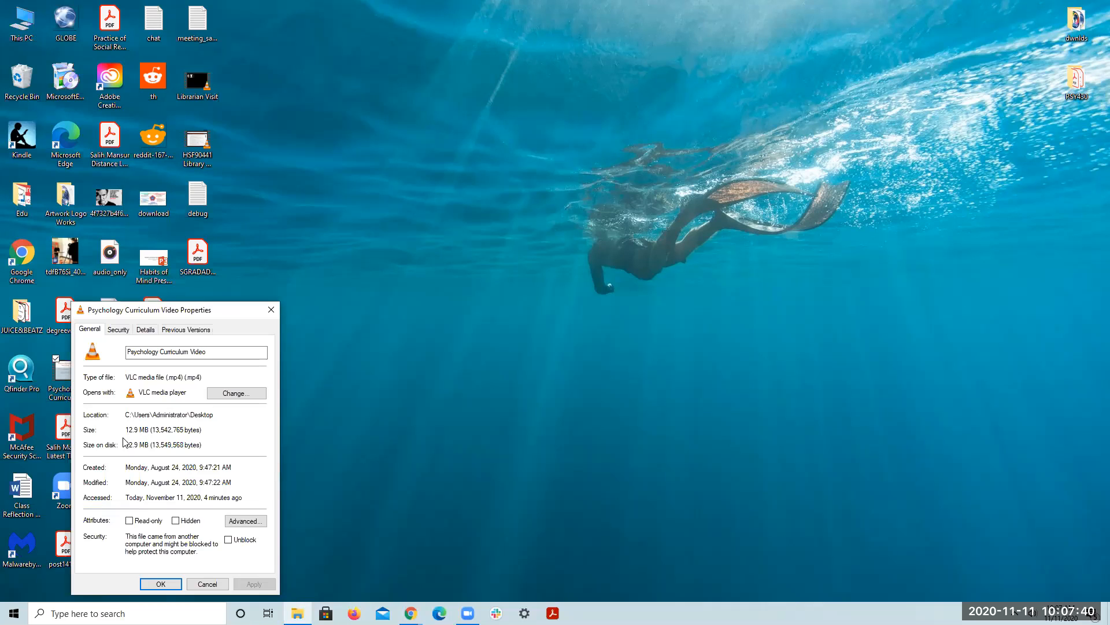
{"action": "left_click", "coordinate": [161, 584]}
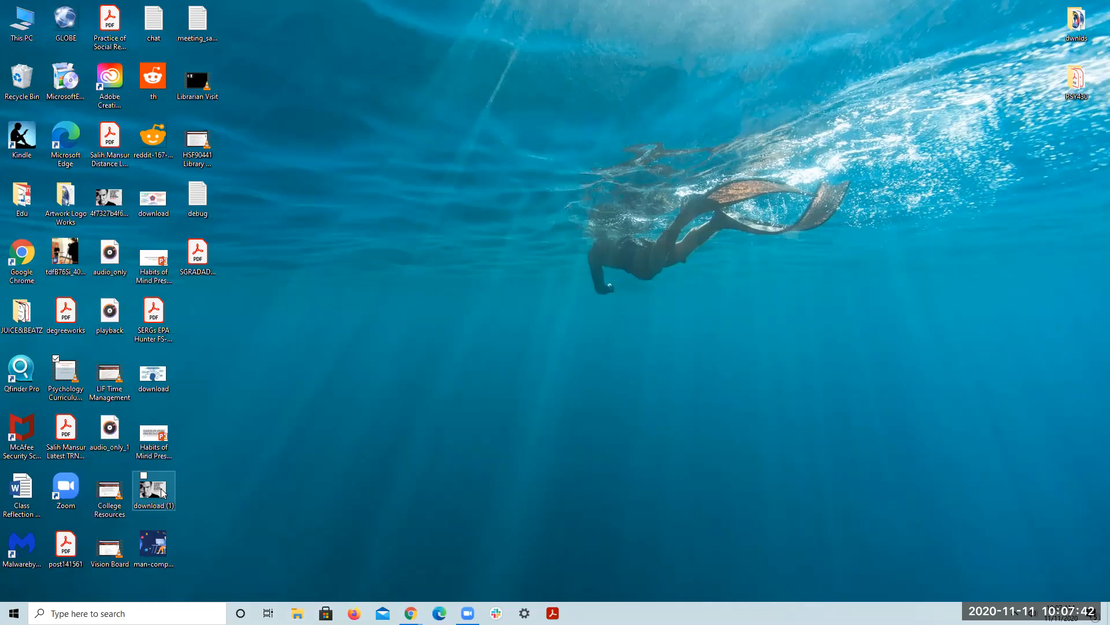
{"action": "left_click", "coordinate": [197, 141]}
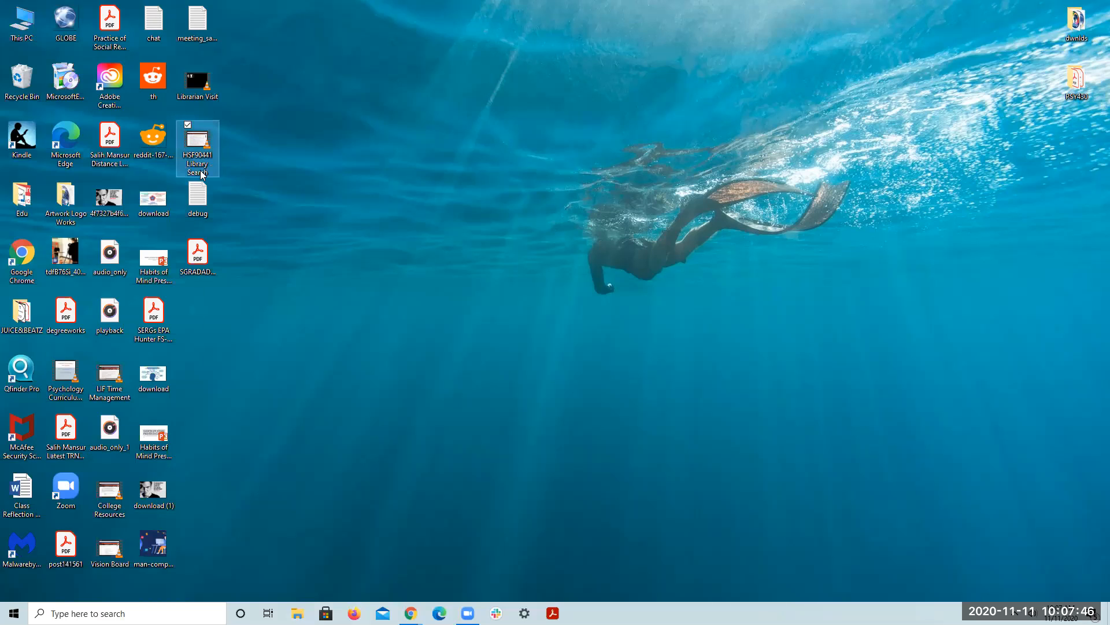
{"action": "right_click", "coordinate": [198, 149]}
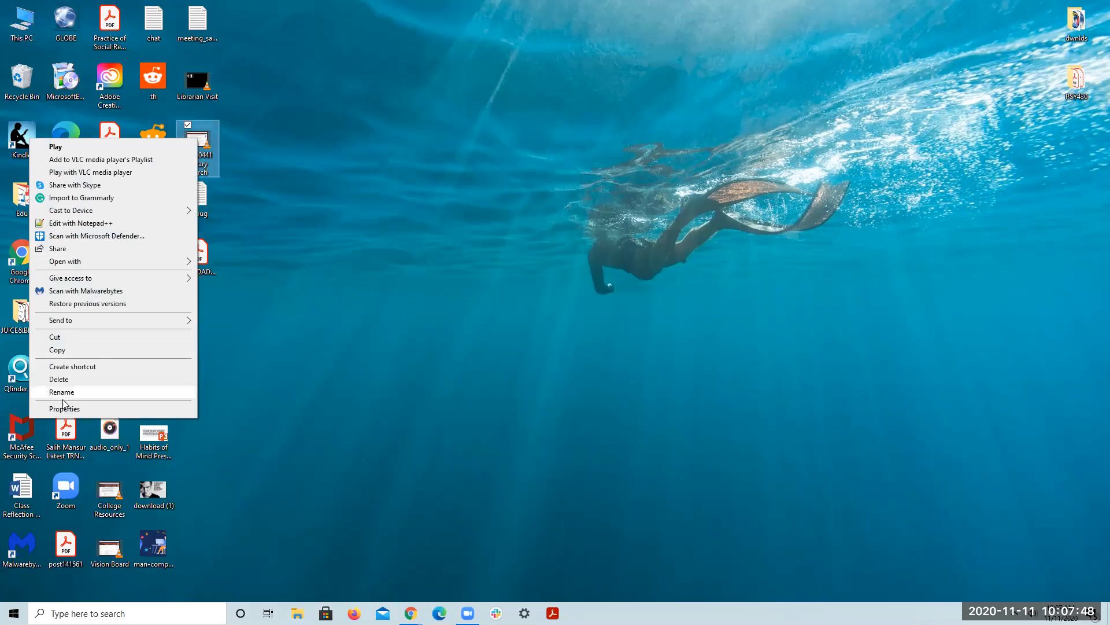
{"action": "left_click", "coordinate": [64, 408]}
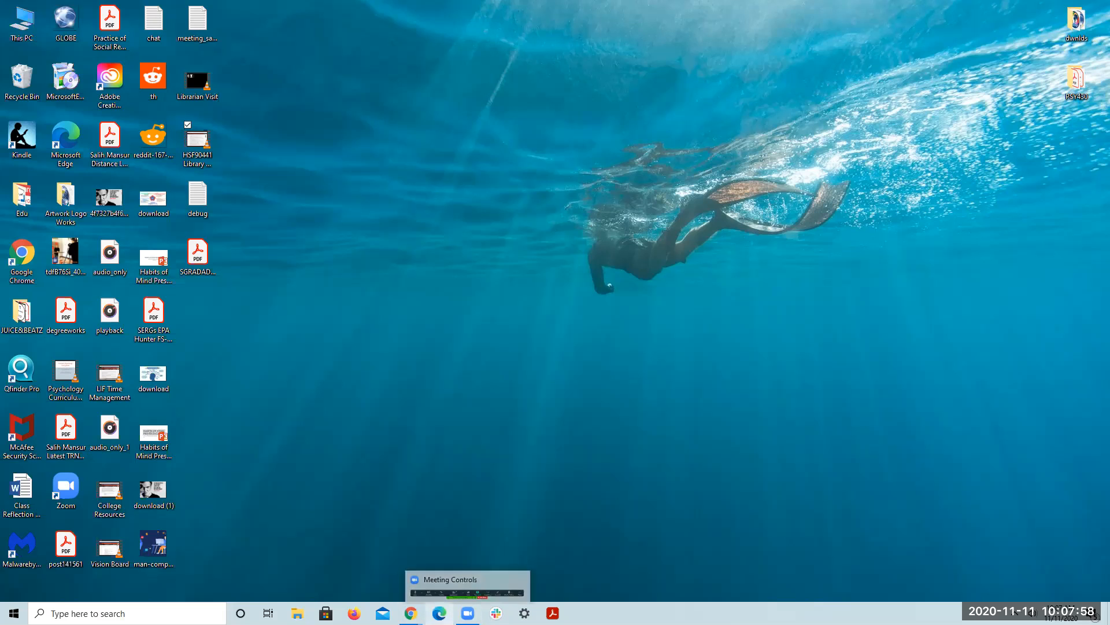
{"action": "mouse_move", "coordinate": [409, 613]}
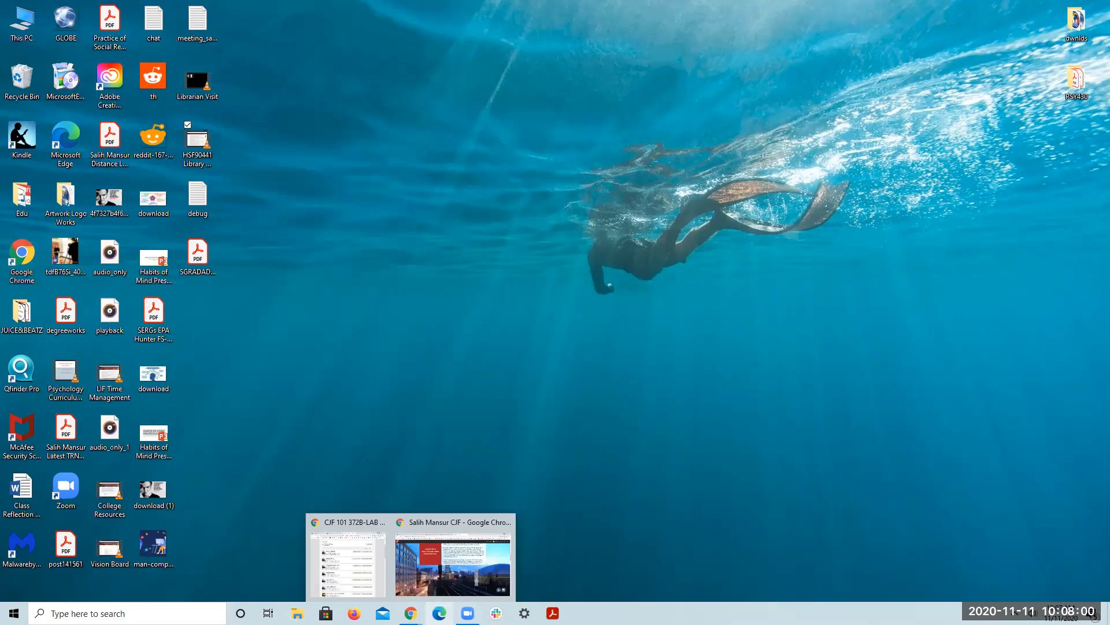
- Return to the Chrome window with the Digication portfolio's processing video block
{"action": "left_click", "coordinate": [451, 559]}
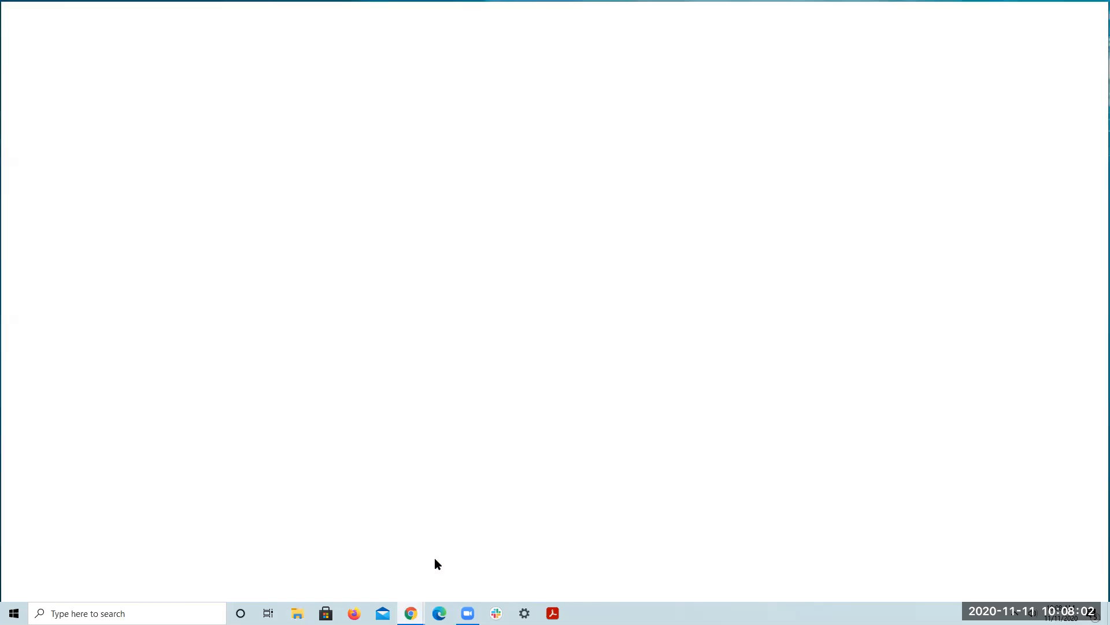
{"action": "left_click", "coordinate": [410, 613]}
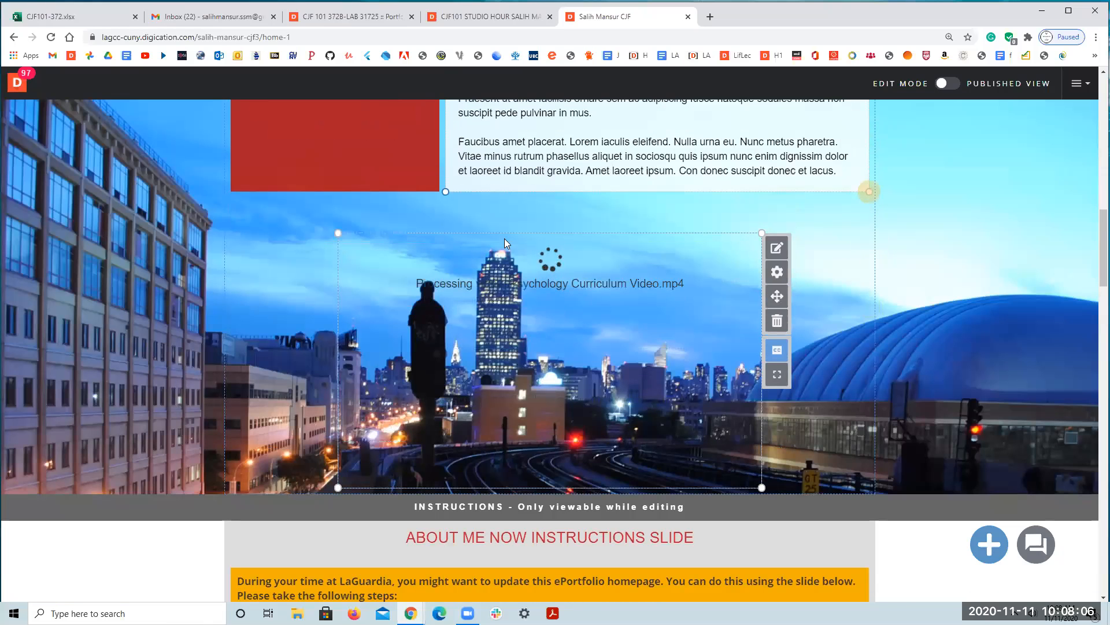
{"action": "mouse_move", "coordinate": [514, 382]}
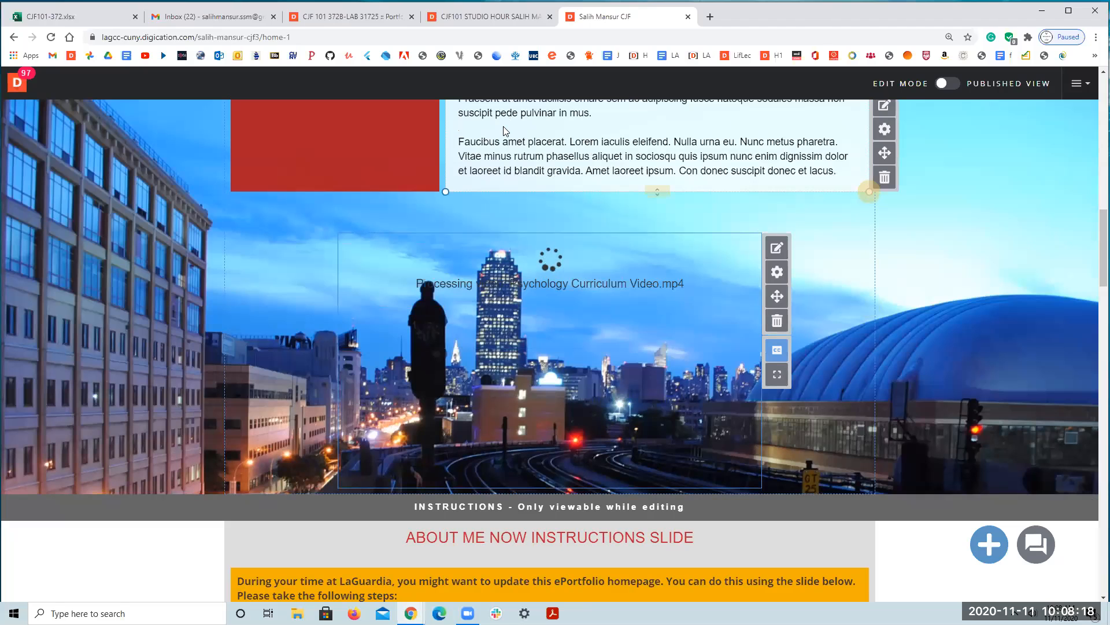
{"action": "mouse_move", "coordinate": [53, 17]}
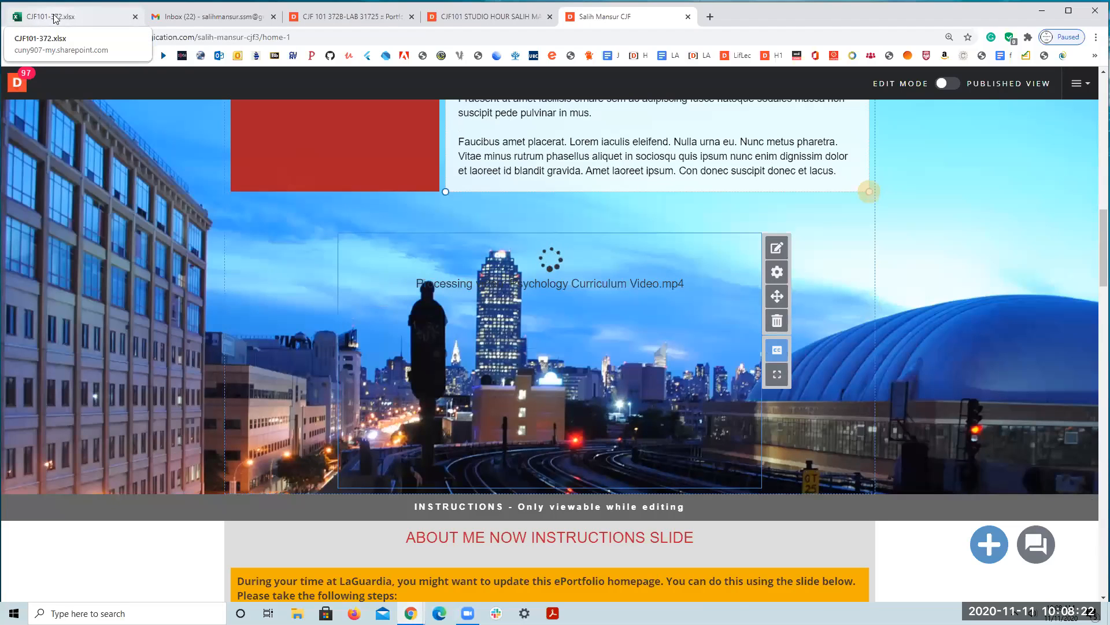
- Open a classmate's portfolio from the CJF101-372.xlsx spreadsheet and scroll to their About Me video
{"action": "left_click", "coordinate": [70, 17]}
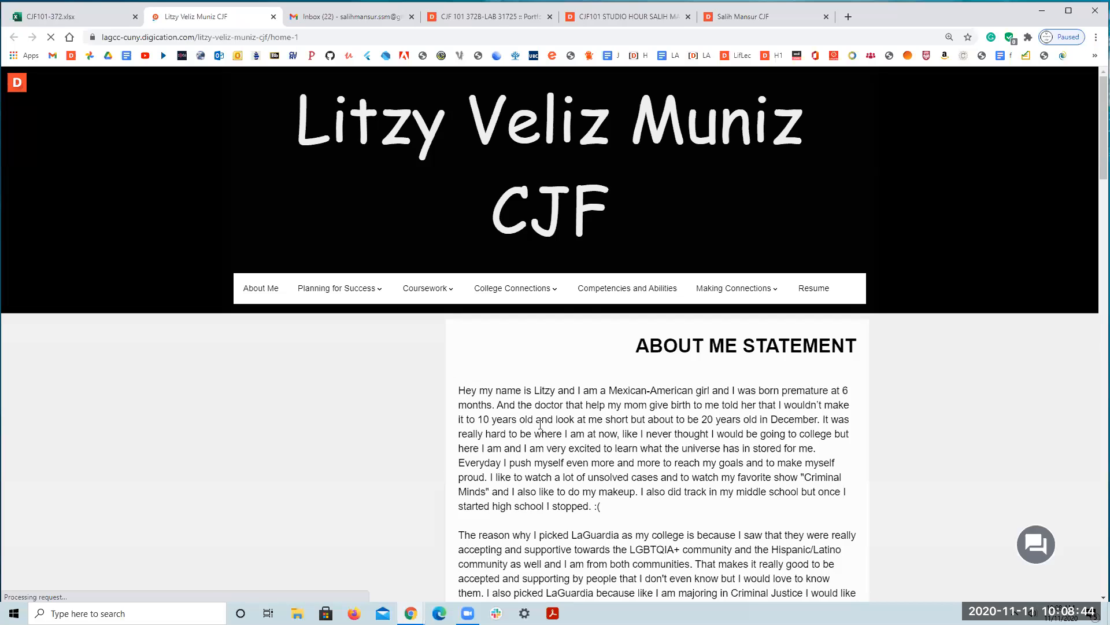
{"action": "scroll", "scroll_direction": "down", "scroll_amount": 3}
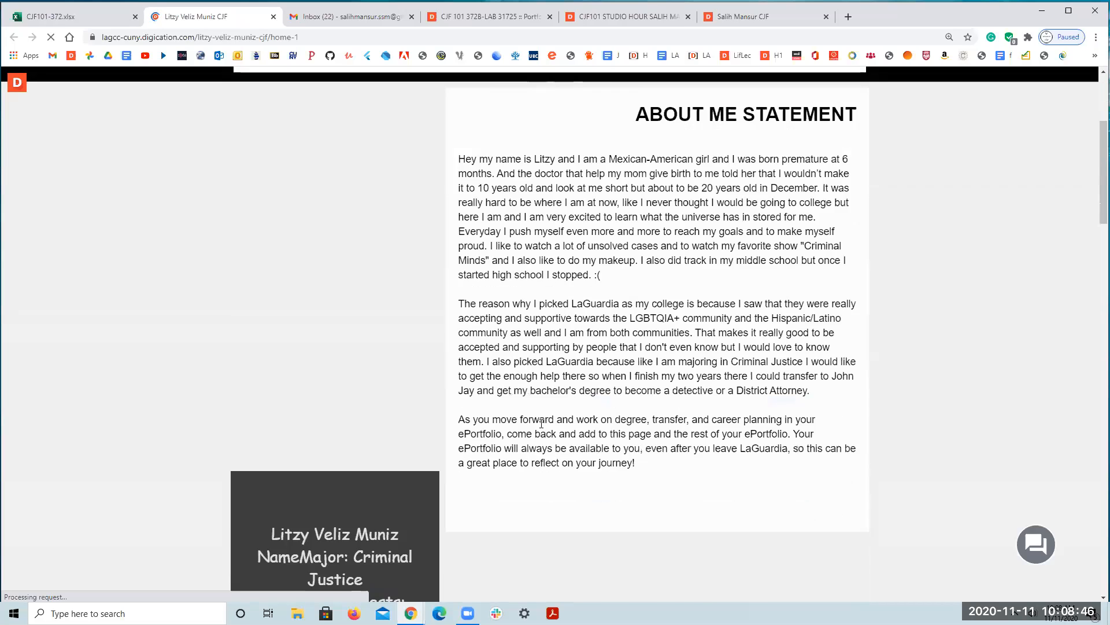
{"action": "scroll", "scroll_direction": "down", "scroll_amount": 3}
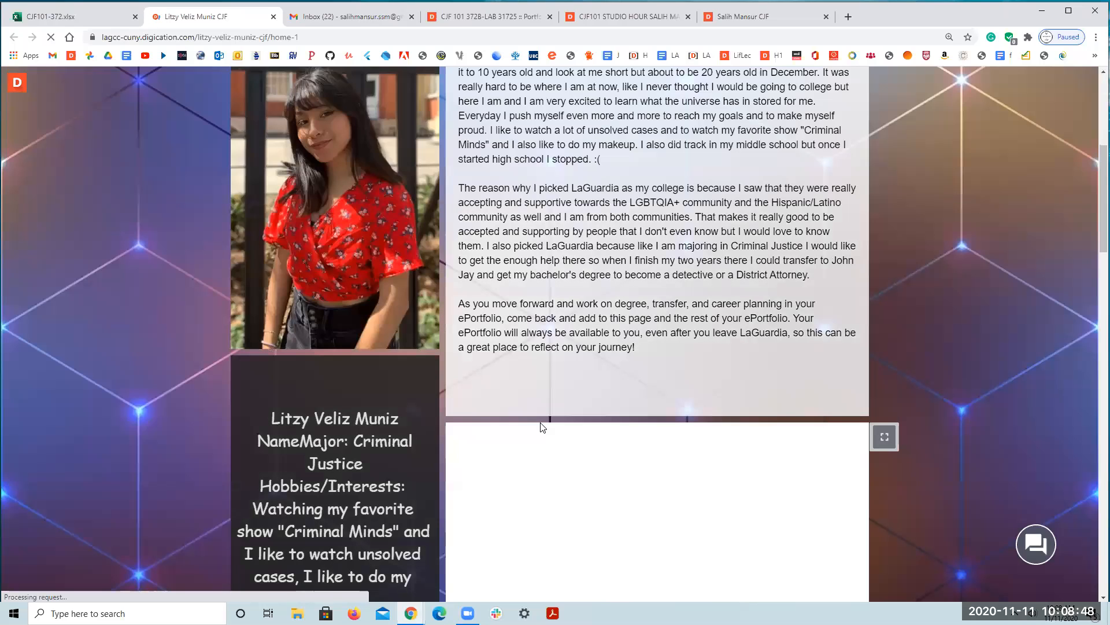
{"action": "scroll", "scroll_direction": "down", "scroll_amount": 3}
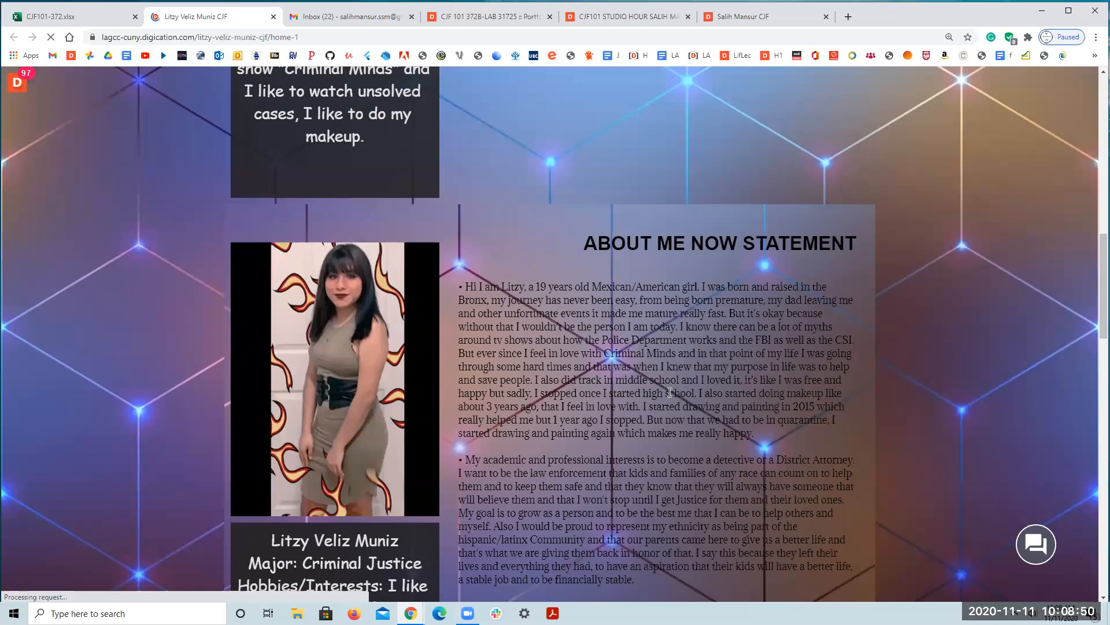
{"action": "scroll", "scroll_direction": "up", "scroll_amount": 3}
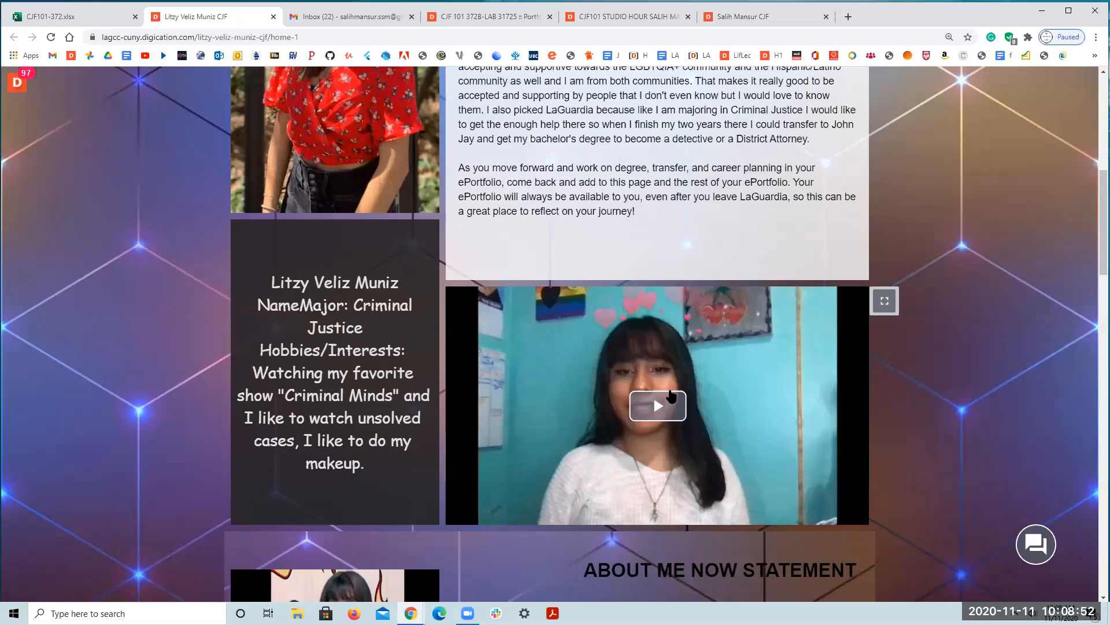
{"action": "scroll", "scroll_direction": "down", "scroll_amount": 3}
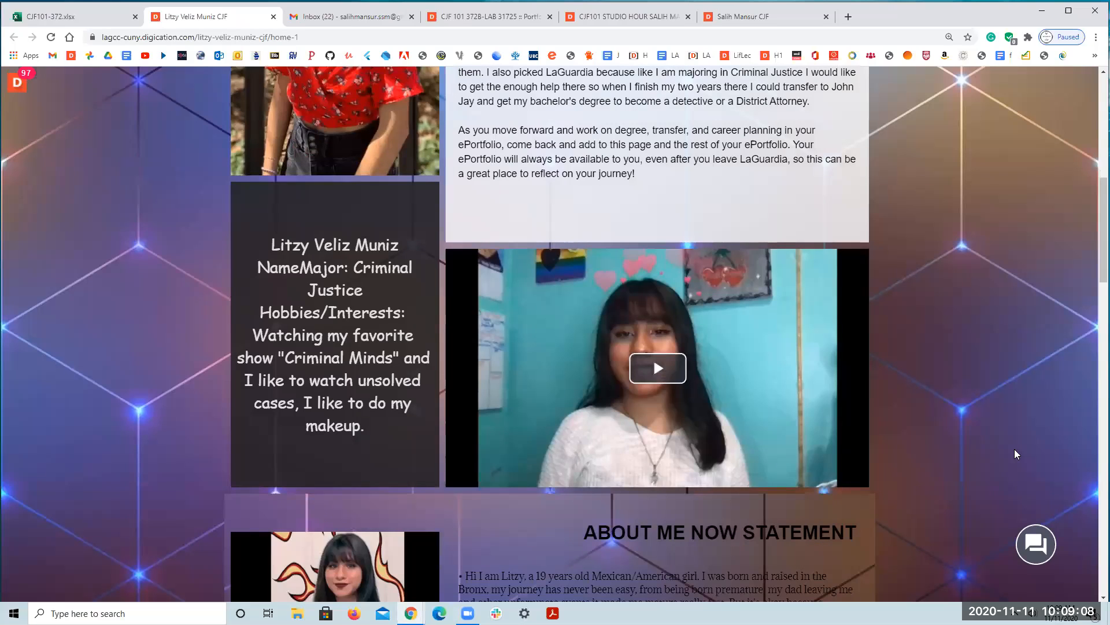
{"action": "mouse_move", "coordinate": [872, 562]}
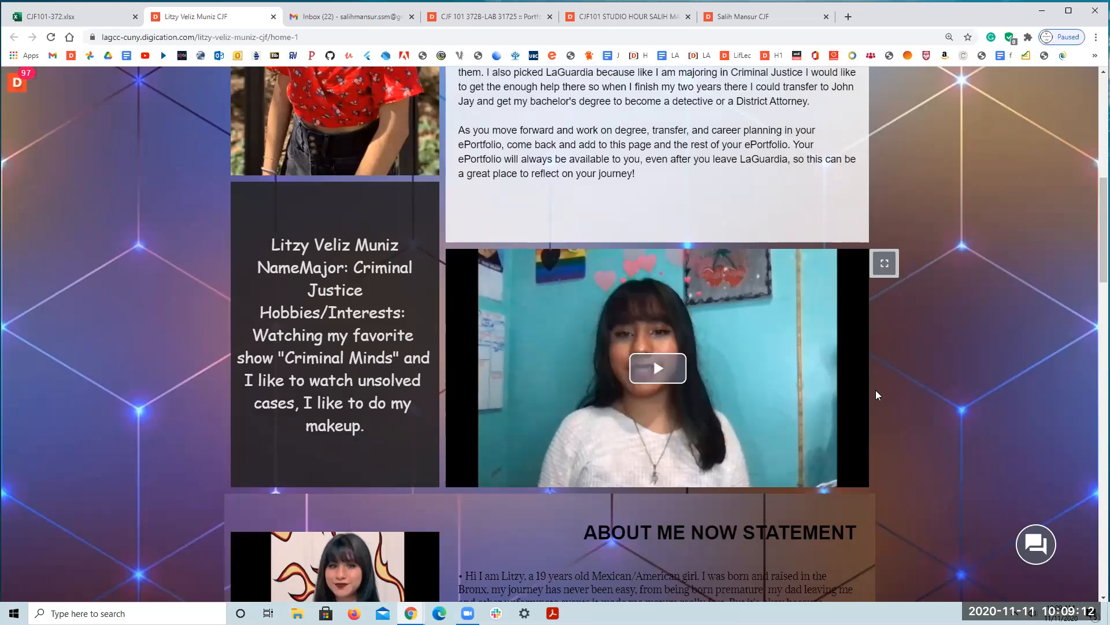
{"action": "mouse_move", "coordinate": [888, 412]}
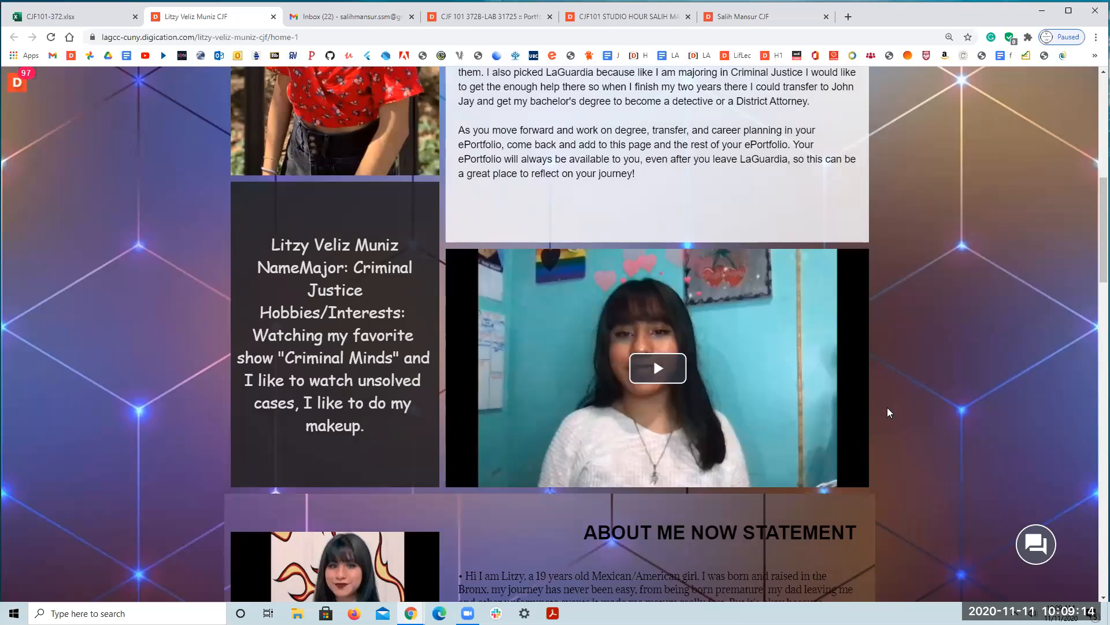
{"action": "mouse_move", "coordinate": [596, 244]}
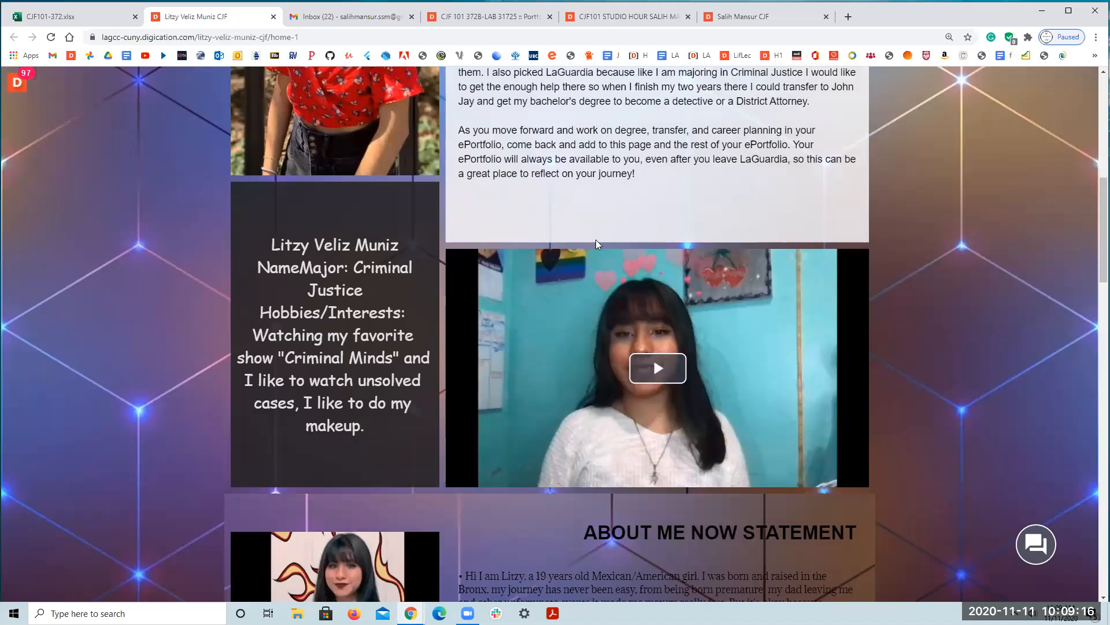
{"action": "mouse_move", "coordinate": [579, 456]}
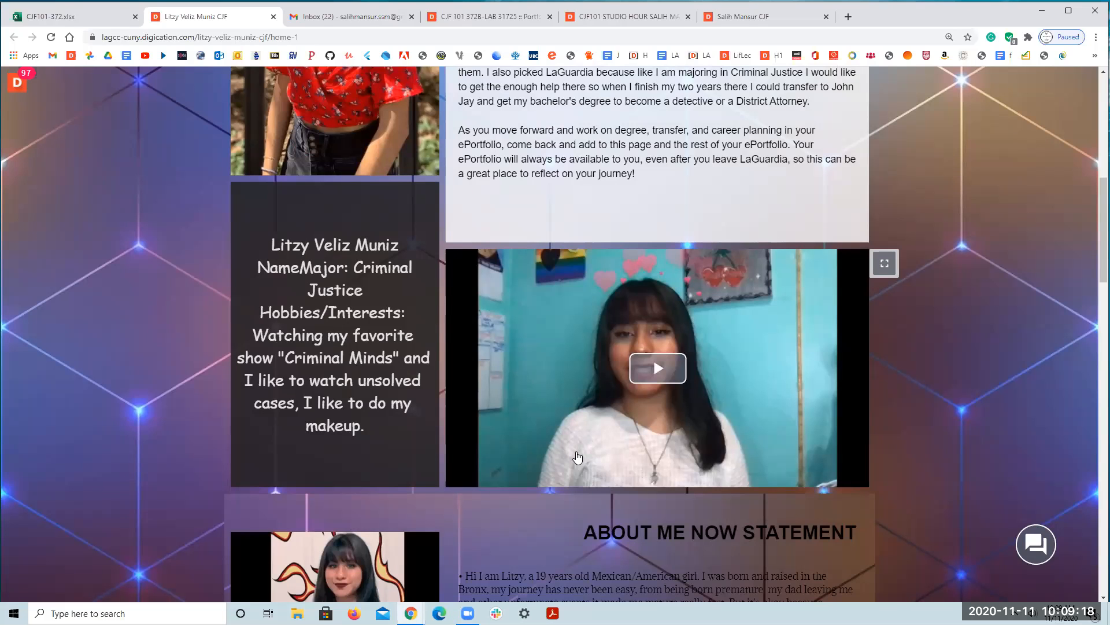
{"action": "scroll", "scroll_direction": "down", "scroll_amount": 3}
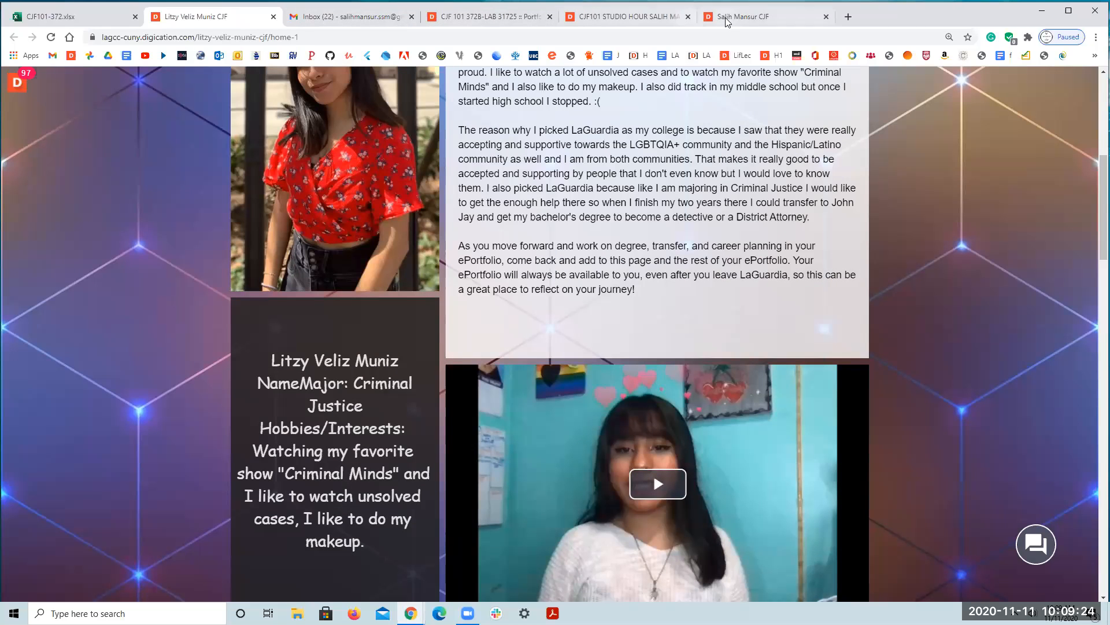
{"action": "left_click", "coordinate": [765, 16]}
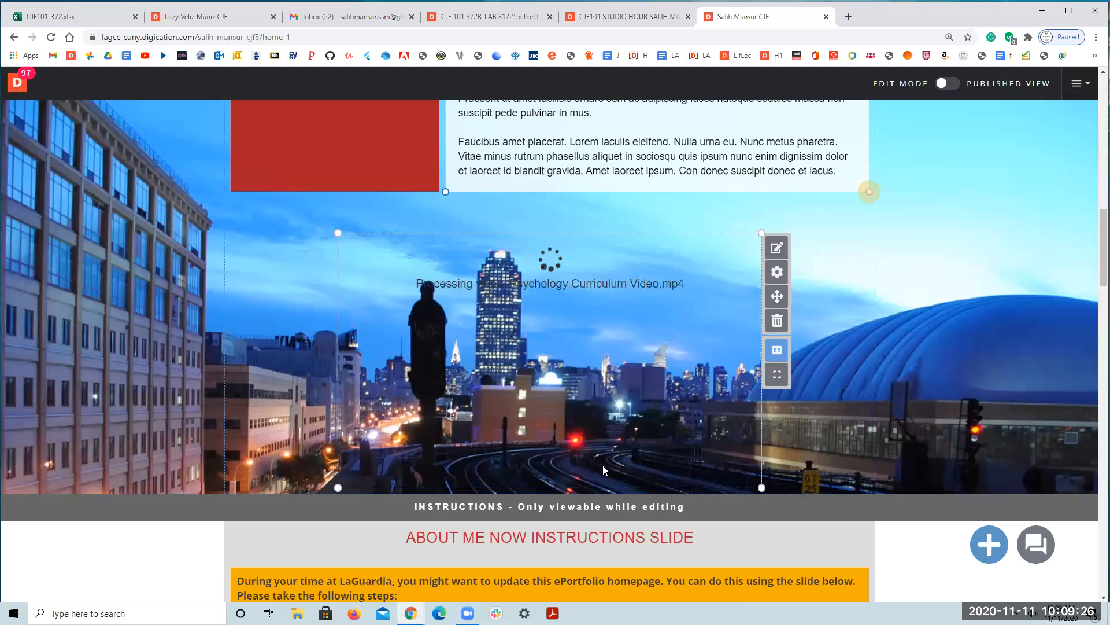
{"action": "mouse_move", "coordinate": [593, 459]}
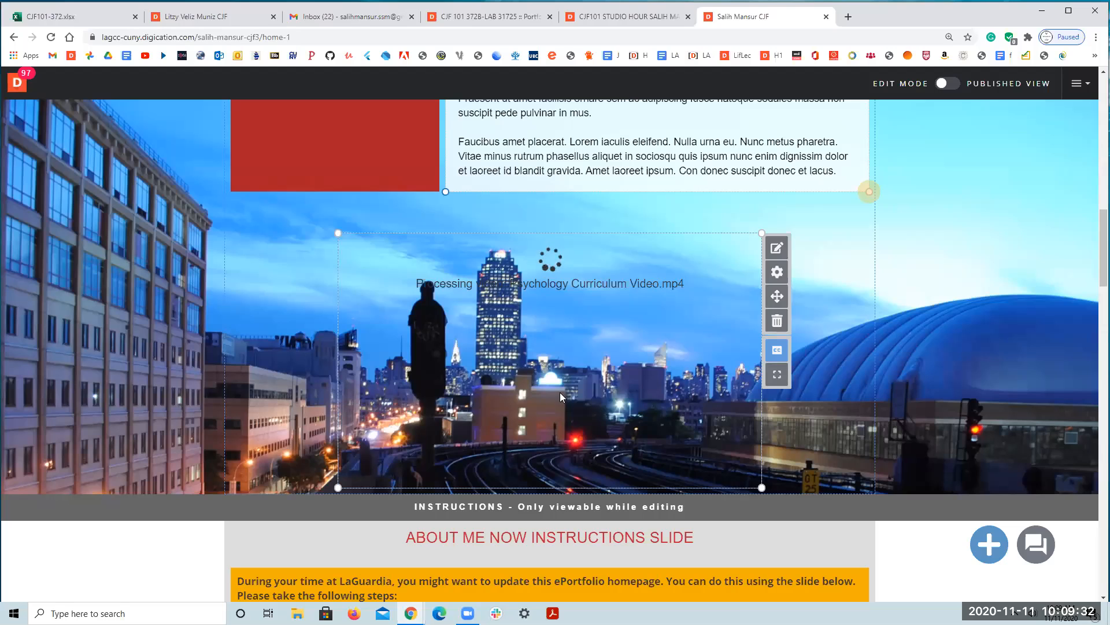
{"action": "mouse_move", "coordinate": [498, 299]}
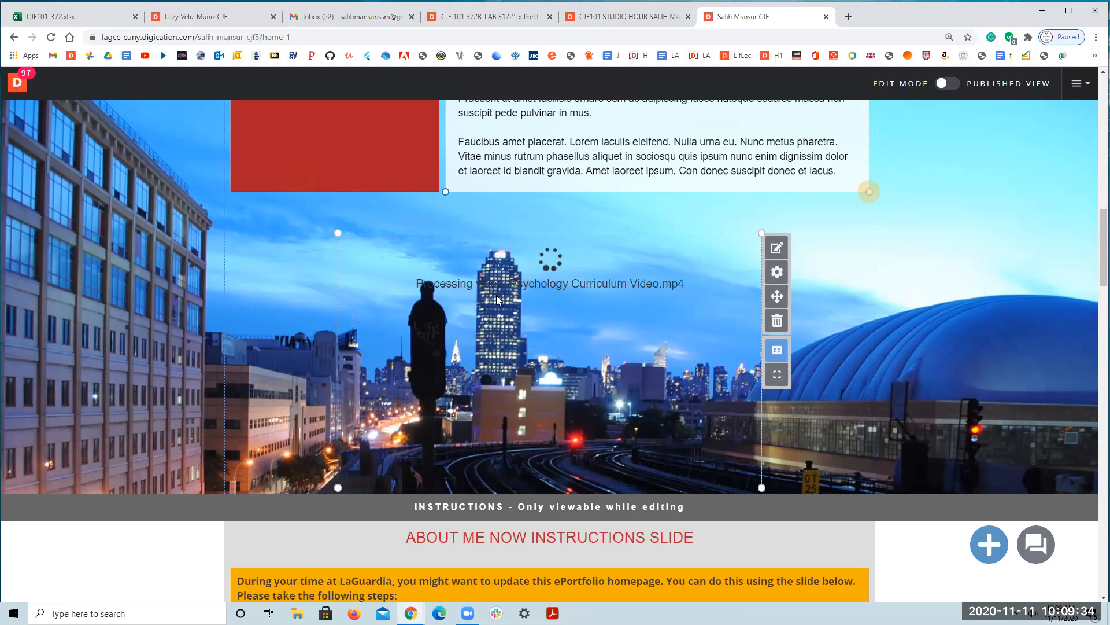
{"action": "mouse_move", "coordinate": [519, 252]}
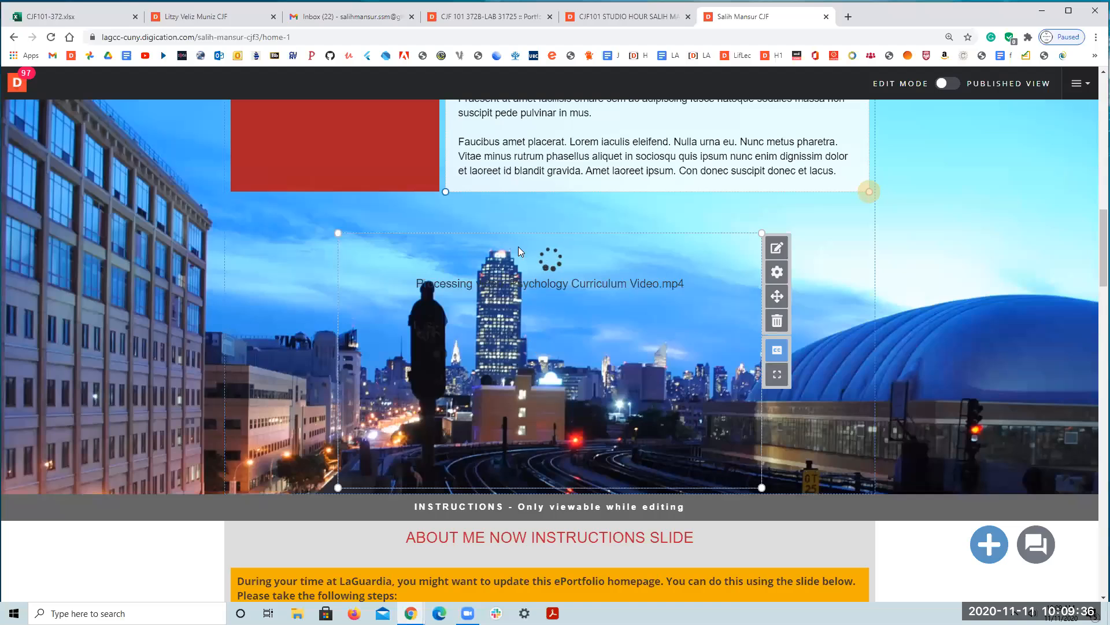
{"action": "mouse_move", "coordinate": [551, 281]}
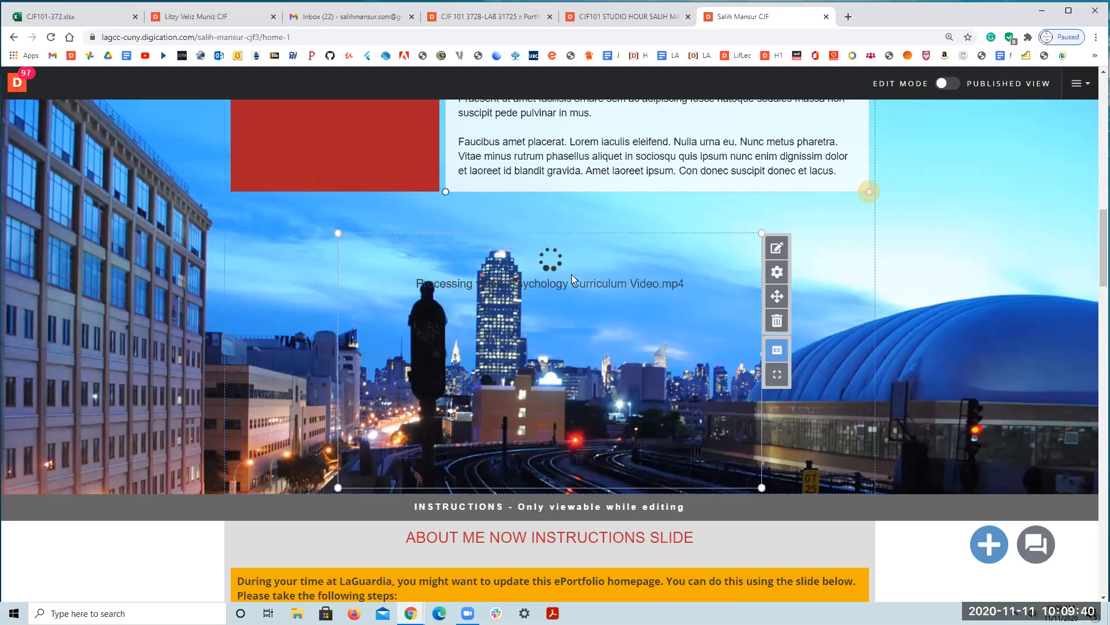
{"action": "mouse_move", "coordinate": [513, 370]}
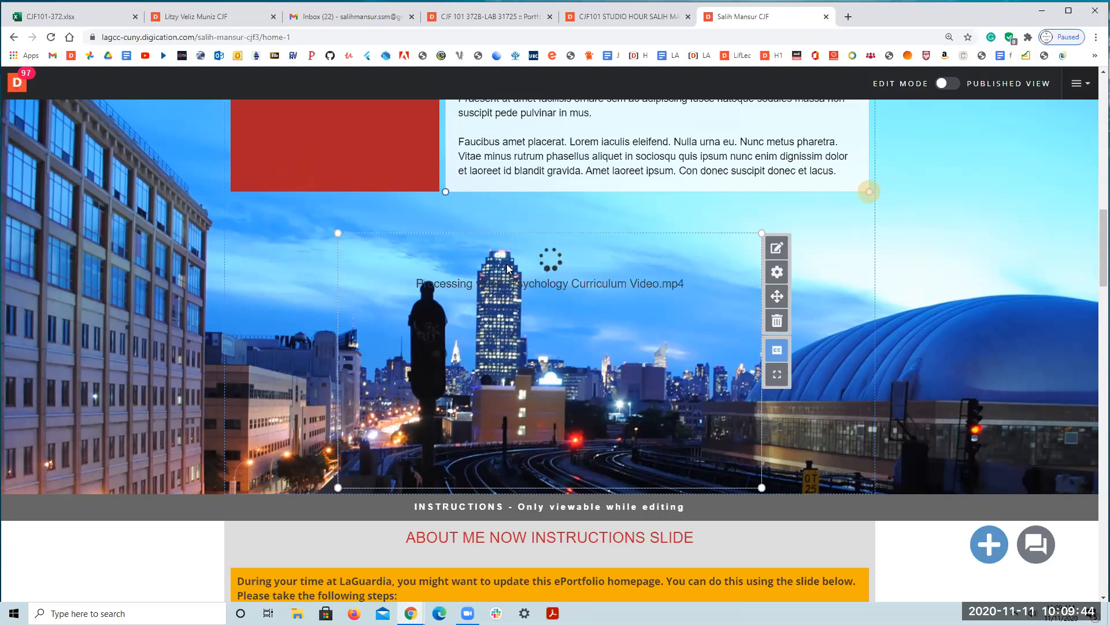
{"action": "mouse_move", "coordinate": [353, 320]}
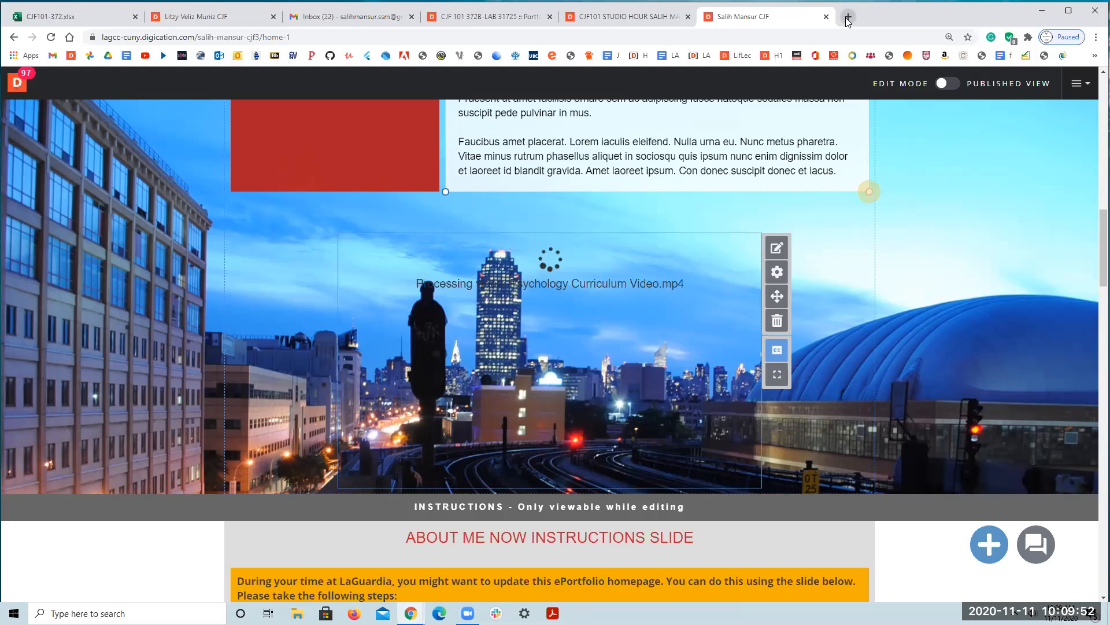
{"action": "mouse_move", "coordinate": [848, 16]}
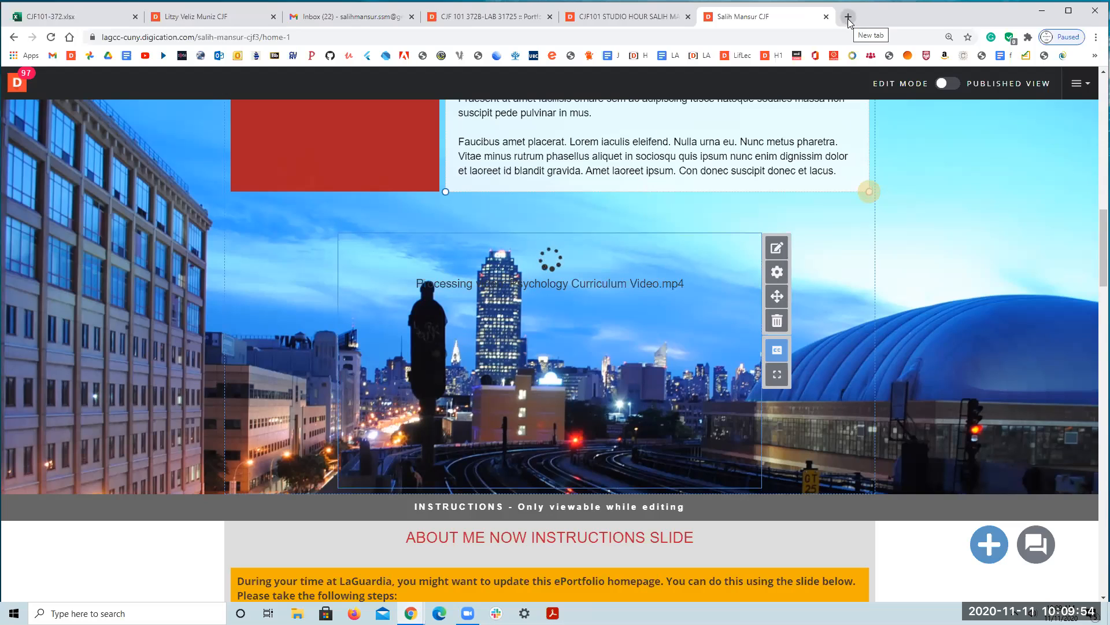
- In a new tab, go to YouTube and start uploading a video through the Create icon
{"action": "left_click", "coordinate": [848, 16]}
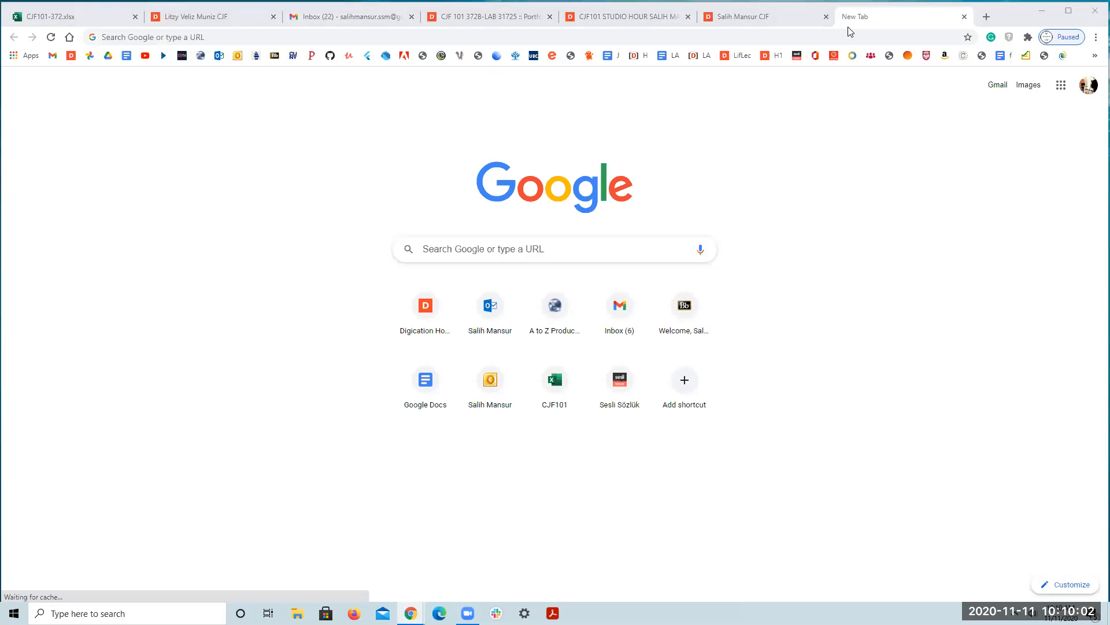
{"action": "mouse_move", "coordinate": [737, 277]}
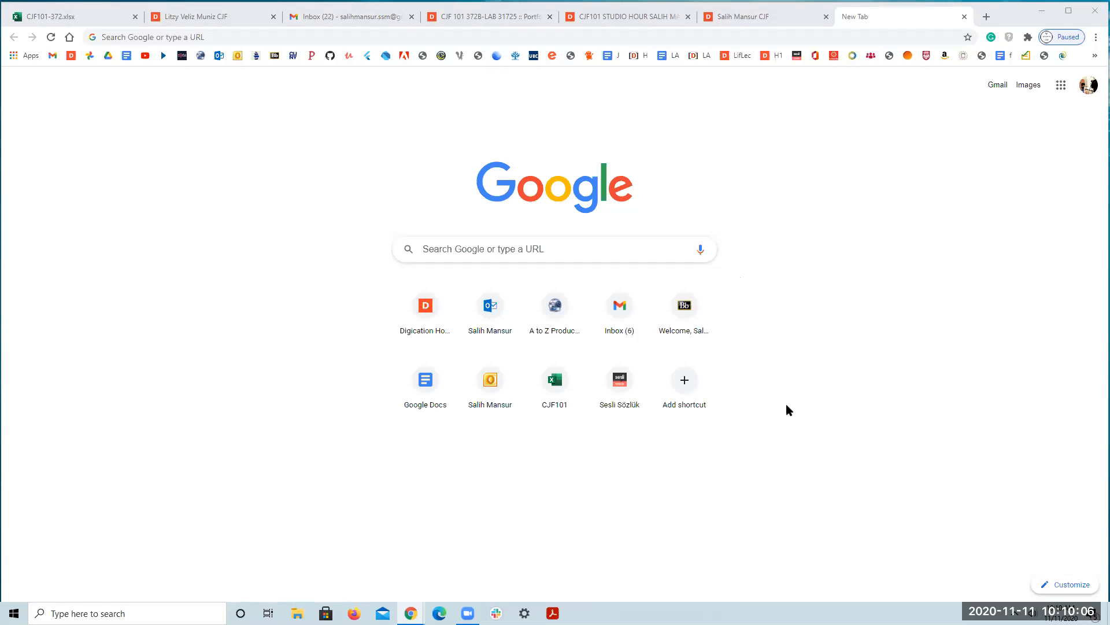
{"action": "mouse_move", "coordinate": [734, 265]}
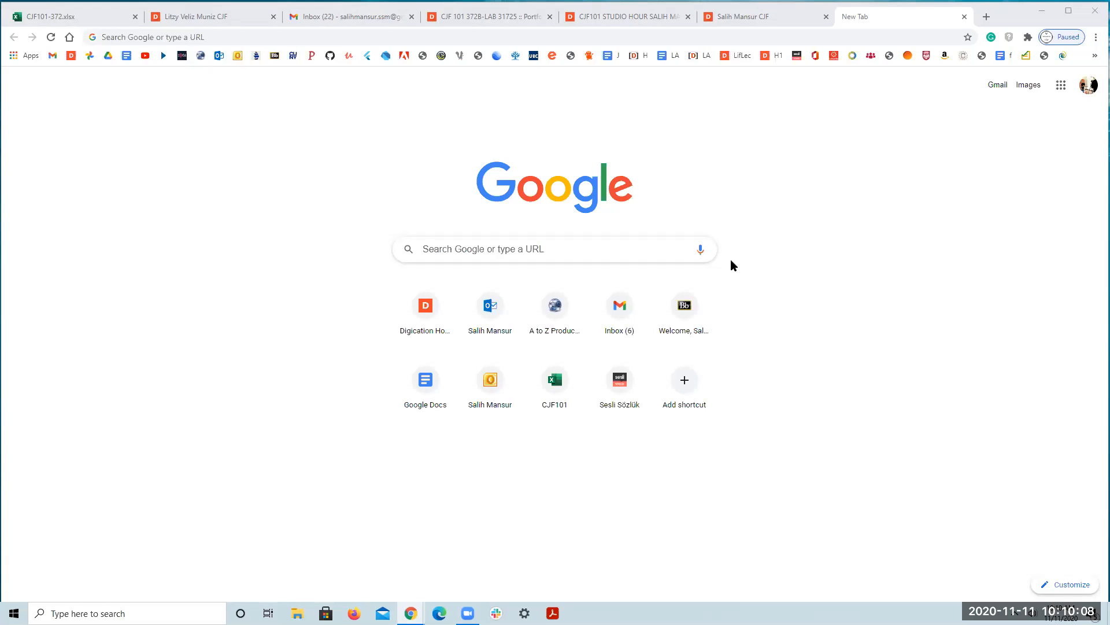
{"action": "mouse_move", "coordinate": [749, 133]}
{"action": "type", "text": "youtube.com"}
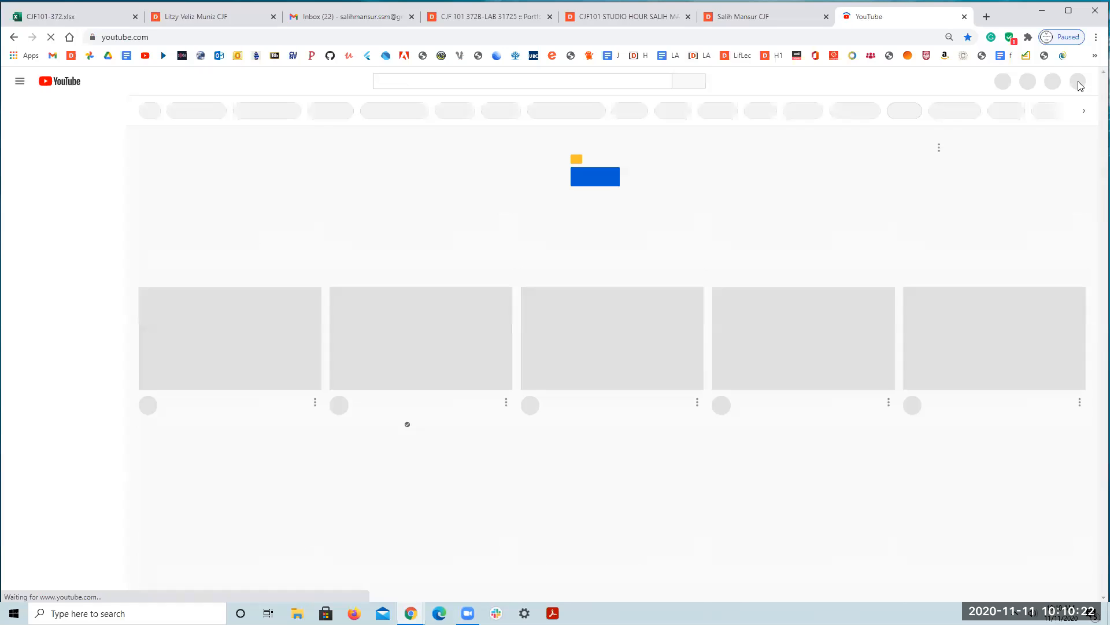
{"action": "mouse_move", "coordinate": [996, 98]}
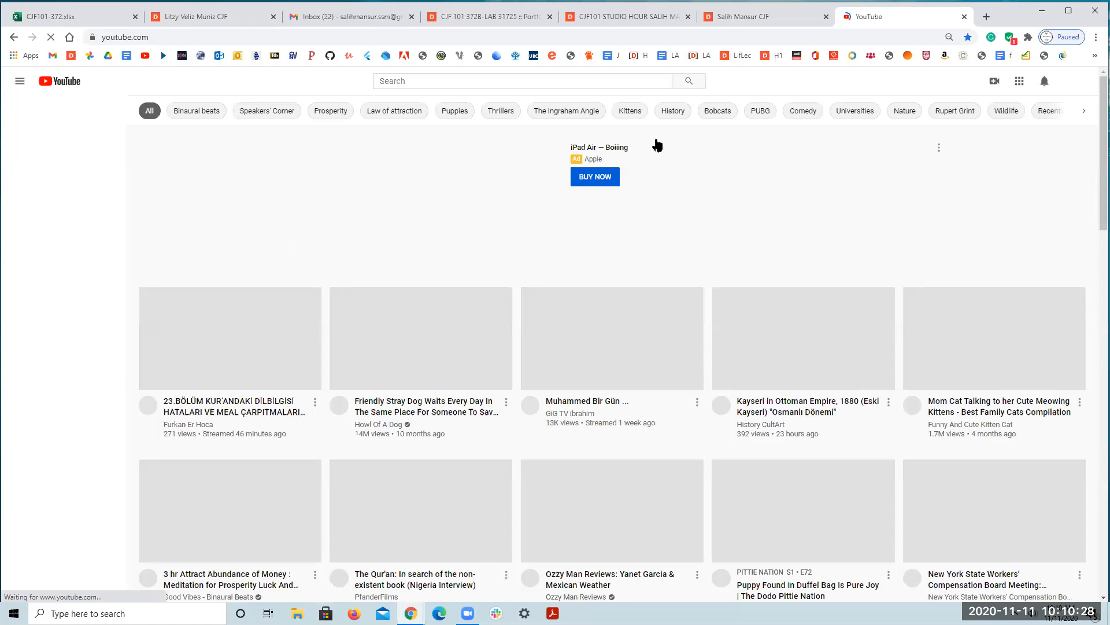
{"action": "left_click", "coordinate": [20, 81]}
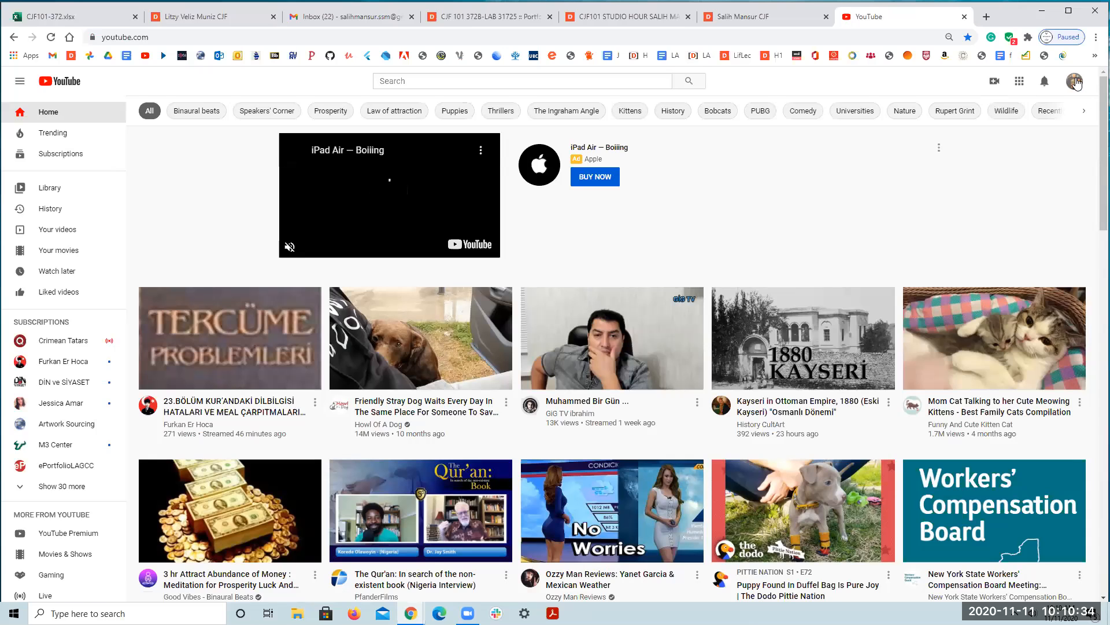
{"action": "mouse_move", "coordinate": [994, 81]}
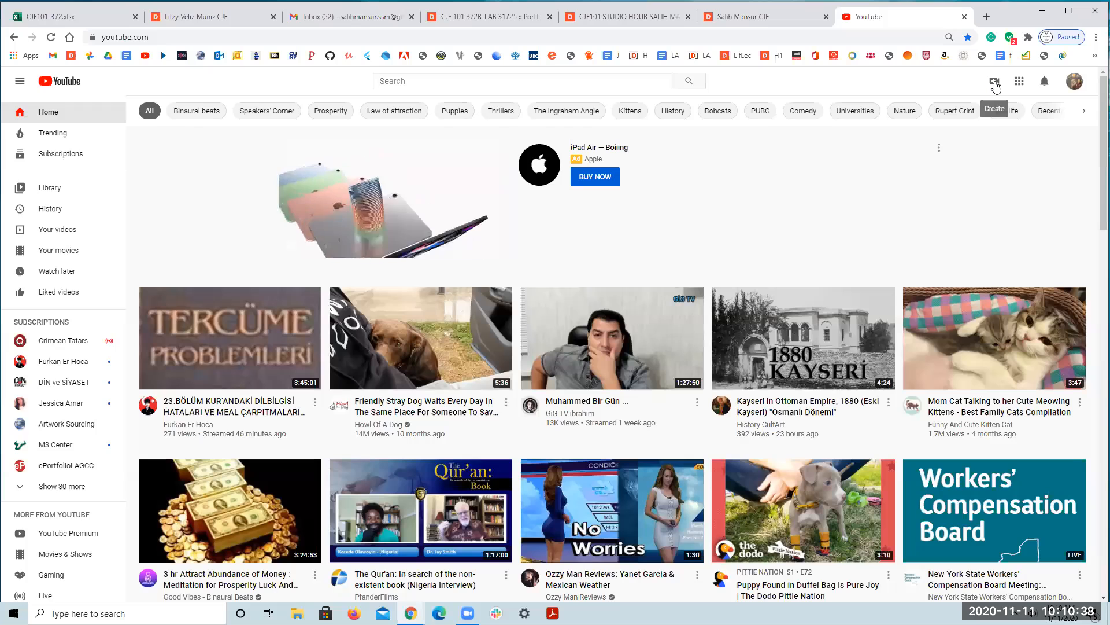
{"action": "left_click", "coordinate": [996, 81]}
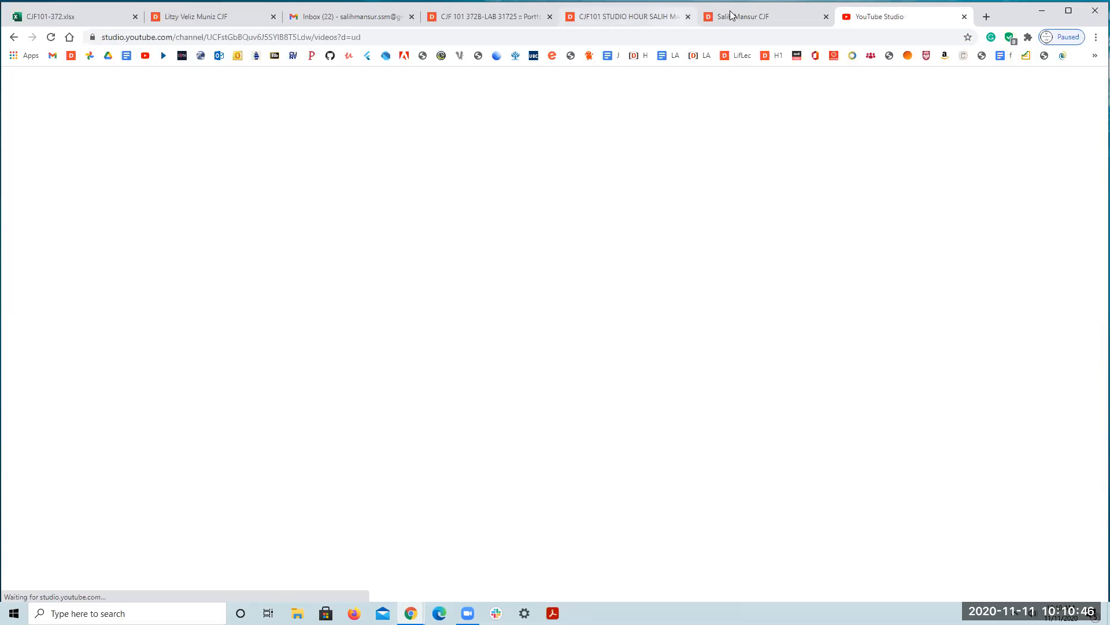
- Check the Digication tab, then return to YouTube Studio's Upload videos dialog
{"action": "left_click", "coordinate": [758, 16]}
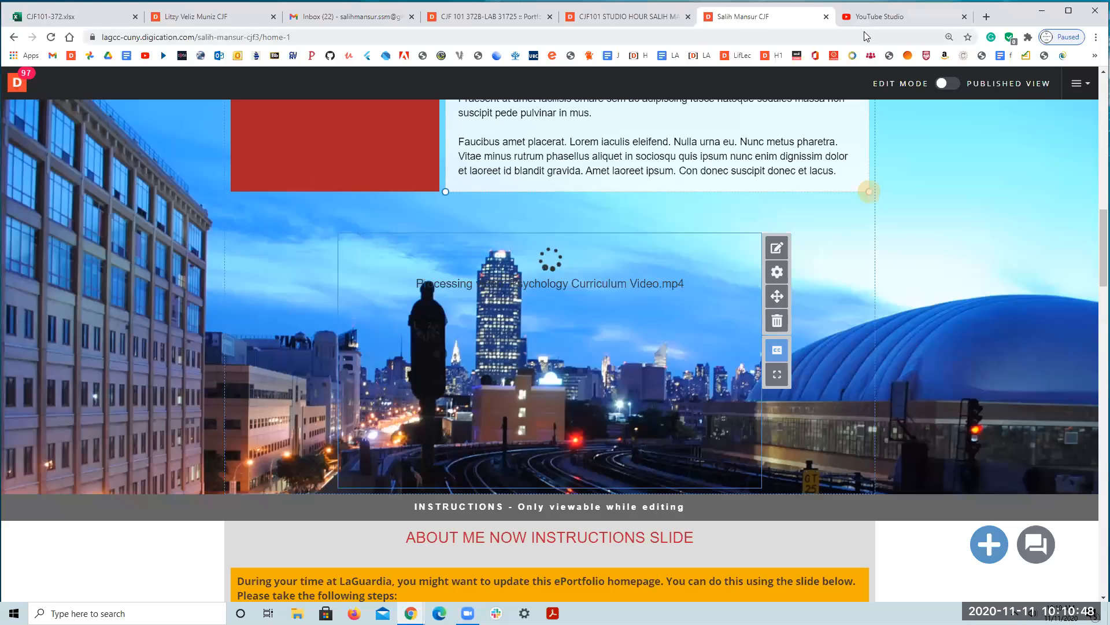
{"action": "left_click", "coordinate": [902, 16]}
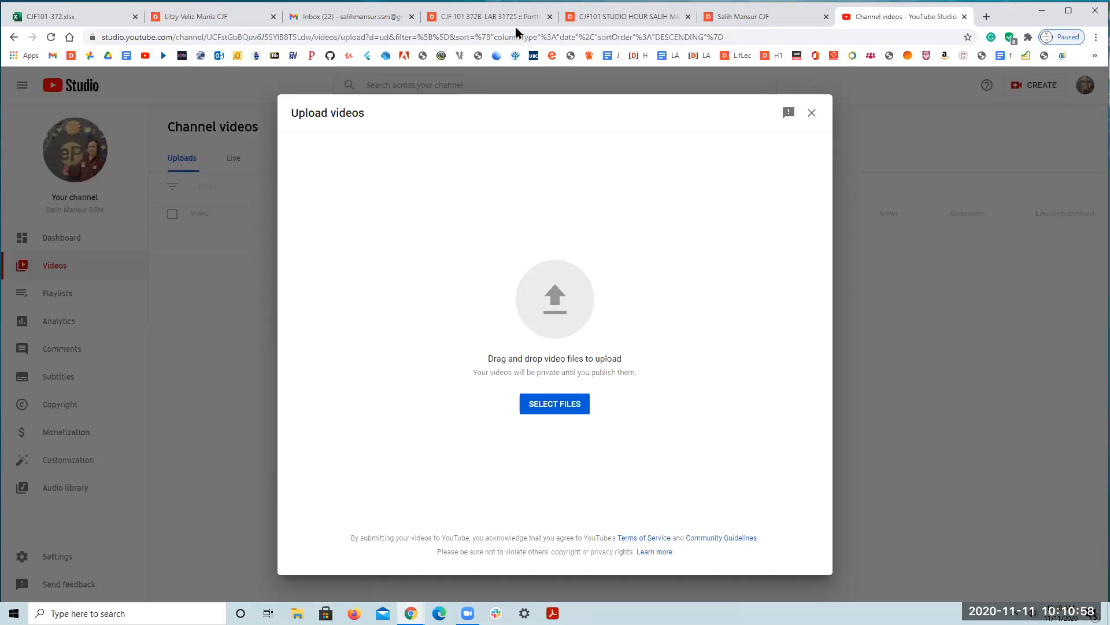
{"action": "mouse_move", "coordinate": [522, 387]}
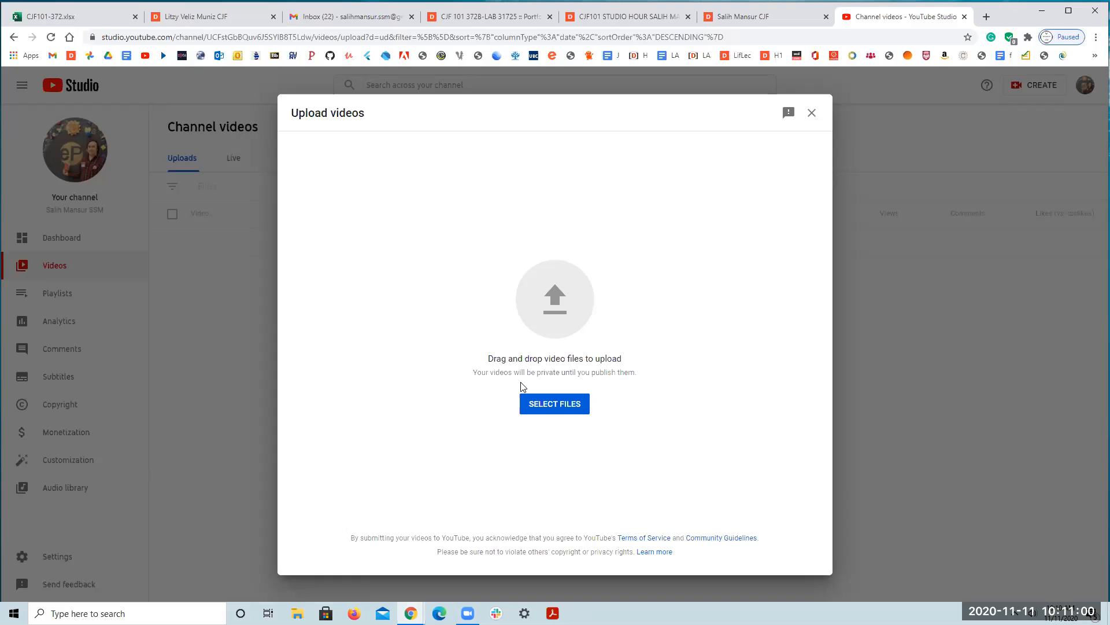
{"action": "mouse_move", "coordinate": [542, 409]}
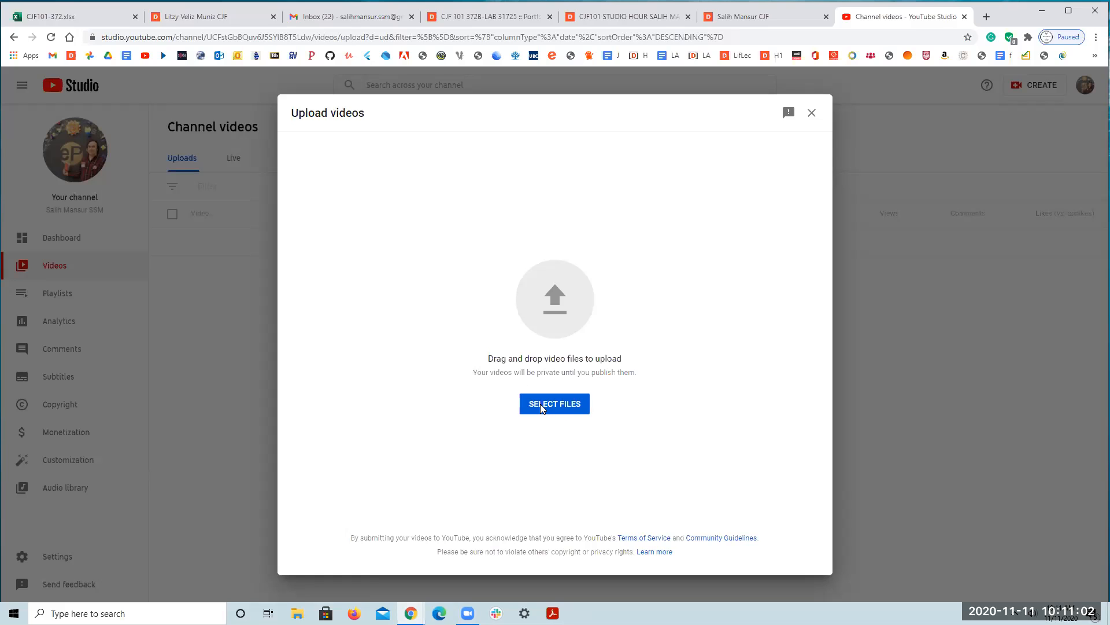
- Select Psychology Curriculum Video from the Desktop as the file to upload
{"action": "left_click", "coordinate": [554, 403]}
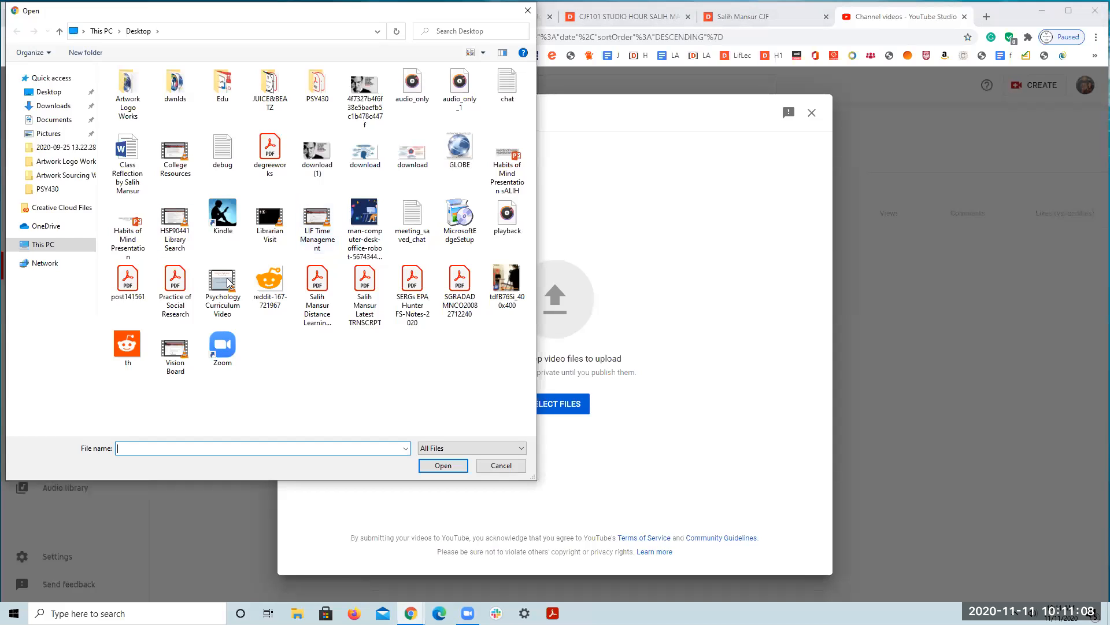
{"action": "left_click", "coordinate": [221, 282]}
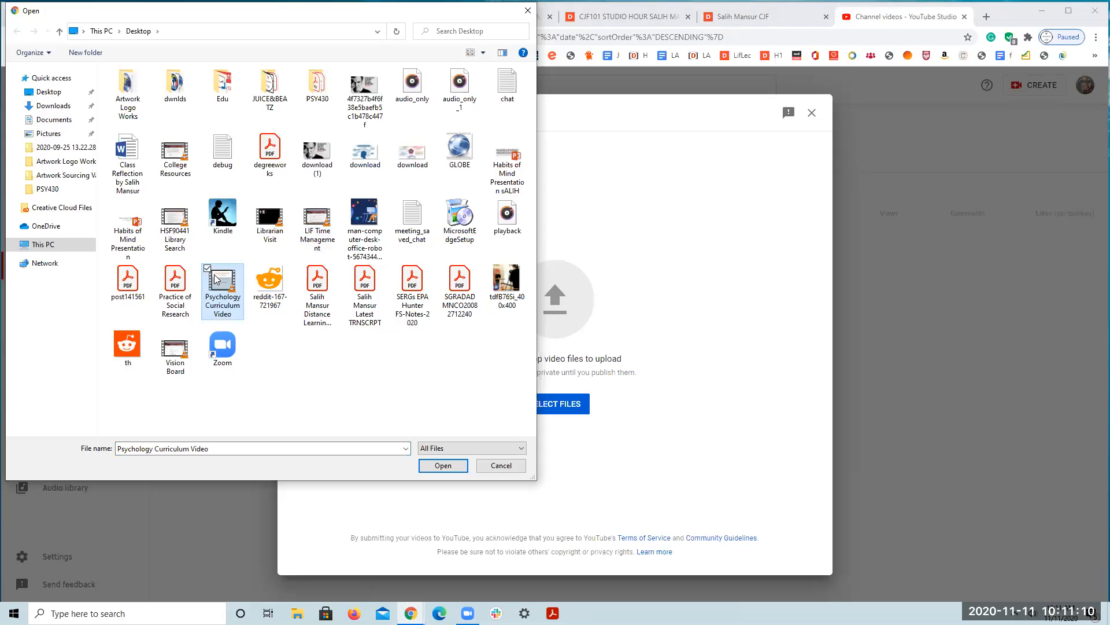
{"action": "mouse_move", "coordinate": [222, 277]}
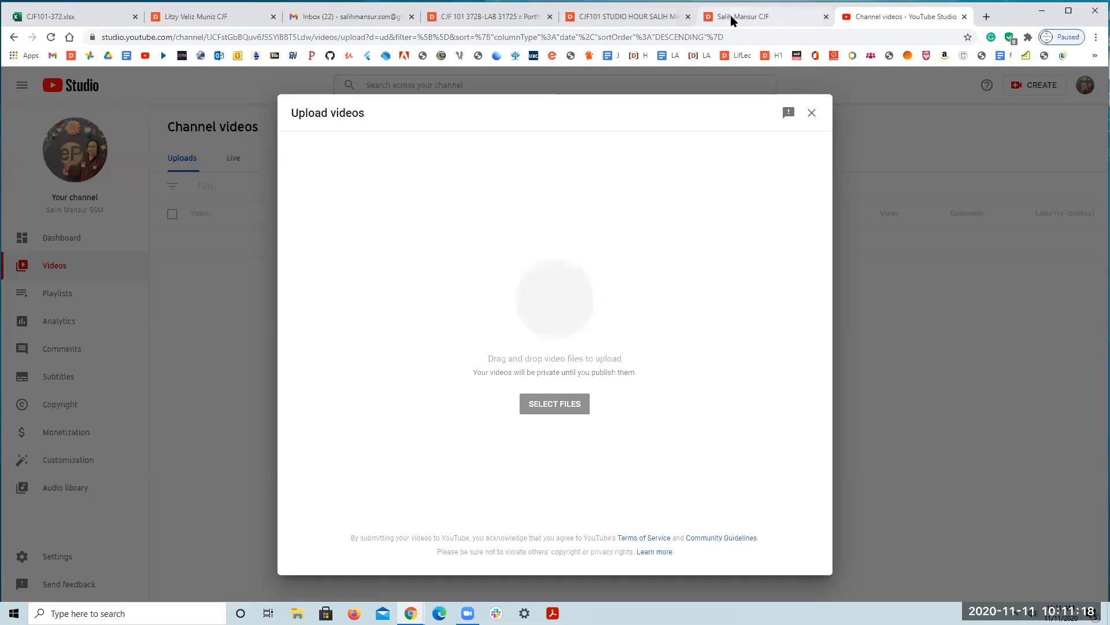
- Advance to Visibility, mark the Psychology Curriculum Video as Unlisted, and save it
{"action": "left_click", "coordinate": [555, 403]}
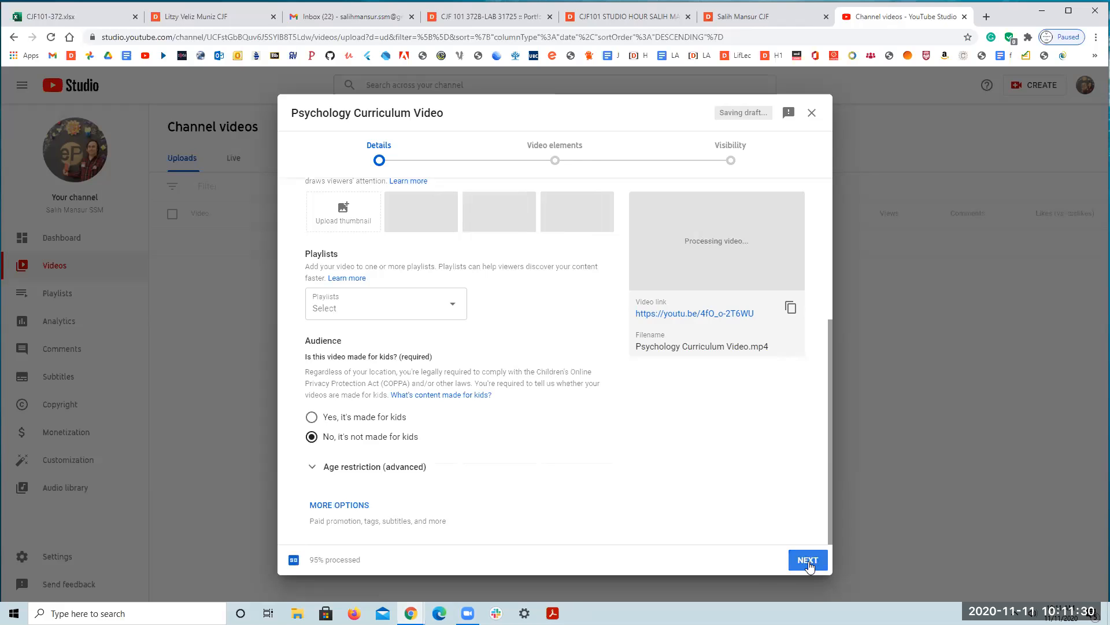
{"action": "left_click", "coordinate": [807, 559]}
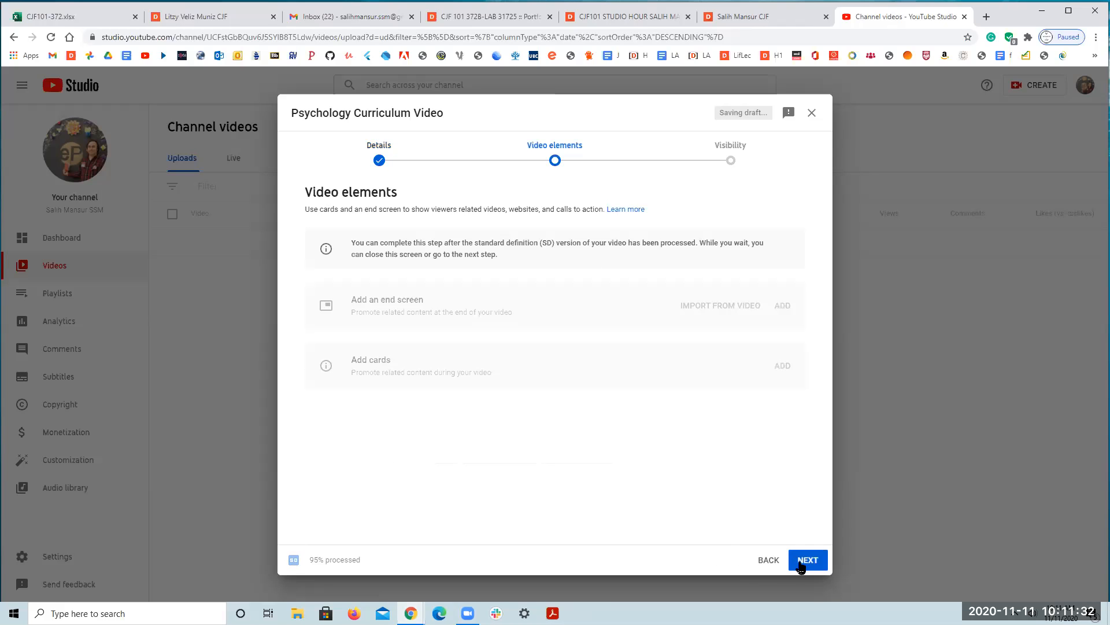
{"action": "left_click", "coordinate": [807, 559]}
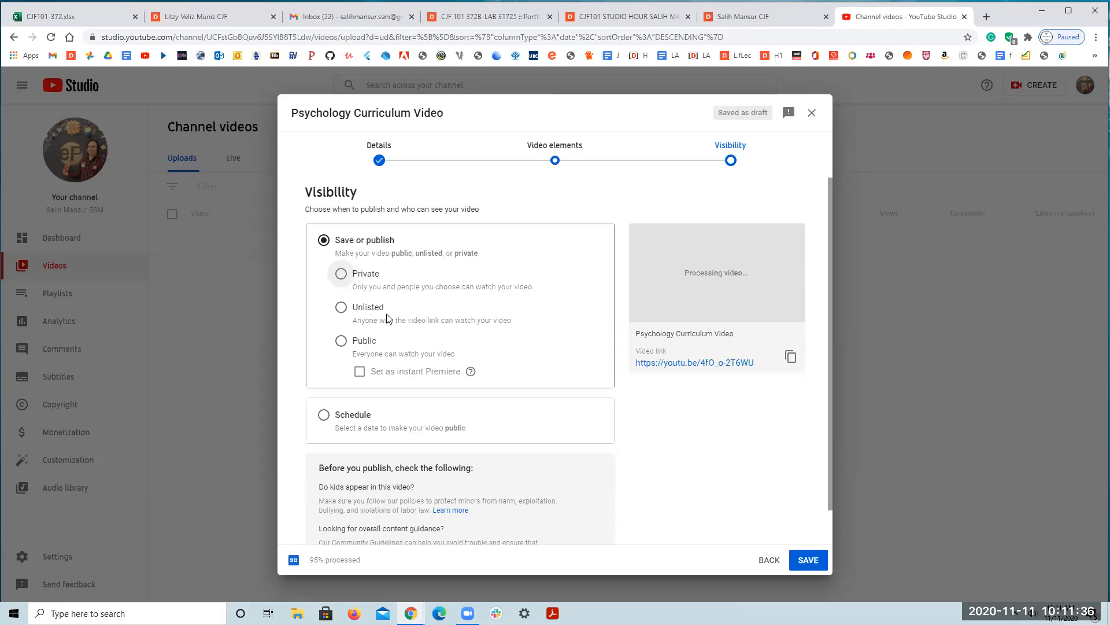
{"action": "mouse_move", "coordinate": [358, 315]}
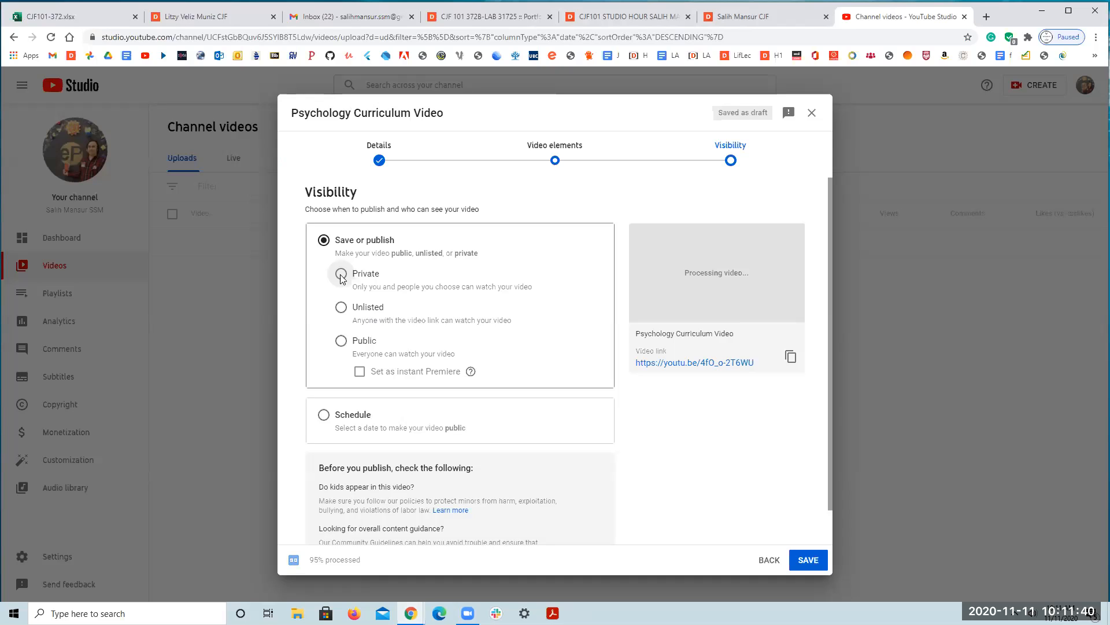
{"action": "mouse_move", "coordinate": [335, 311]}
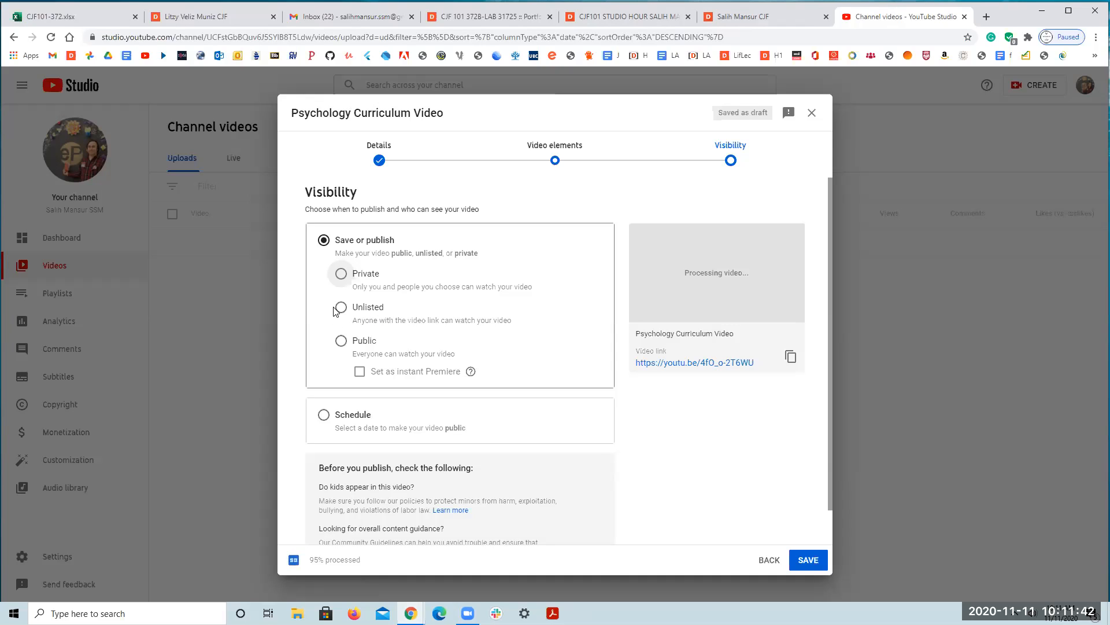
{"action": "left_click", "coordinate": [341, 307]}
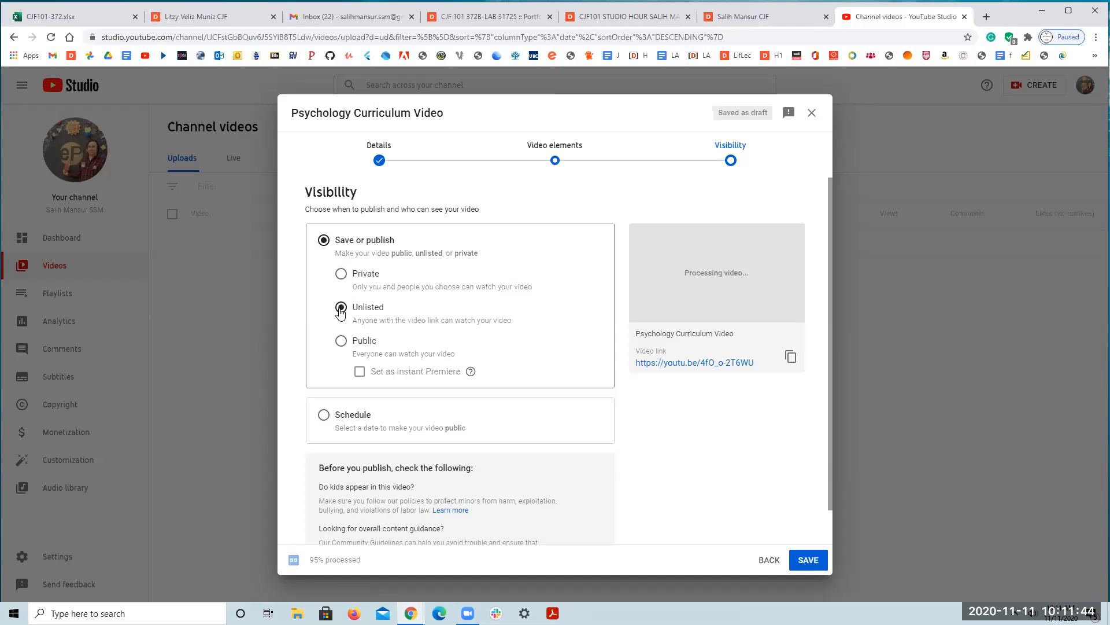
{"action": "left_click", "coordinate": [341, 307]}
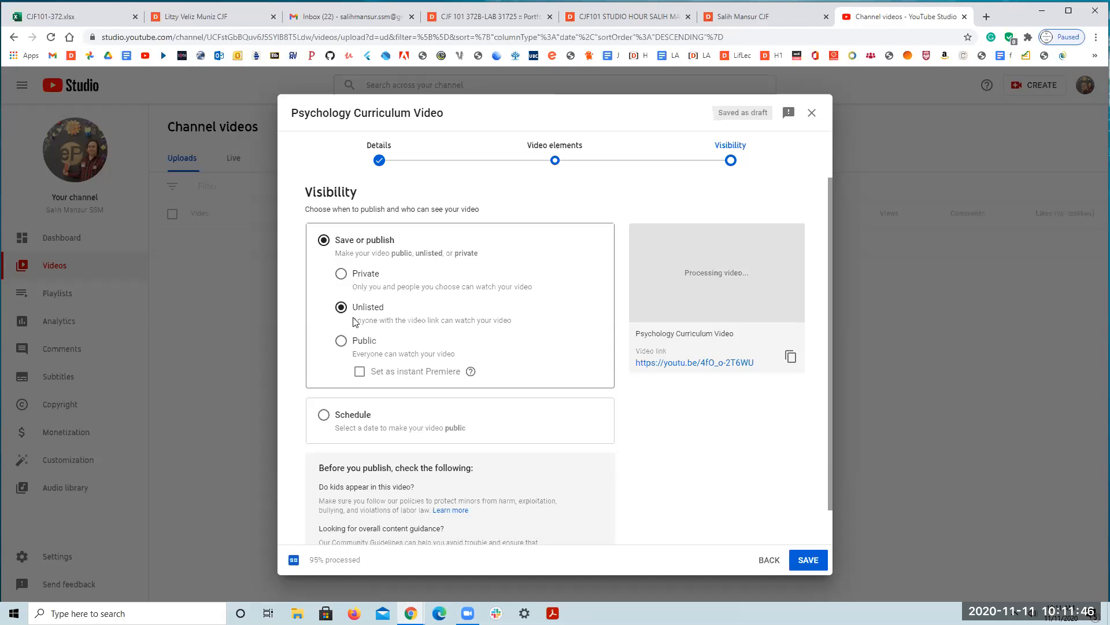
{"action": "mouse_move", "coordinate": [394, 342]}
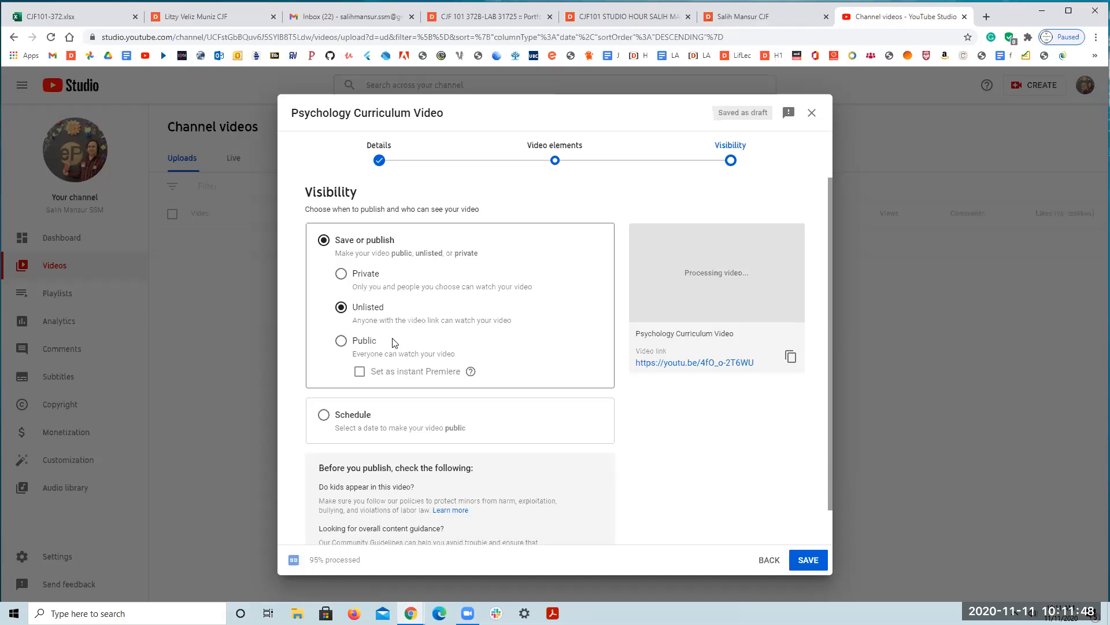
{"action": "mouse_move", "coordinate": [382, 365]}
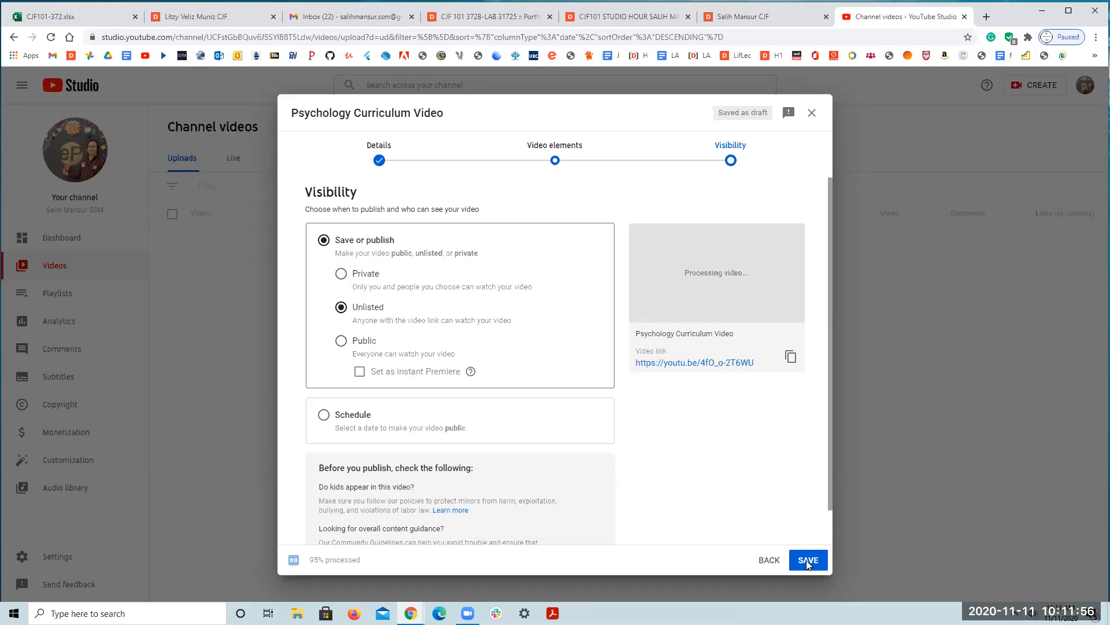
{"action": "left_click", "coordinate": [807, 559]}
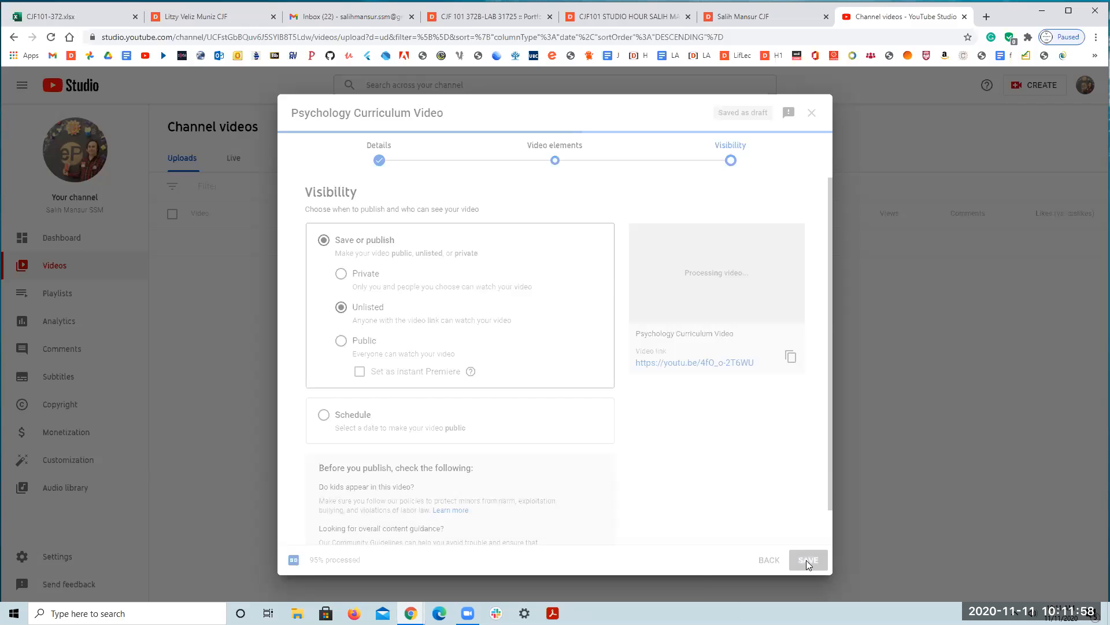
{"action": "left_click", "coordinate": [808, 559]}
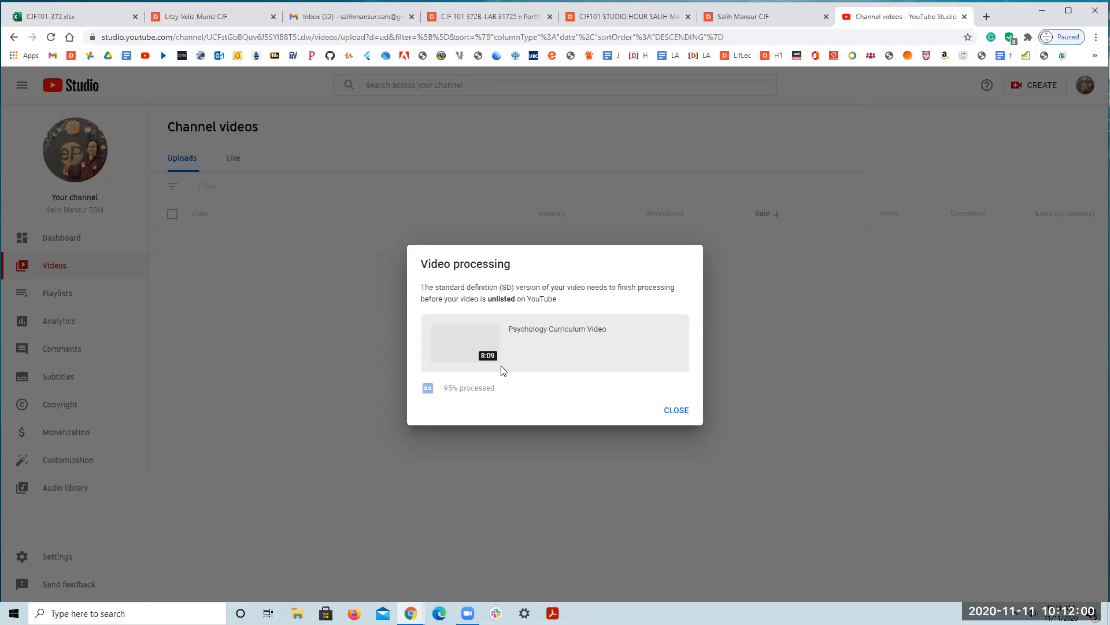
{"action": "mouse_move", "coordinate": [467, 369]}
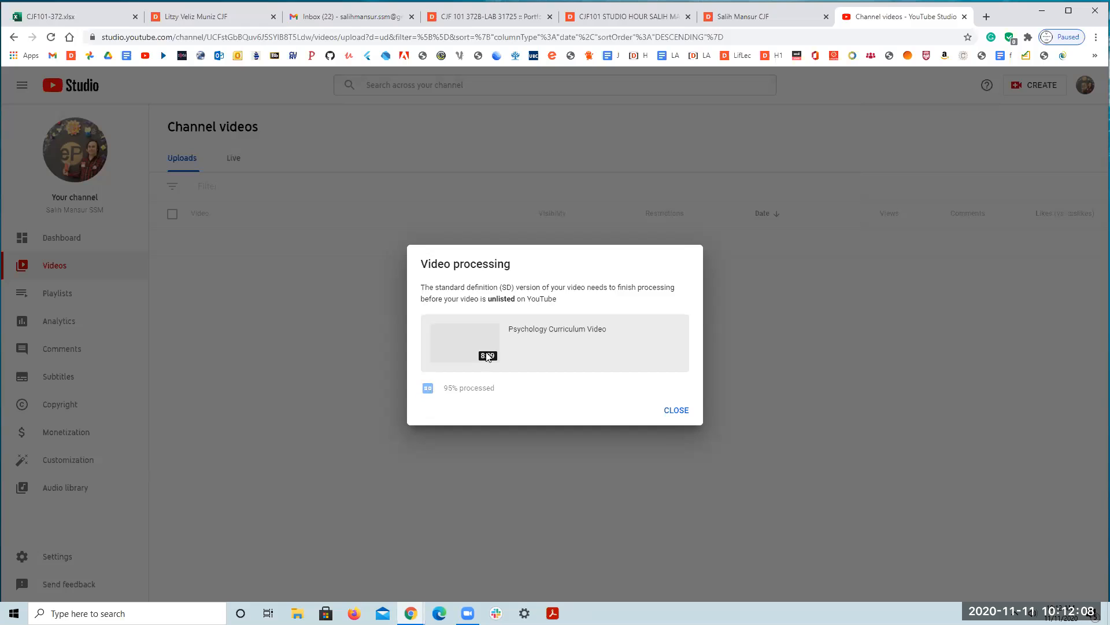
{"action": "mouse_move", "coordinate": [434, 305]}
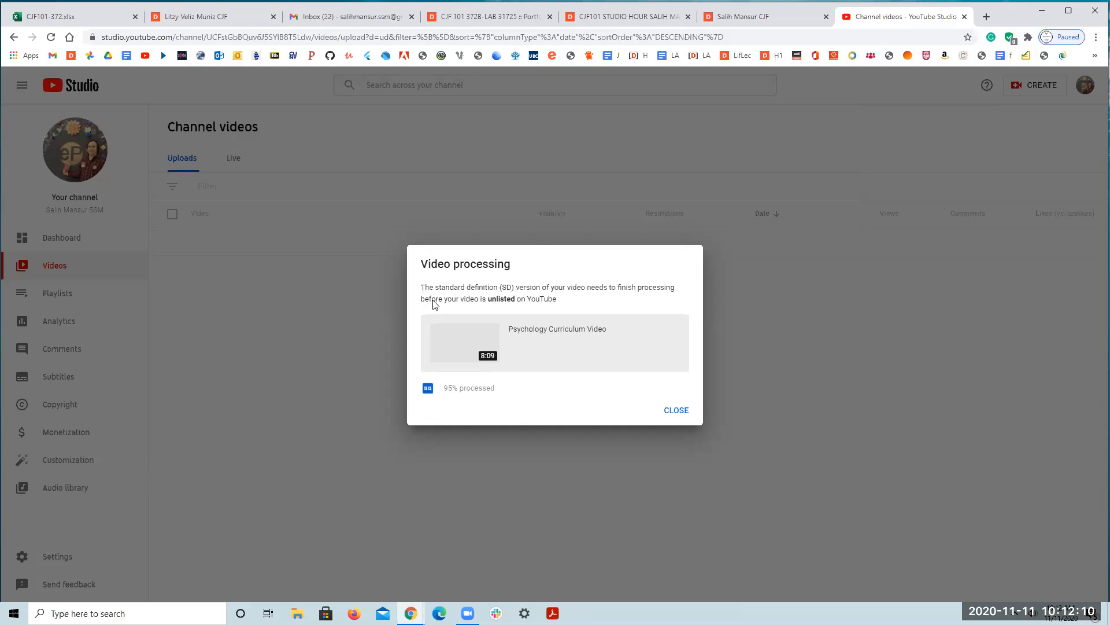
{"action": "mouse_move", "coordinate": [527, 359]}
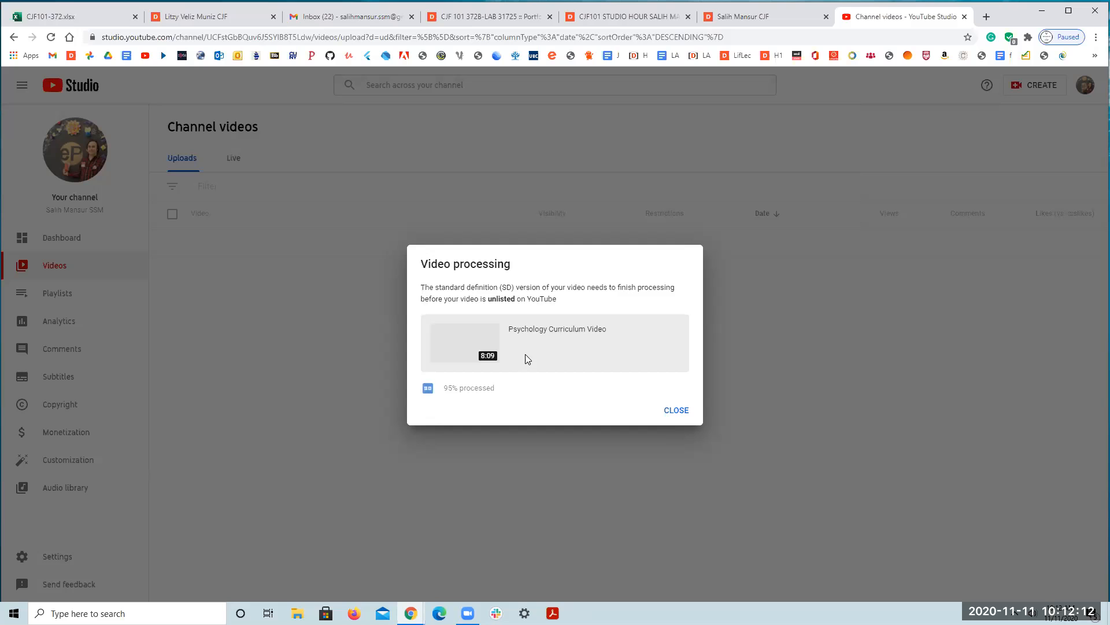
{"action": "mouse_move", "coordinate": [623, 381]}
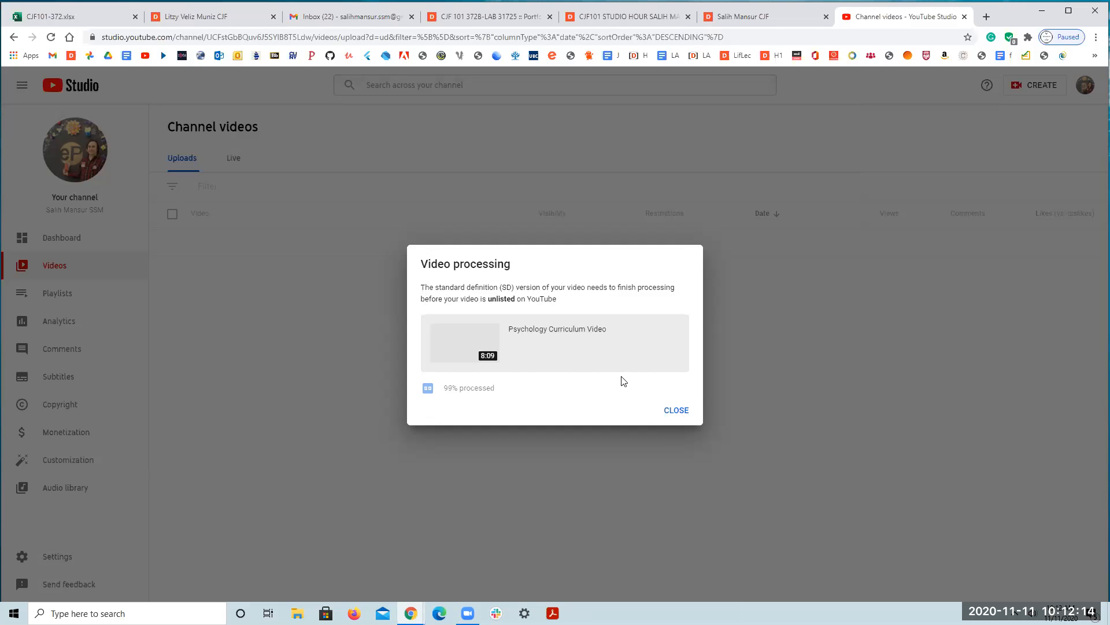
- Close the Video processing notice to show the Channel videos list
{"action": "left_click", "coordinate": [675, 410]}
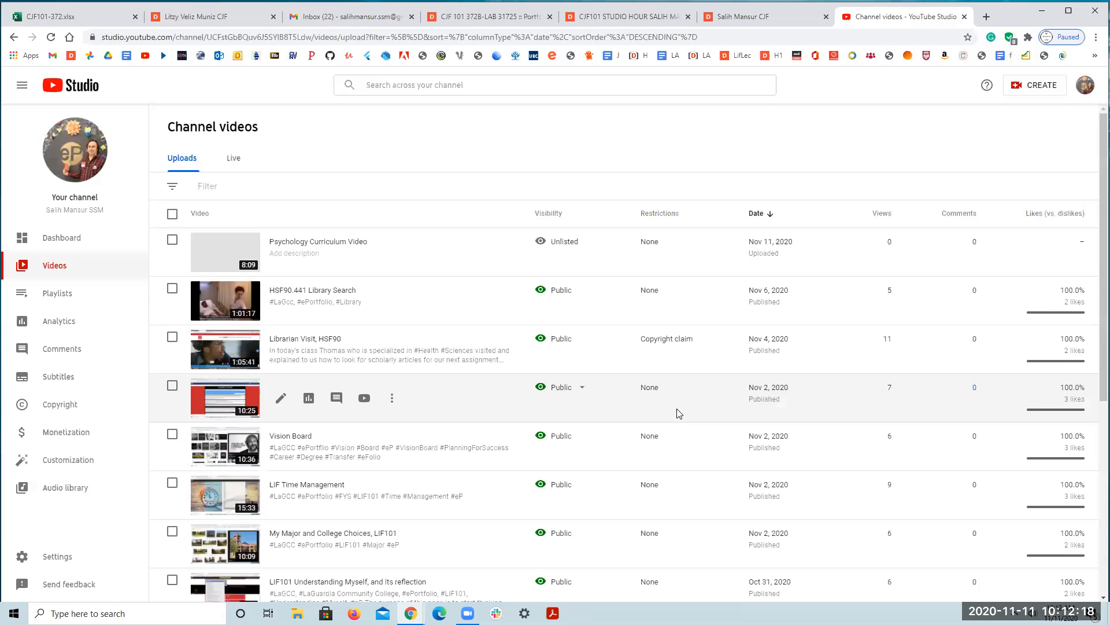
{"action": "mouse_move", "coordinate": [474, 312]}
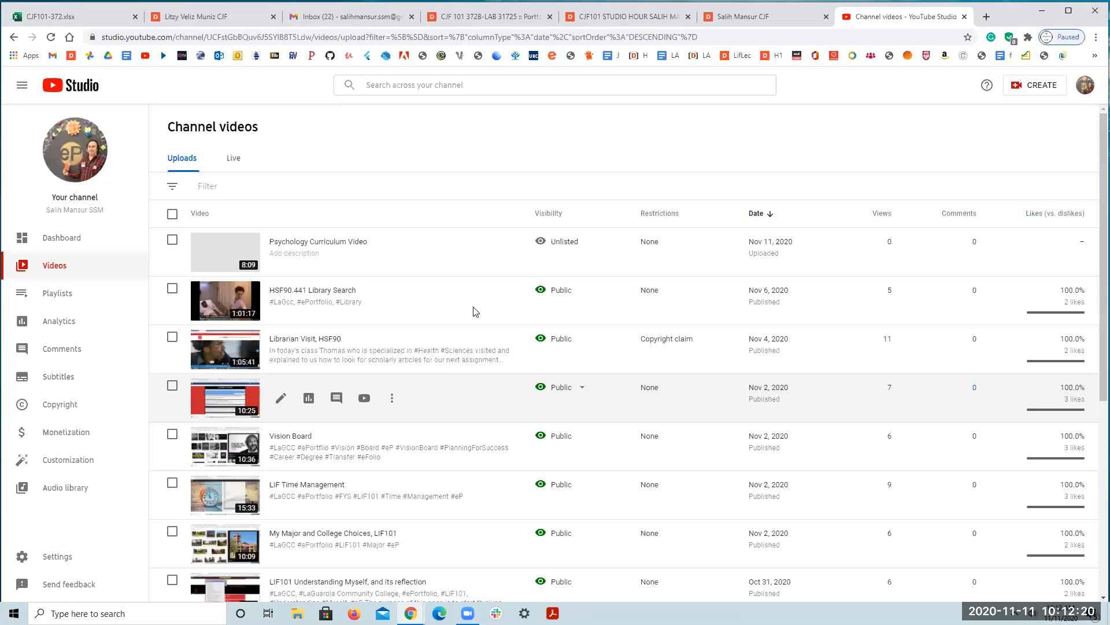
{"action": "mouse_move", "coordinate": [183, 278]}
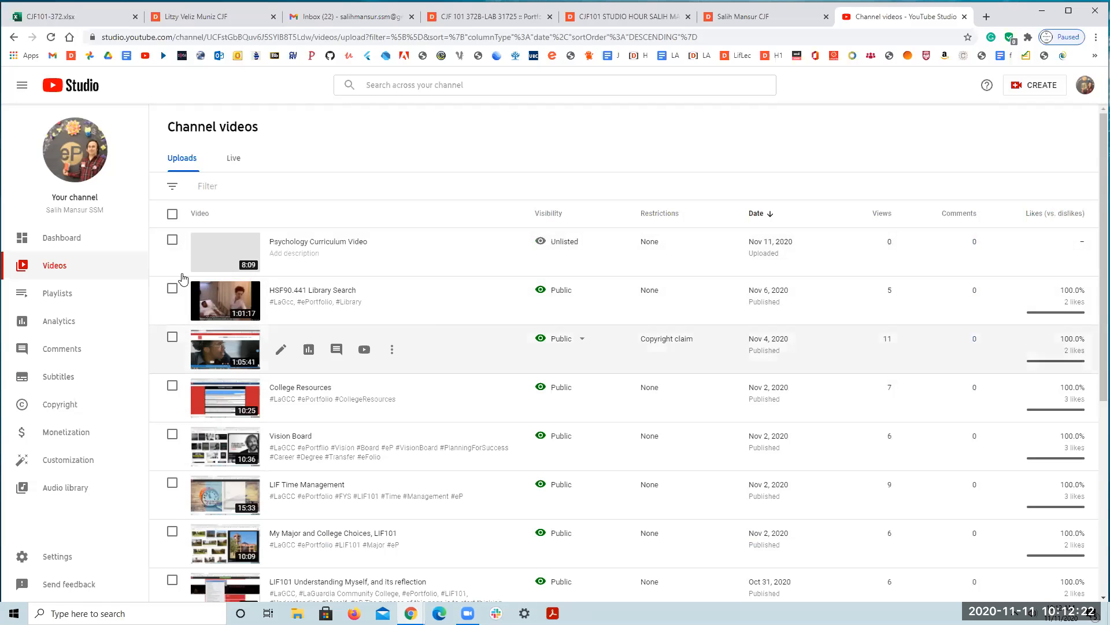
{"action": "mouse_move", "coordinate": [377, 264]}
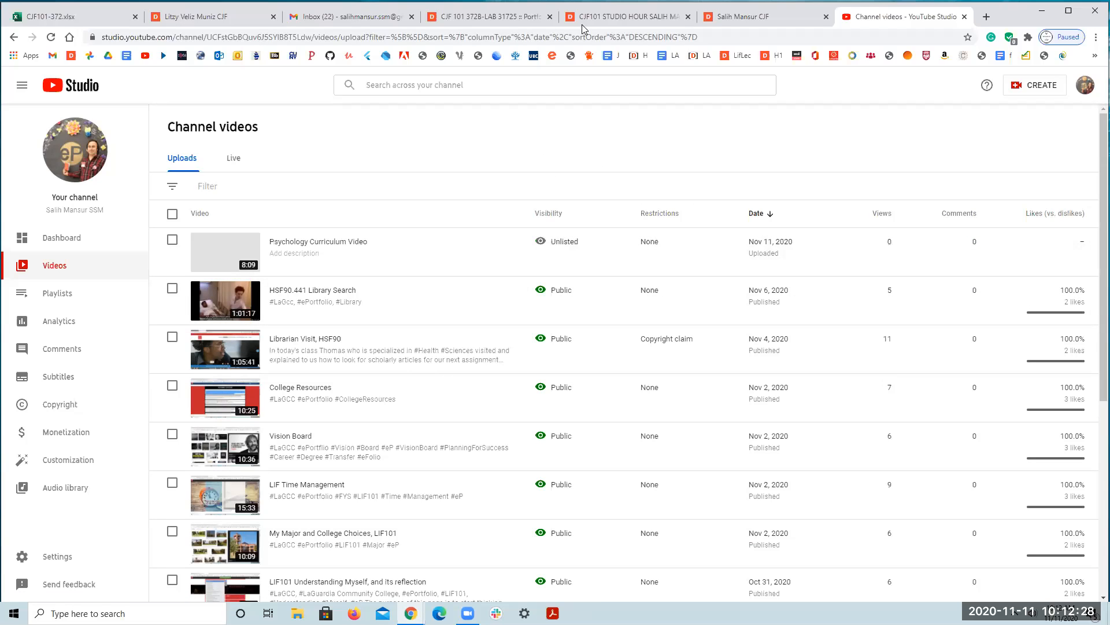
- Copy the Psychology Curriculum Video's shareable link from its Options menu
{"action": "left_click", "coordinate": [736, 17]}
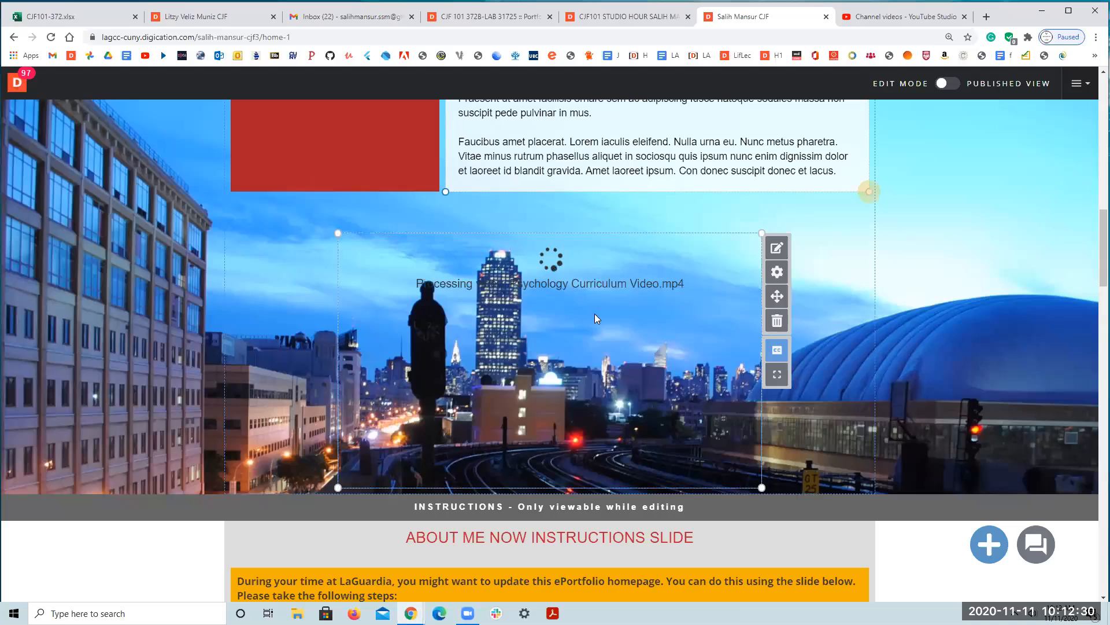
{"action": "left_click", "coordinate": [905, 16]}
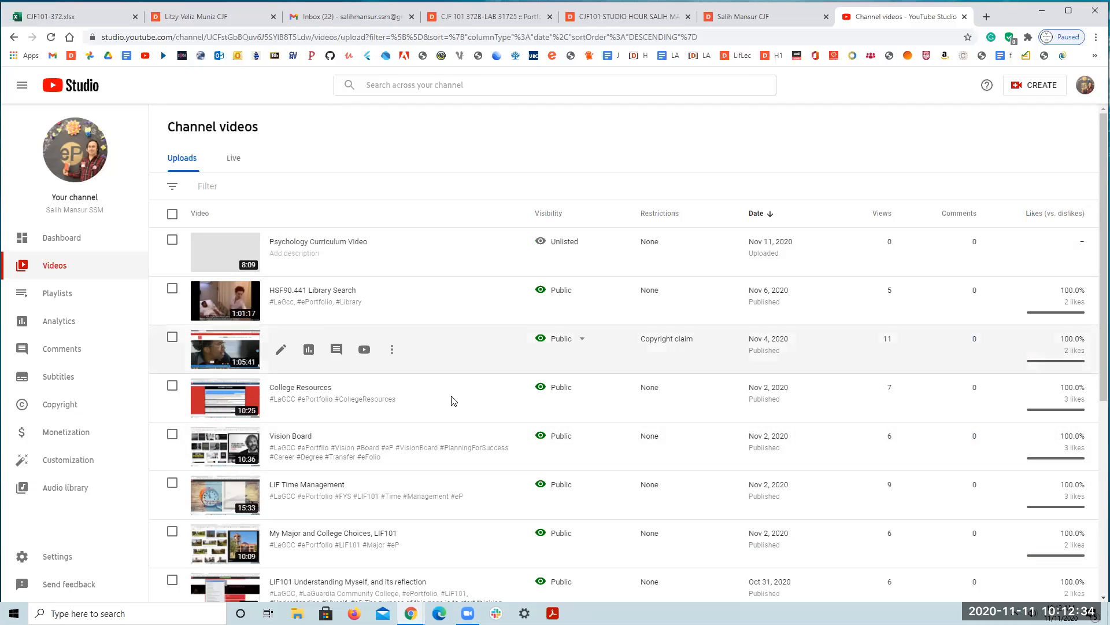
{"action": "mouse_move", "coordinate": [278, 262]}
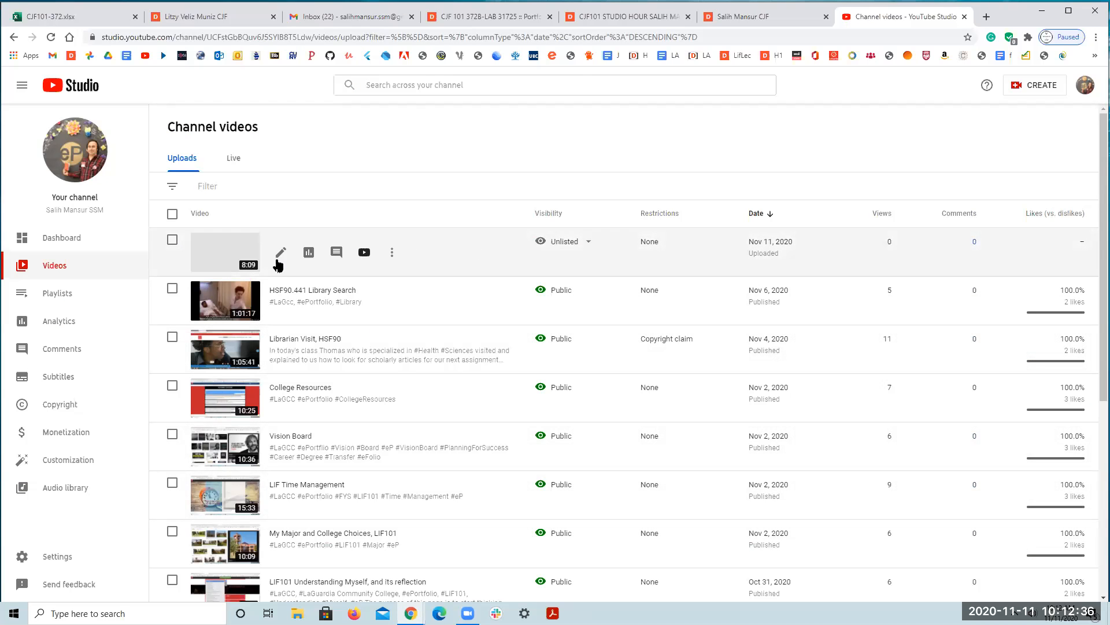
{"action": "mouse_move", "coordinate": [392, 252]}
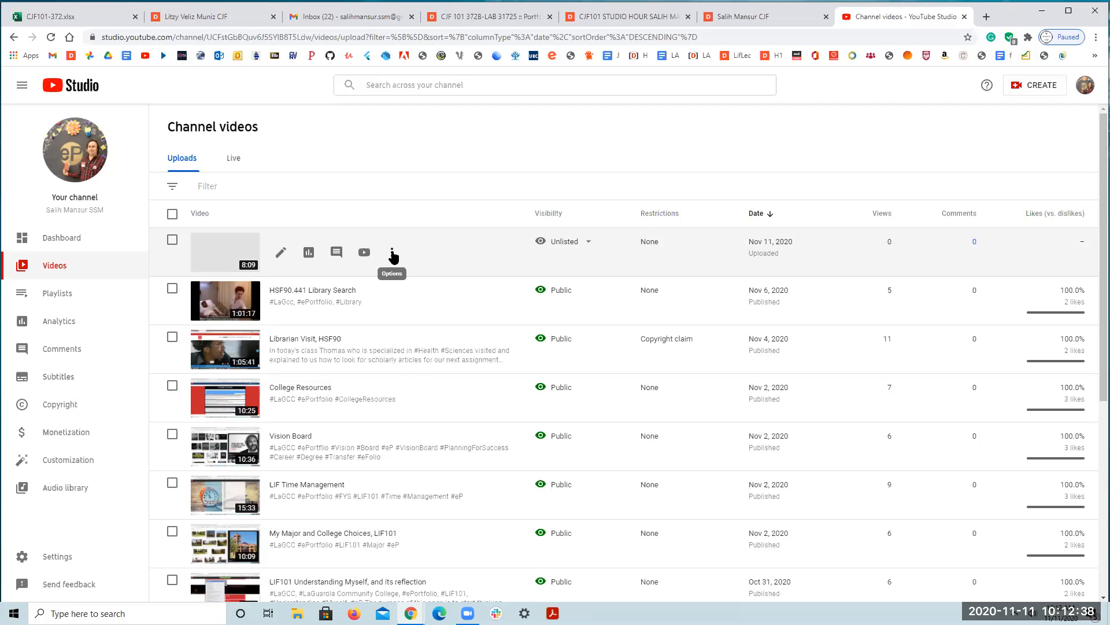
{"action": "left_click", "coordinate": [391, 252]}
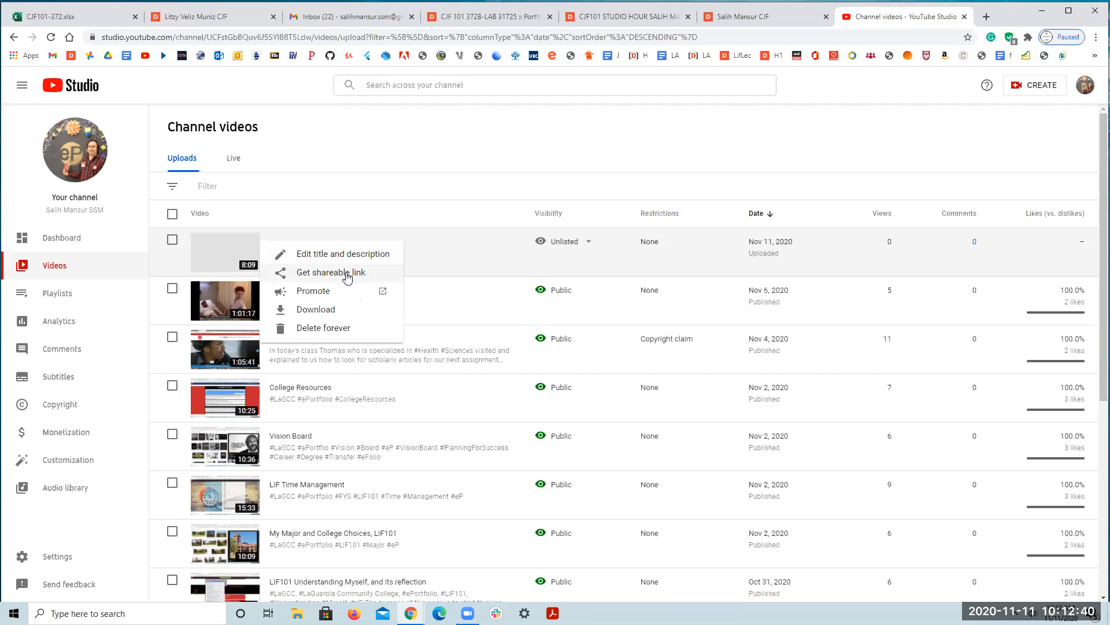
{"action": "left_click", "coordinate": [331, 272]}
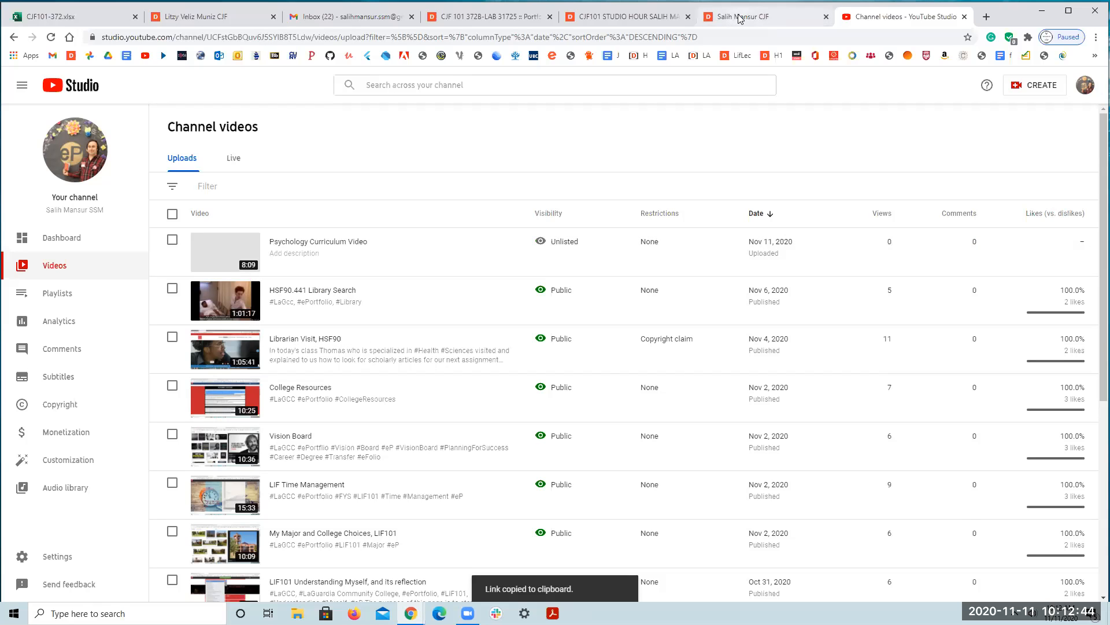
{"action": "left_click", "coordinate": [738, 17]}
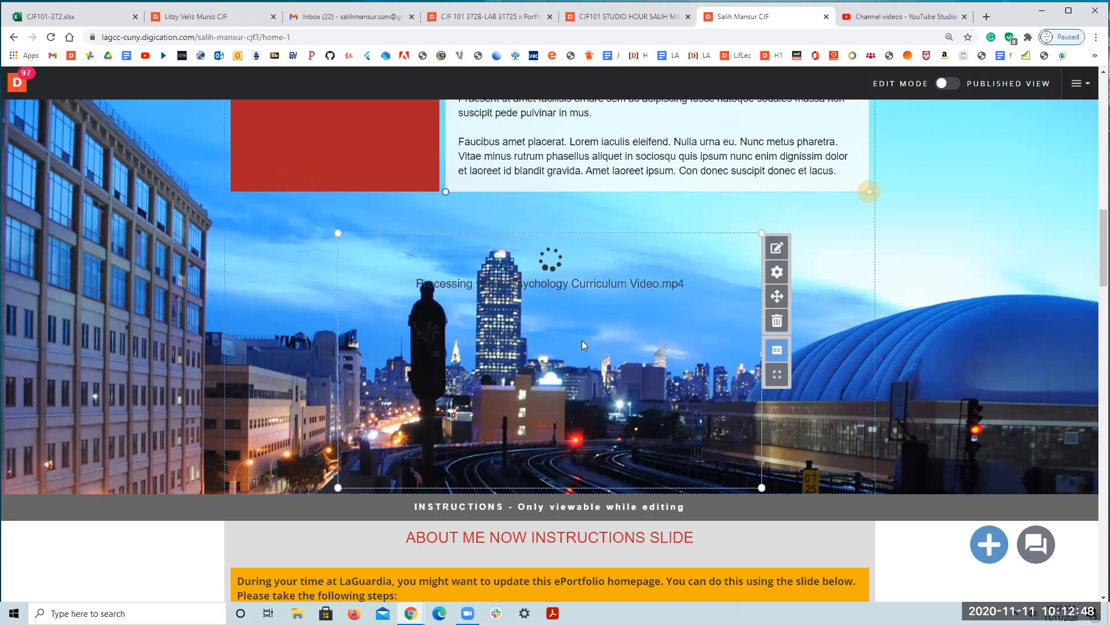
{"action": "mouse_move", "coordinate": [641, 319]}
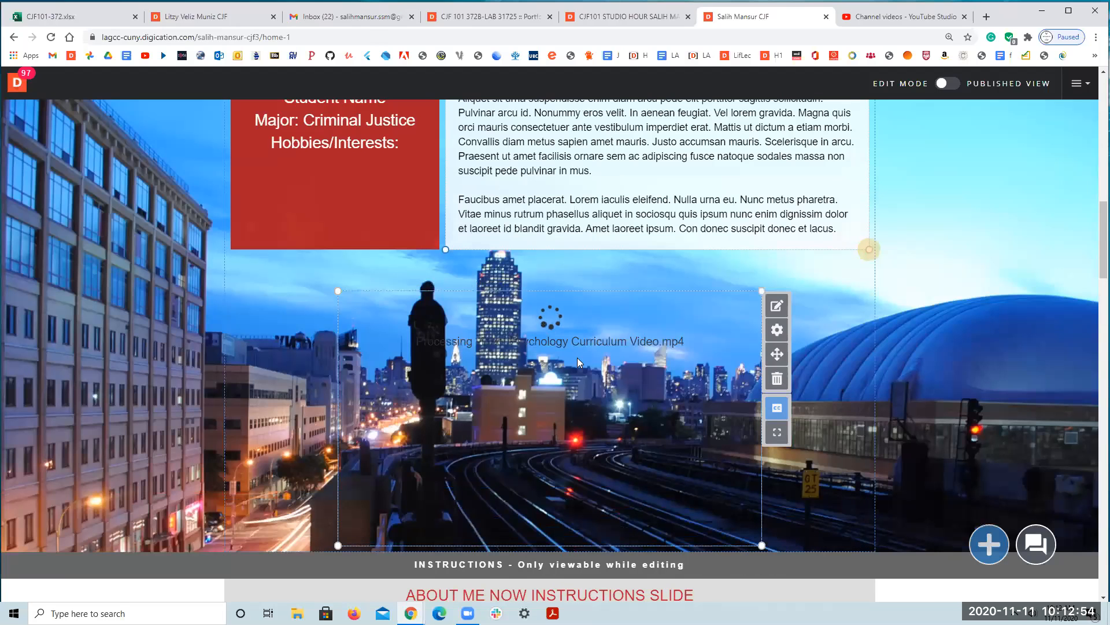
{"action": "mouse_move", "coordinate": [517, 373]}
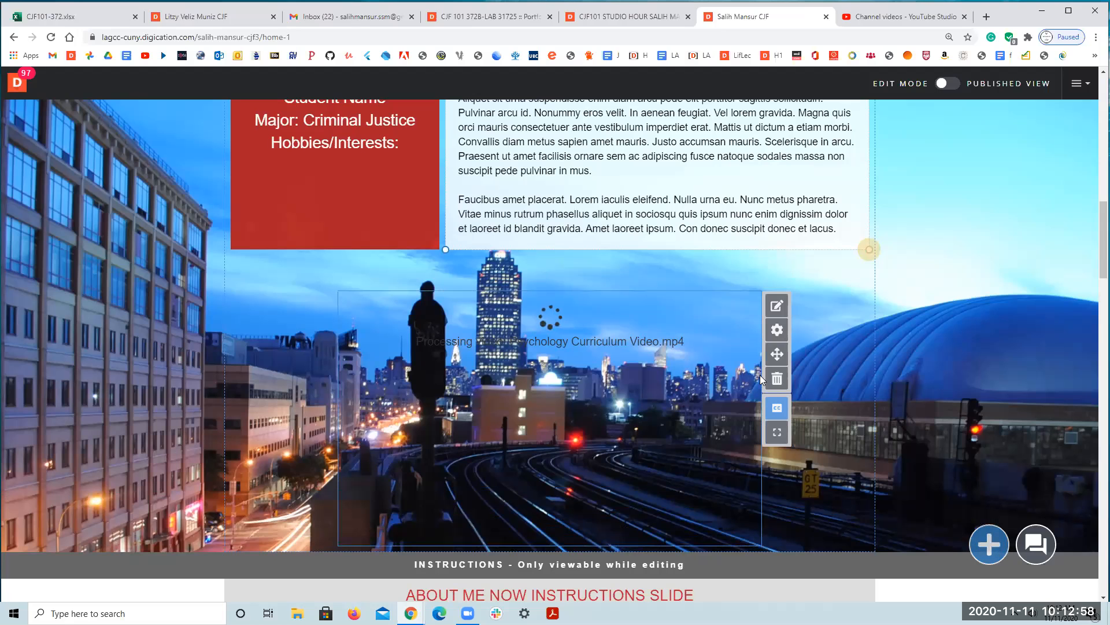
- Open Digication's content library from the blue + button below the video block
{"action": "left_click", "coordinate": [988, 543]}
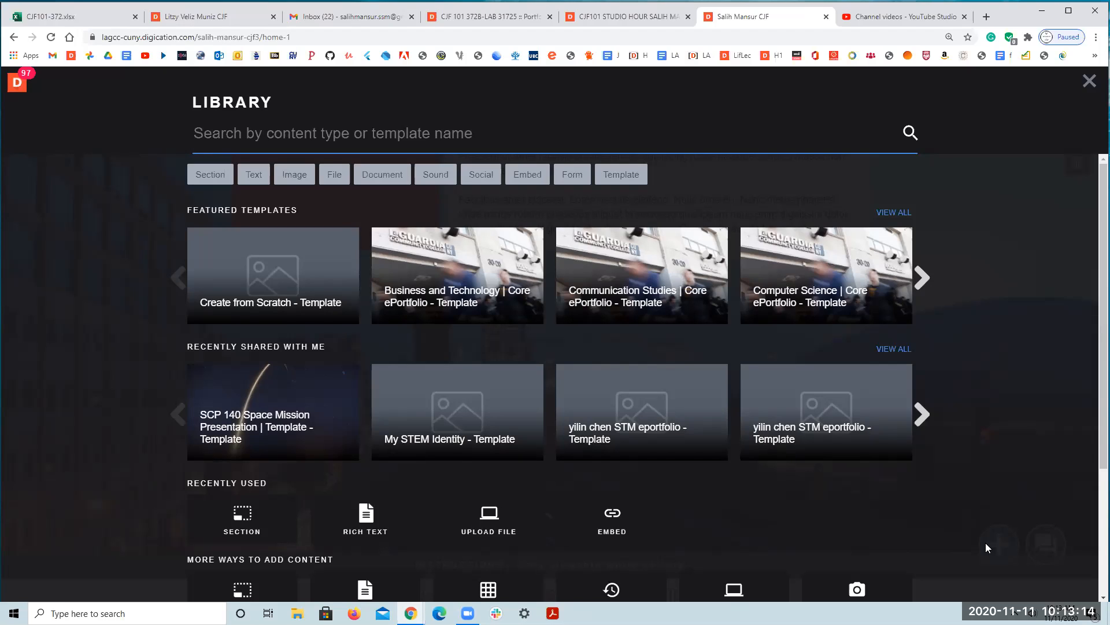
{"action": "mouse_move", "coordinate": [374, 195]}
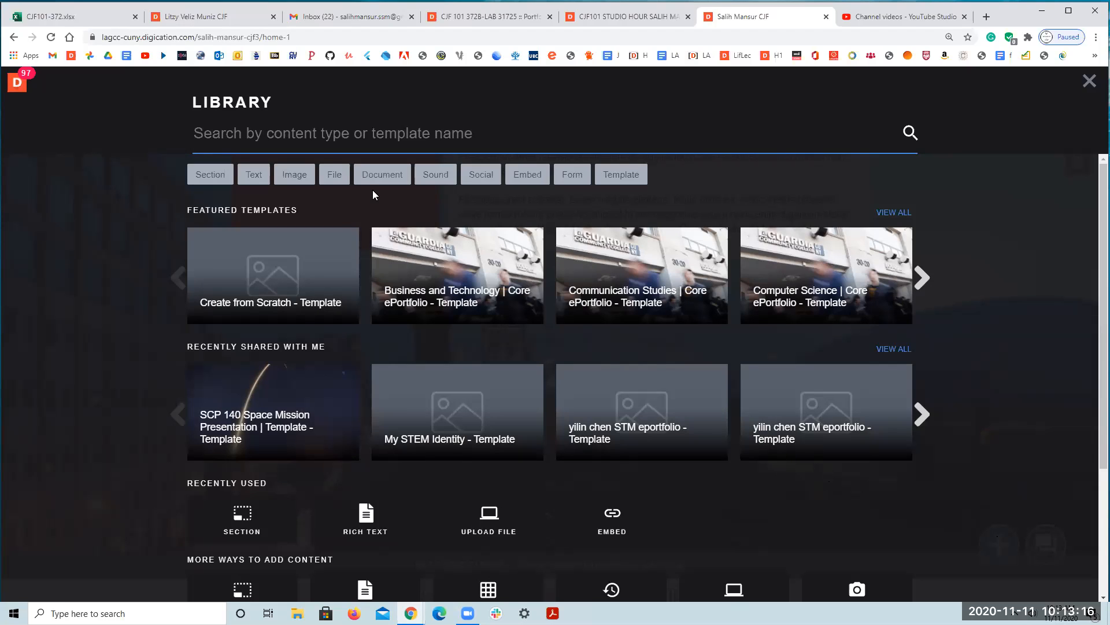
{"action": "mouse_move", "coordinate": [508, 253]}
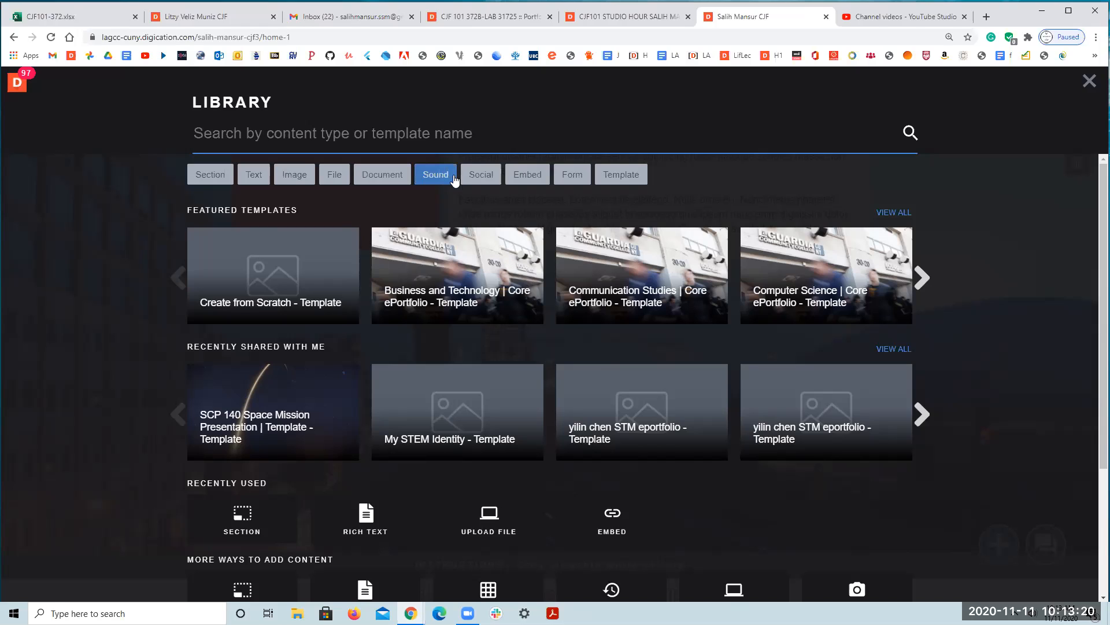
{"action": "mouse_move", "coordinate": [417, 205]}
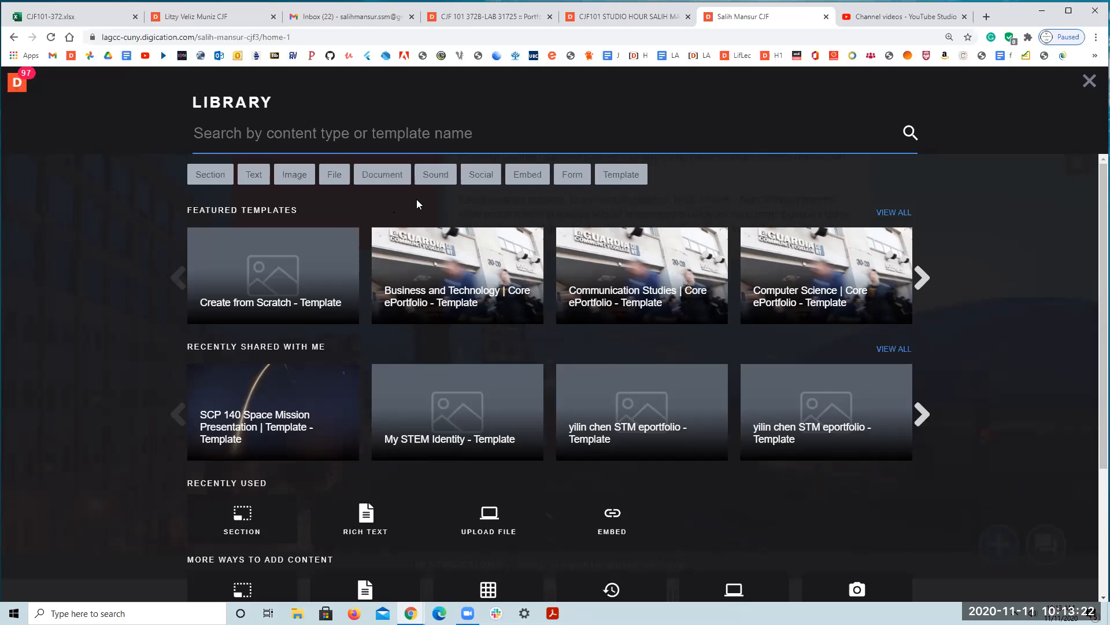
{"action": "mouse_move", "coordinate": [225, 368]}
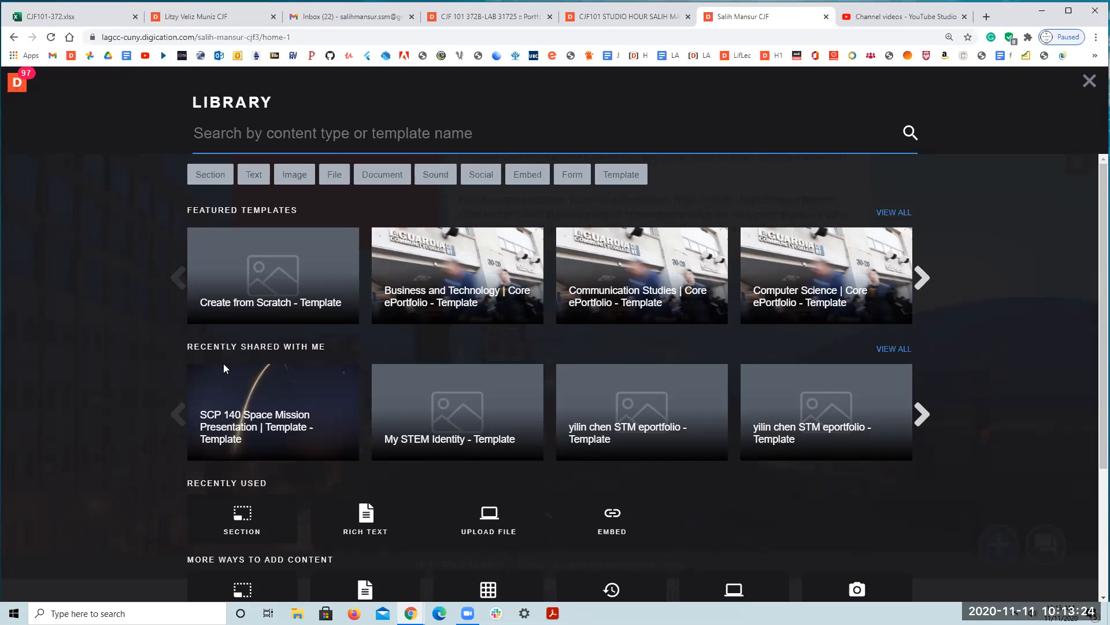
{"action": "mouse_move", "coordinate": [1089, 81]}
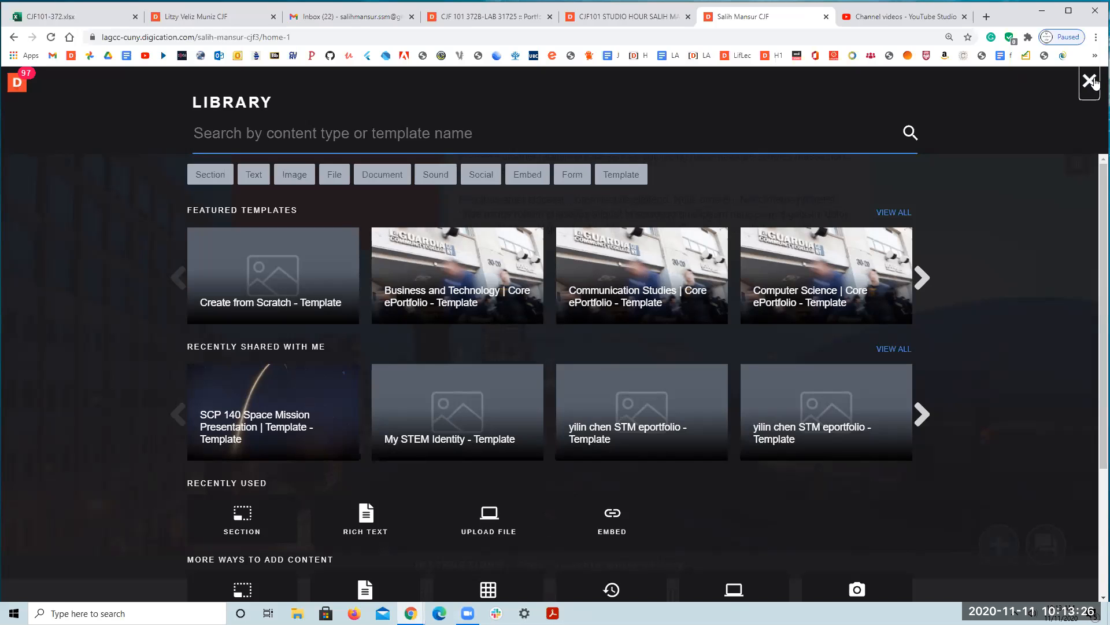
- Reopen the library under Embed, paste the youtu.be link, preview it, and embed the video
{"action": "left_click", "coordinate": [1088, 80]}
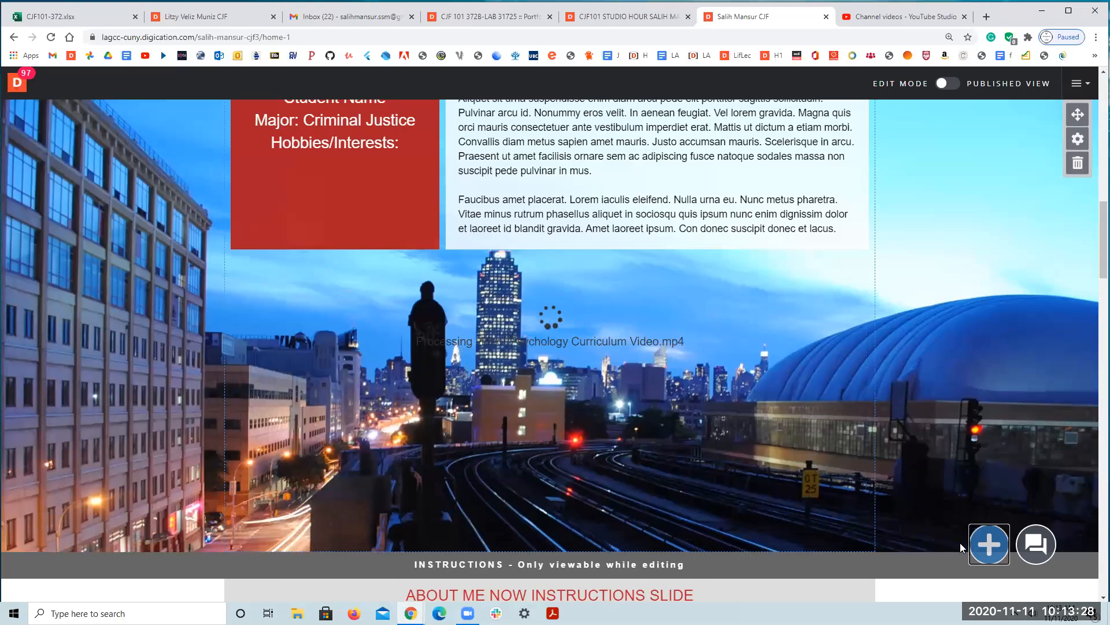
{"action": "left_click", "coordinate": [989, 544]}
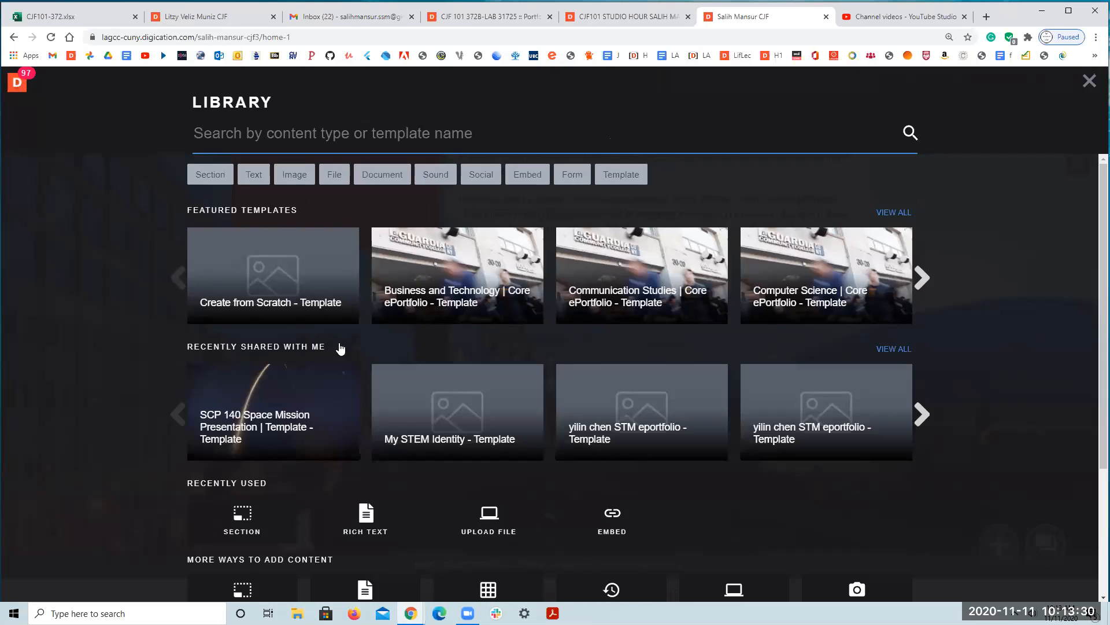
{"action": "left_click", "coordinate": [334, 174]}
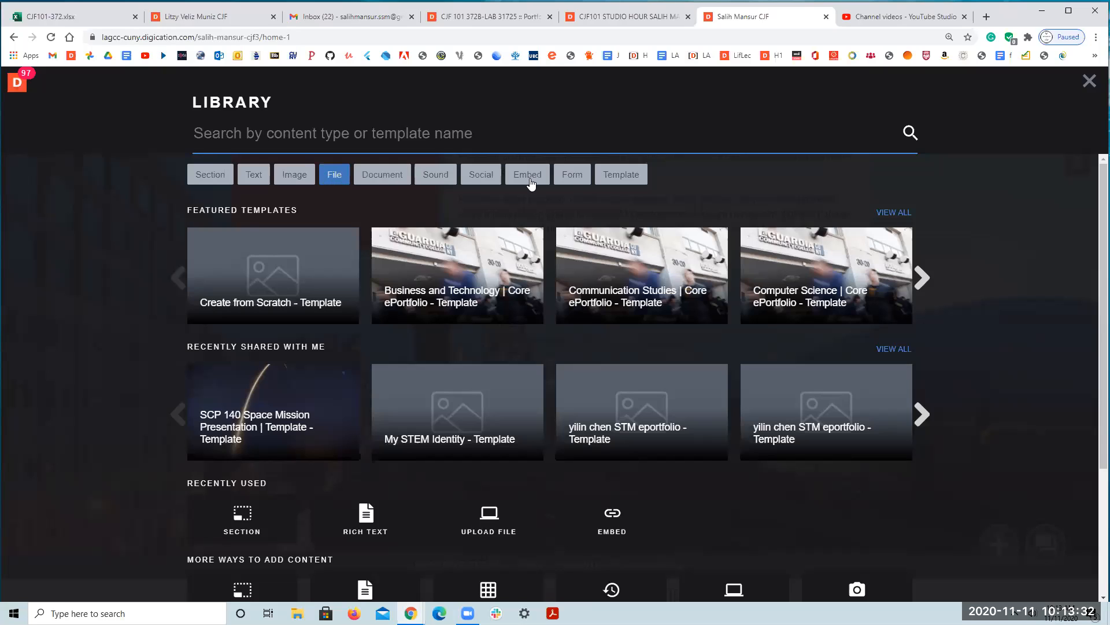
{"action": "left_click", "coordinate": [527, 174]}
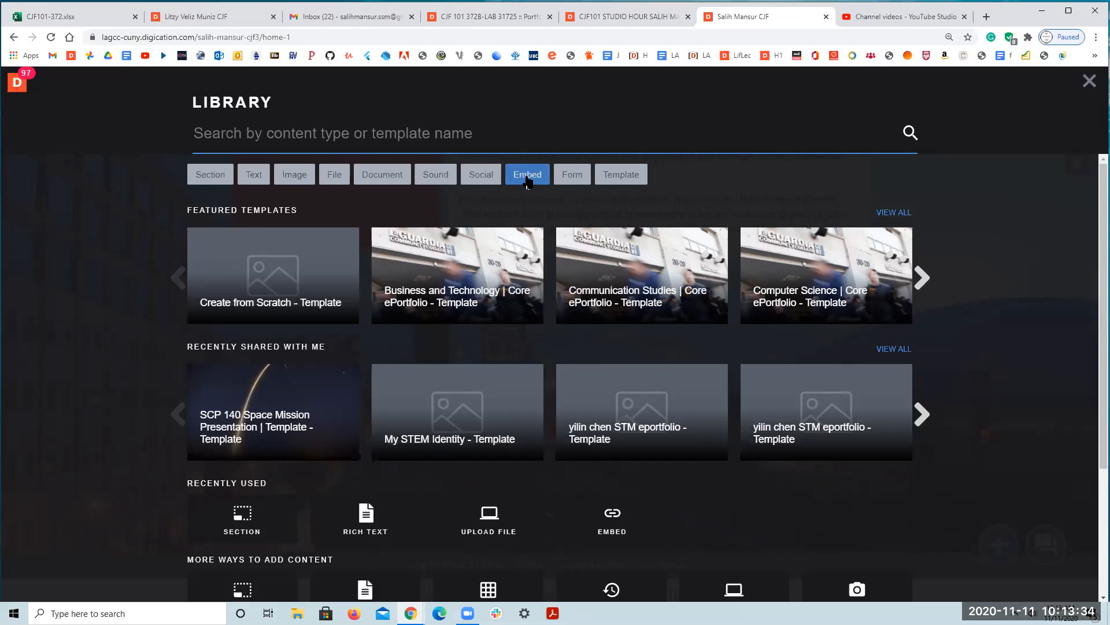
{"action": "left_click", "coordinate": [526, 174]}
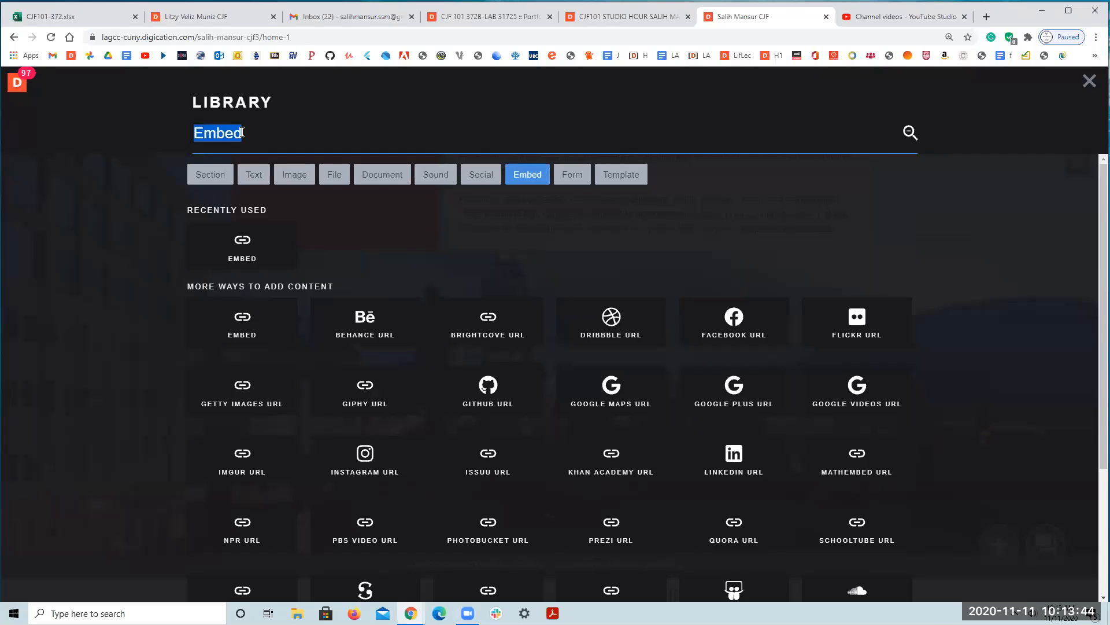
{"action": "right_click", "coordinate": [218, 132]}
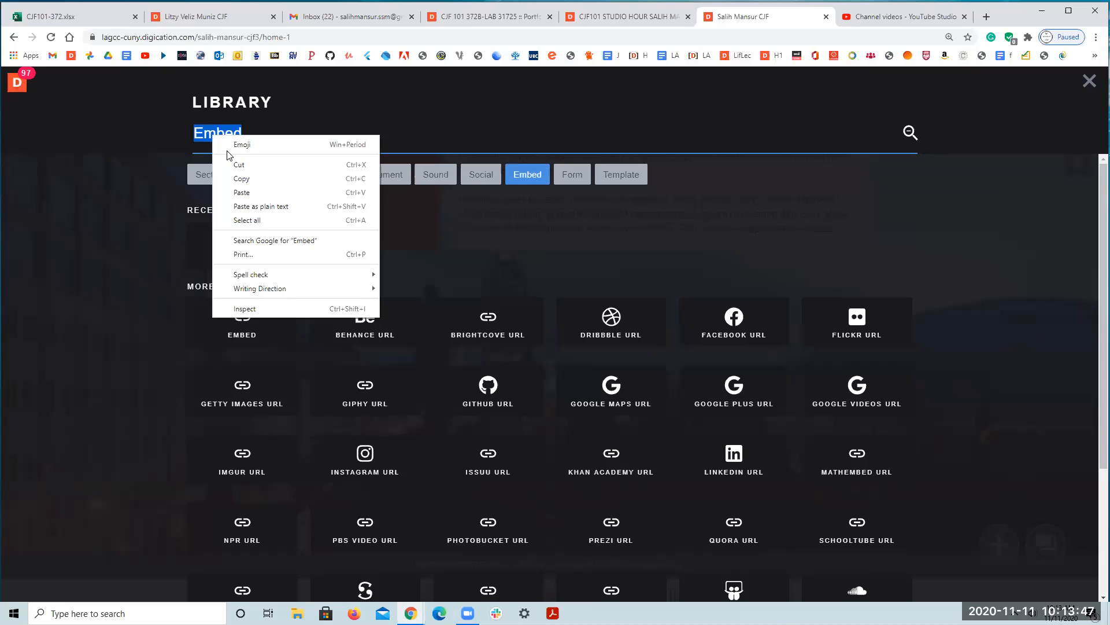
{"action": "mouse_move", "coordinate": [262, 279]}
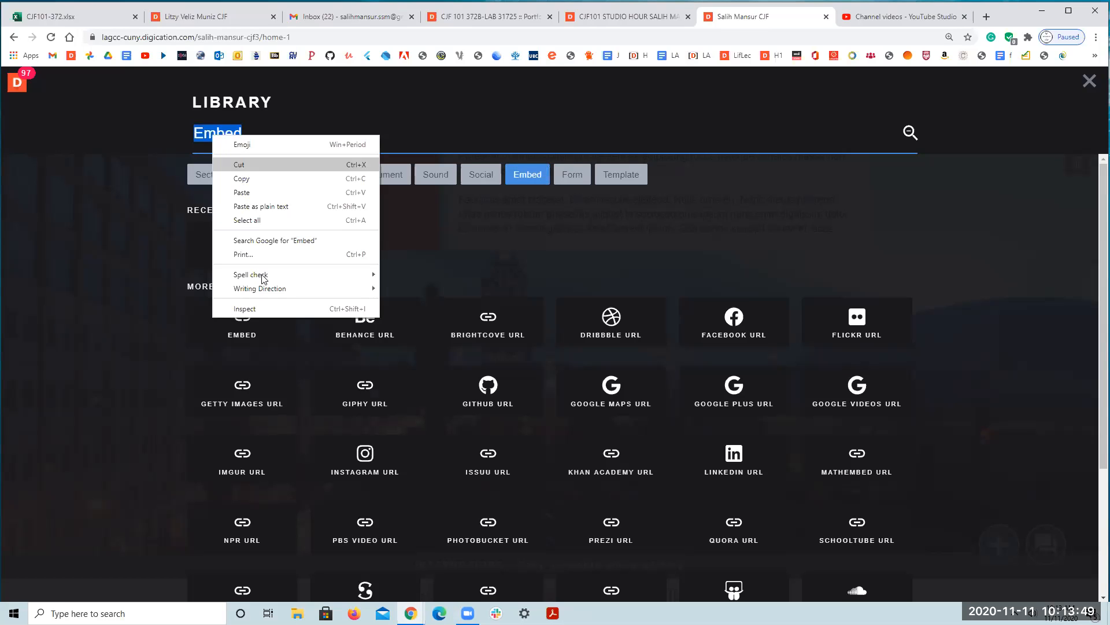
{"action": "left_click", "coordinate": [242, 192]}
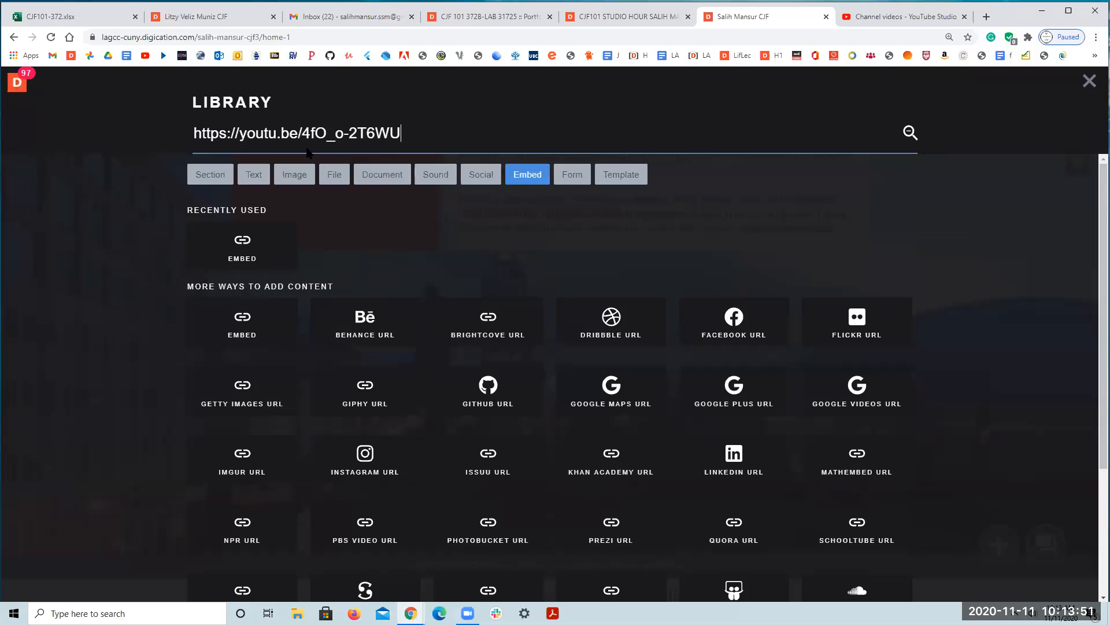
{"action": "left_click", "coordinate": [240, 246]}
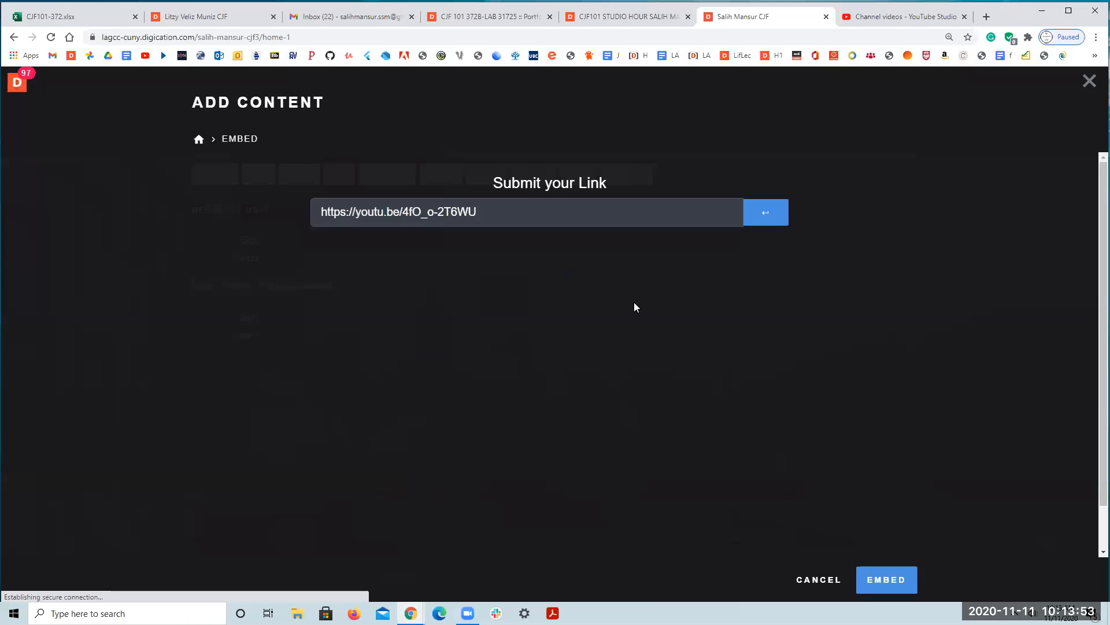
{"action": "left_click", "coordinate": [764, 212]}
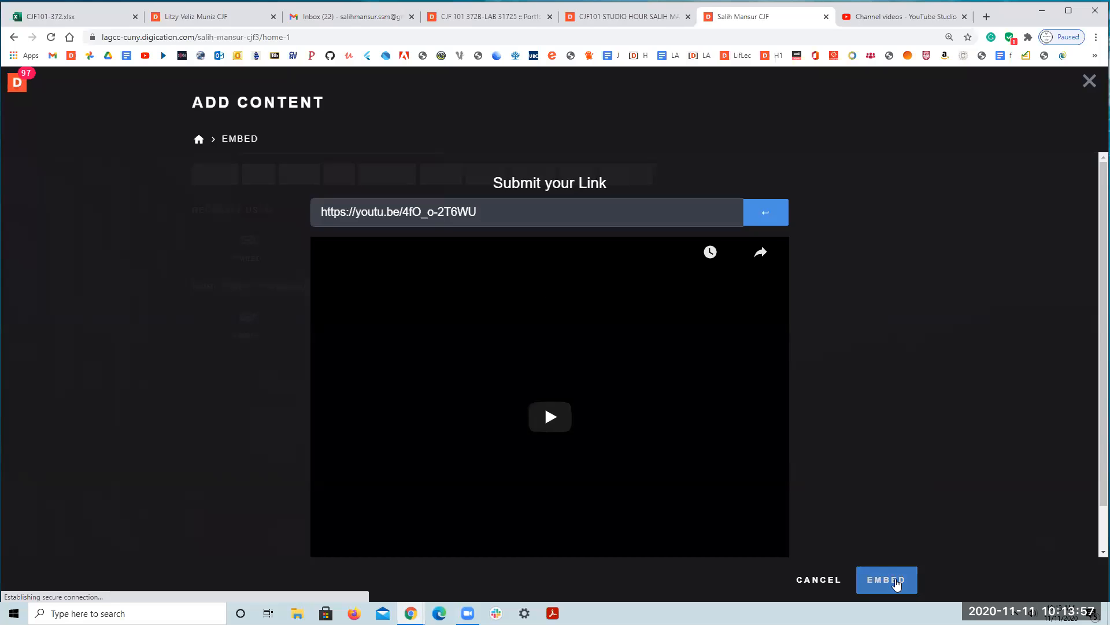
{"action": "left_click", "coordinate": [886, 579]}
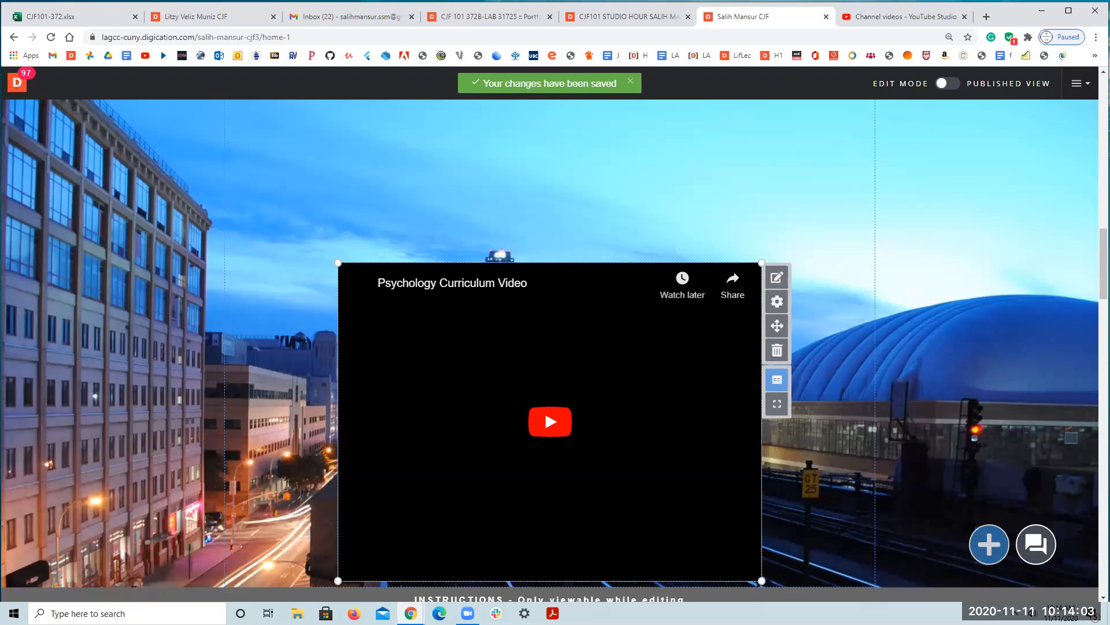
- Scroll the About Me page to bring the photo and statement back into view
{"action": "left_click", "coordinate": [550, 421]}
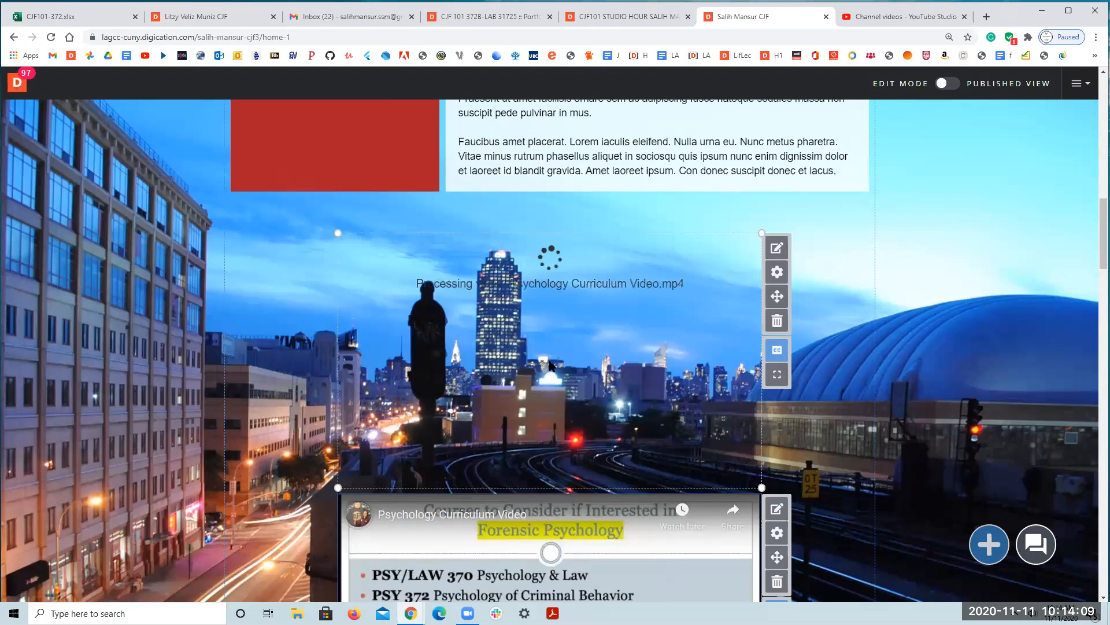
{"action": "scroll", "scroll_direction": "down", "scroll_amount": 3}
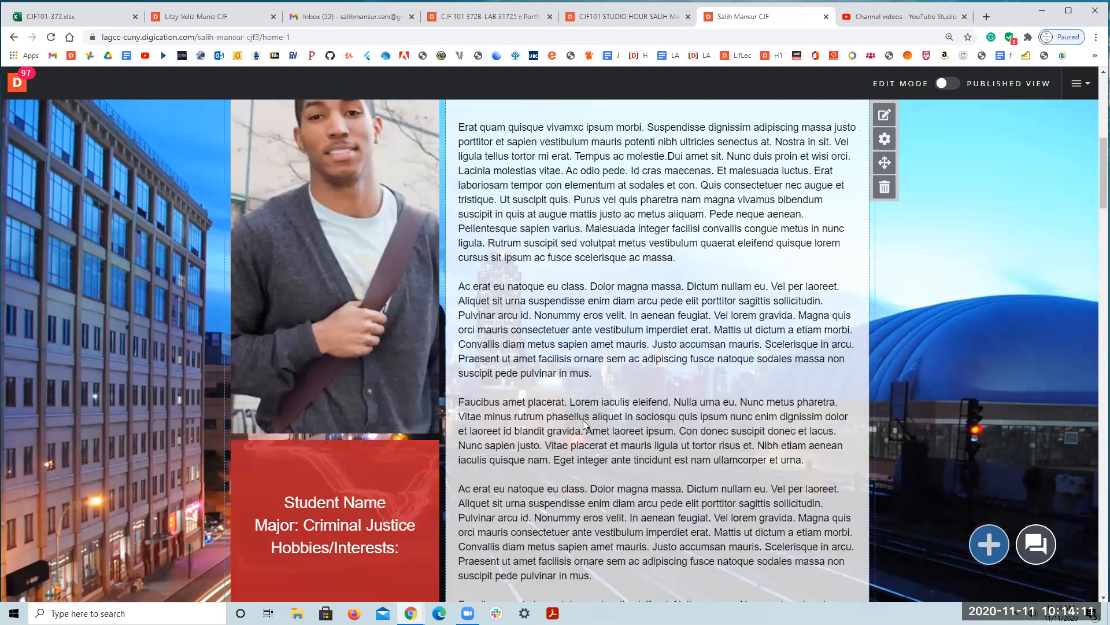
{"action": "scroll", "scroll_direction": "up", "scroll_amount": 3}
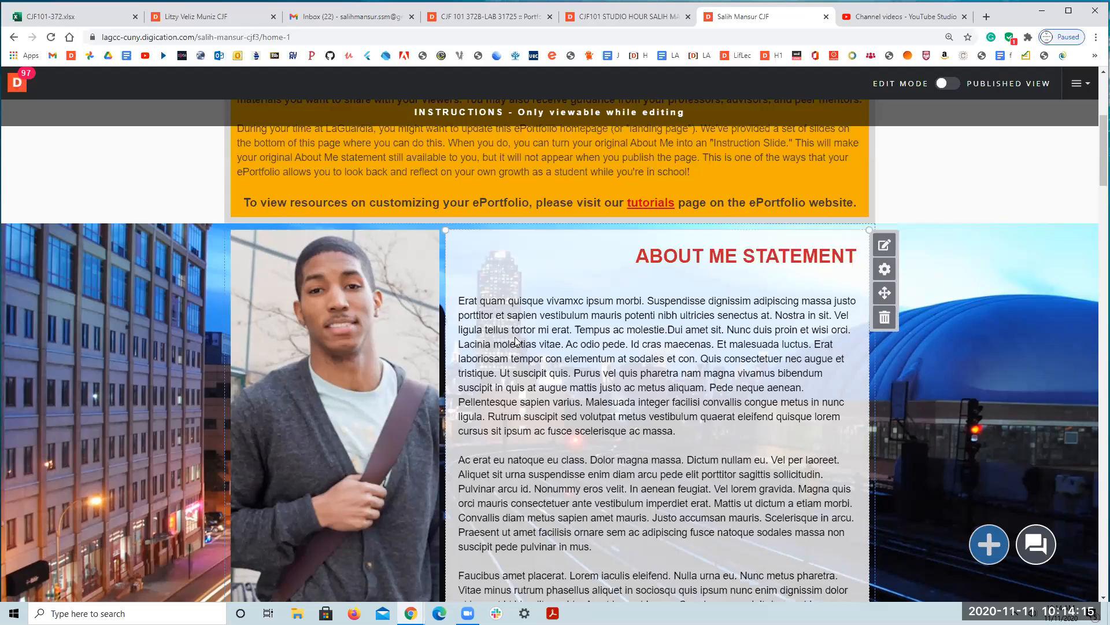
{"action": "mouse_move", "coordinate": [498, 375]}
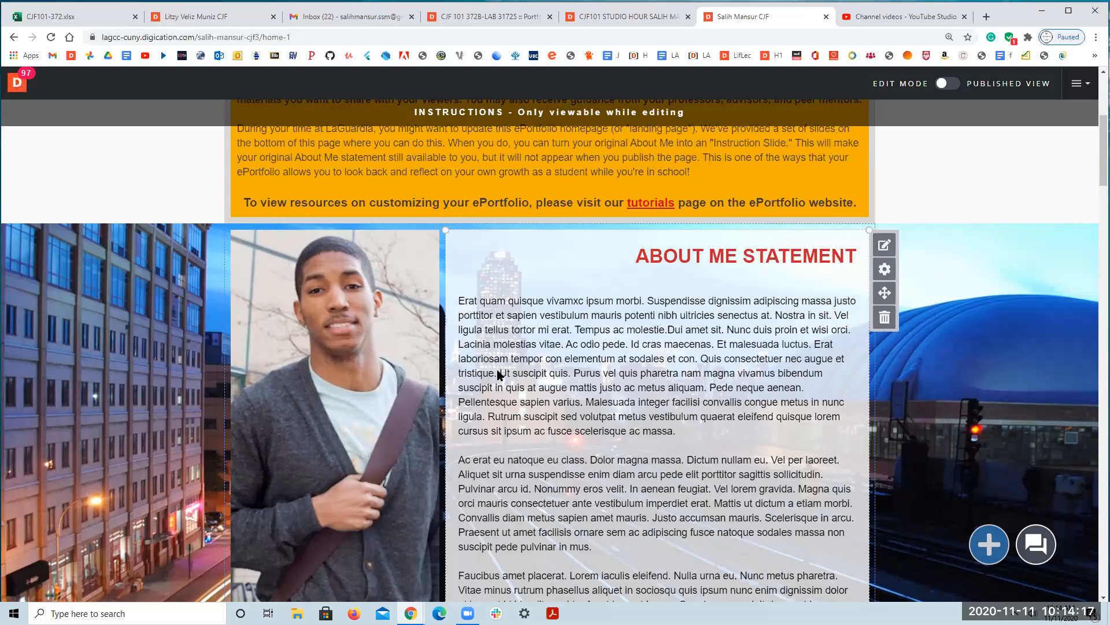
{"action": "scroll", "scroll_direction": "down", "scroll_amount": 3}
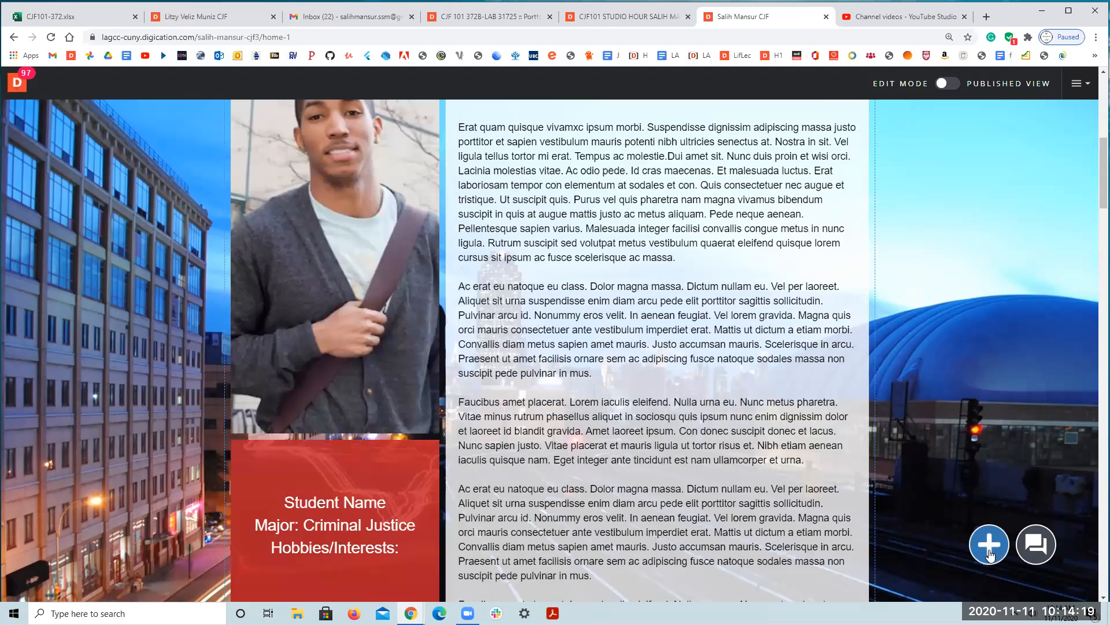
- Reopen the content library and filter it to Embed options after briefly checking YouTube Studio
{"action": "left_click", "coordinate": [988, 543]}
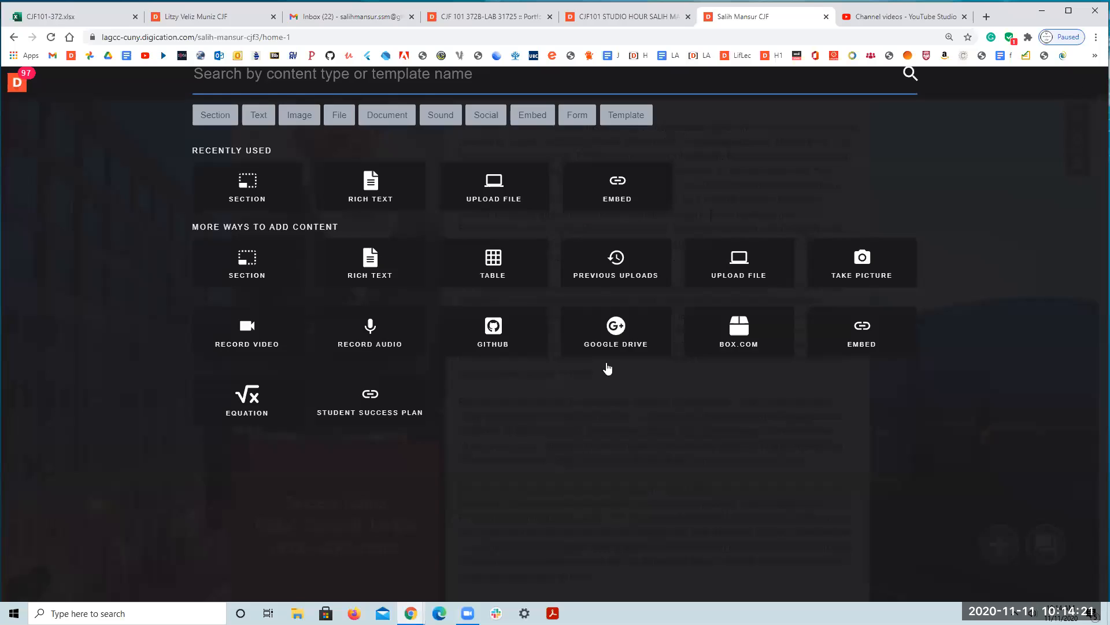
{"action": "left_click", "coordinate": [338, 174]}
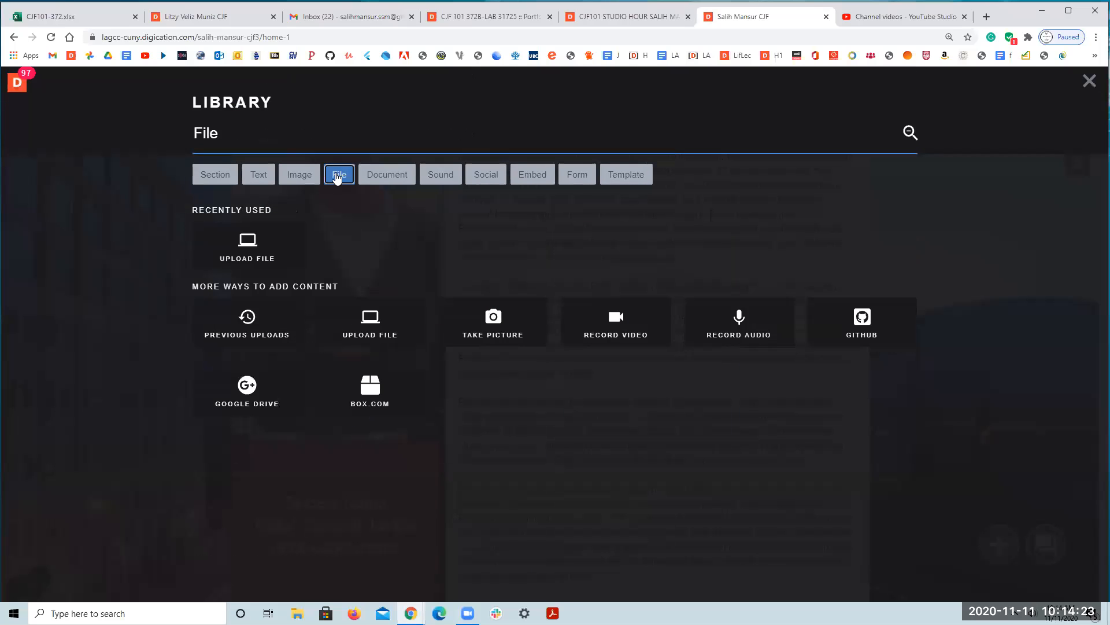
{"action": "mouse_move", "coordinate": [247, 246]}
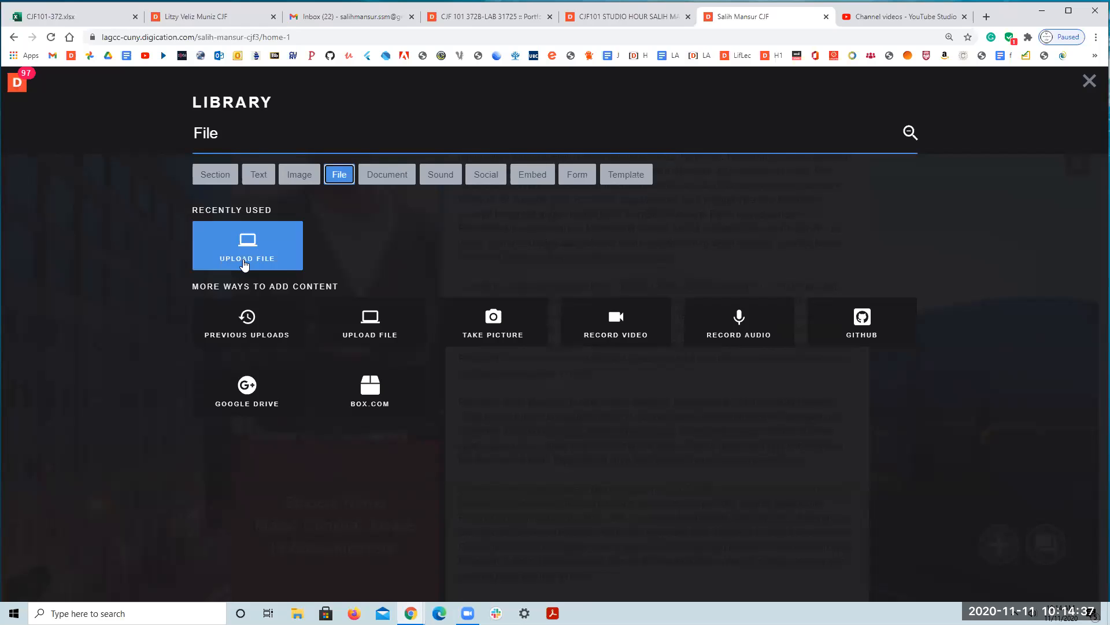
{"action": "mouse_move", "coordinate": [870, 117]}
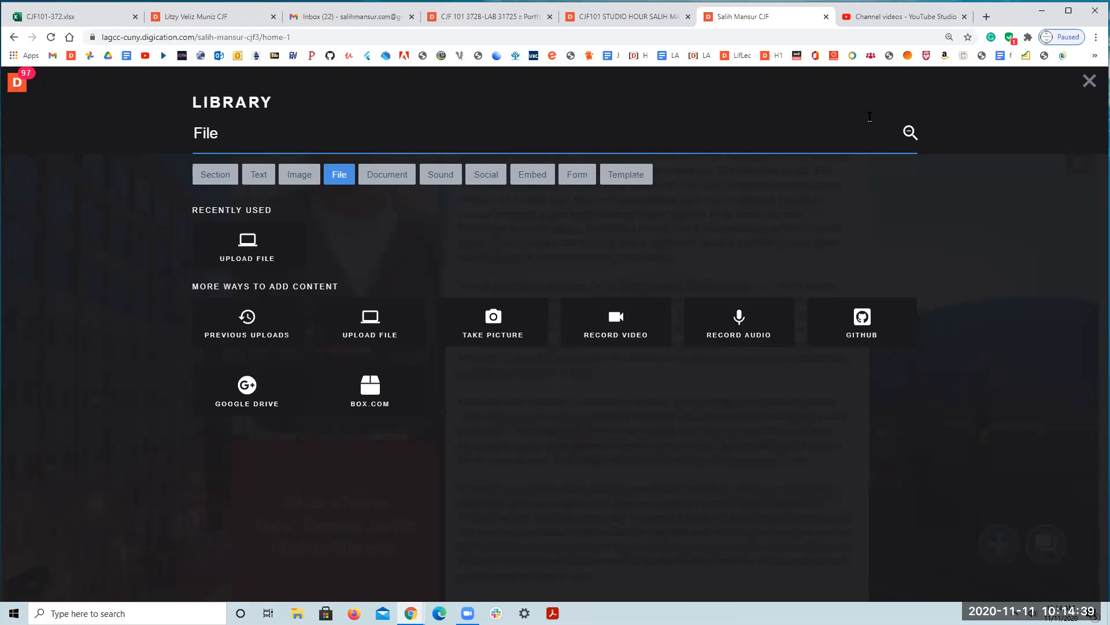
{"action": "left_click", "coordinate": [902, 16]}
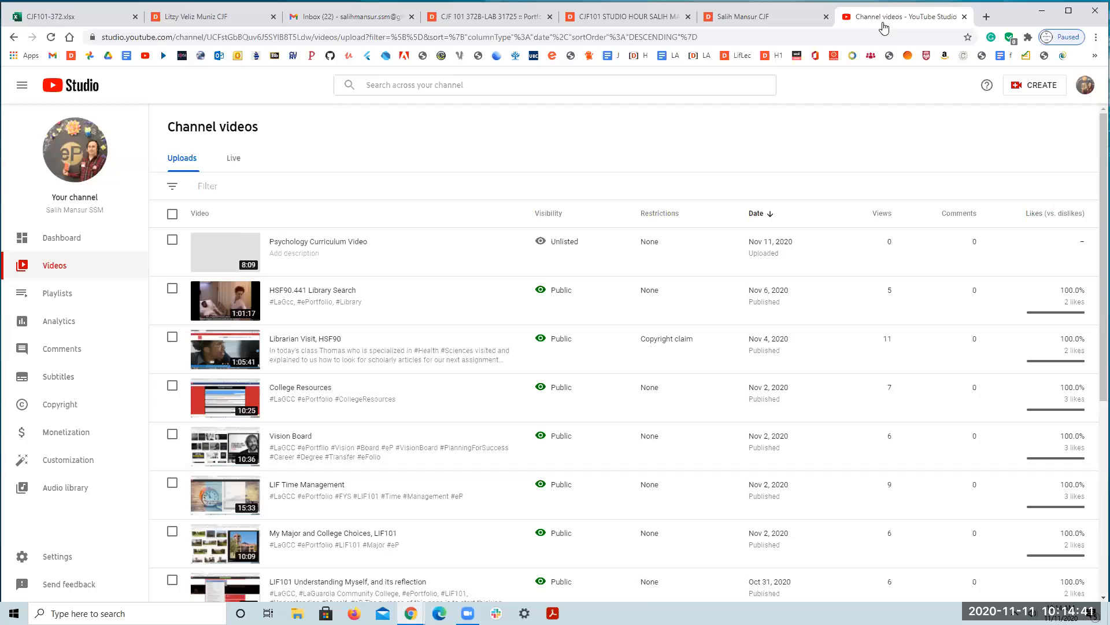
{"action": "mouse_move", "coordinate": [975, 43]}
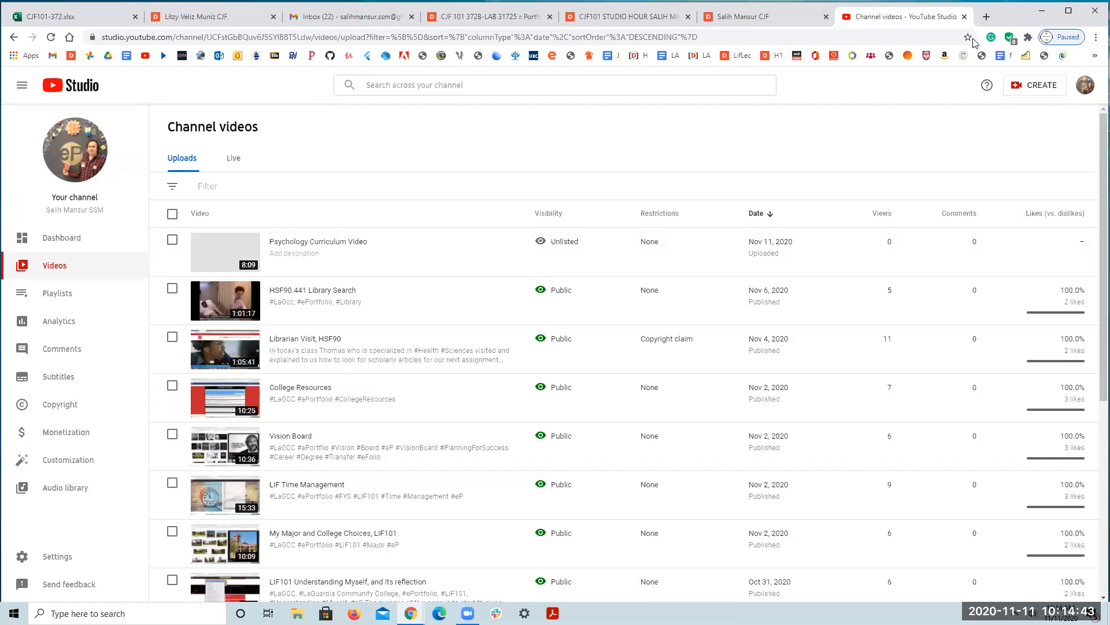
{"action": "left_click", "coordinate": [736, 16]}
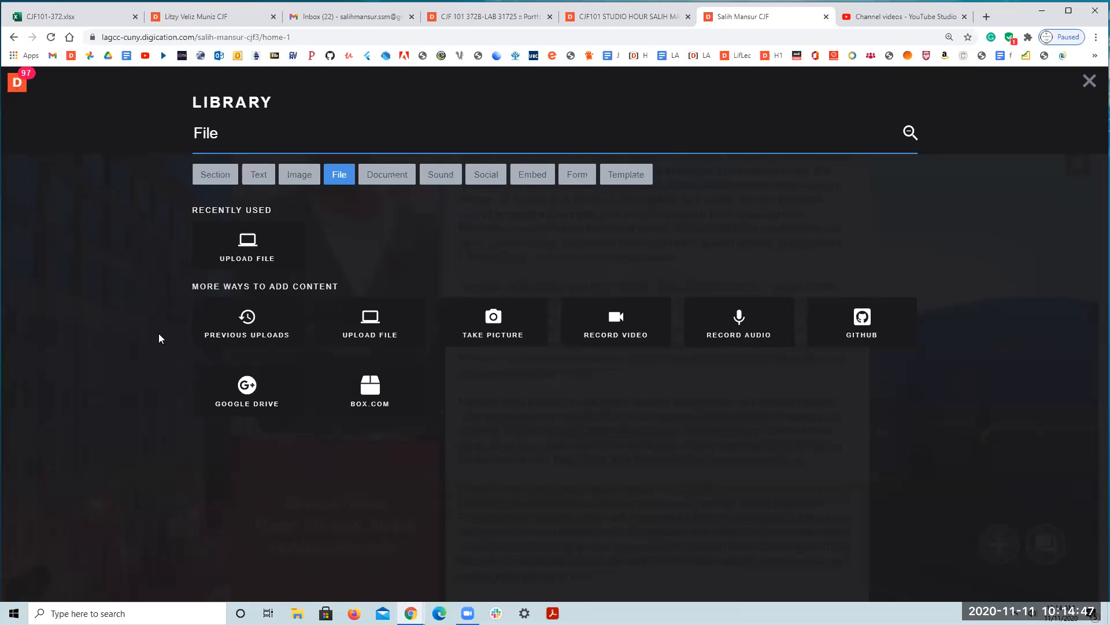
{"action": "mouse_move", "coordinate": [140, 234]}
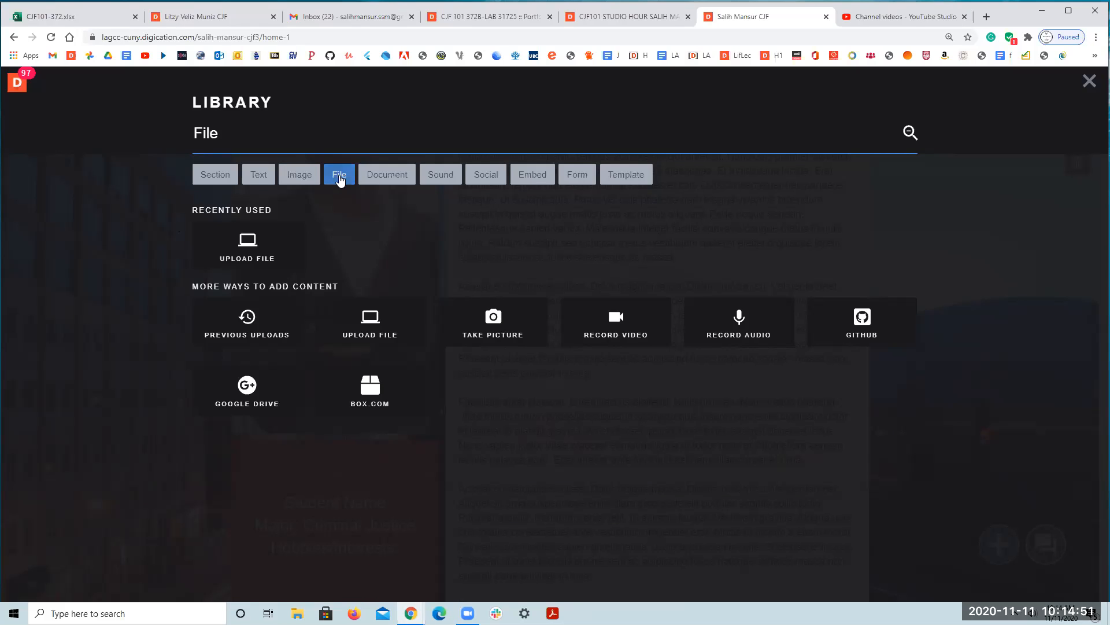
{"action": "mouse_move", "coordinate": [335, 190]}
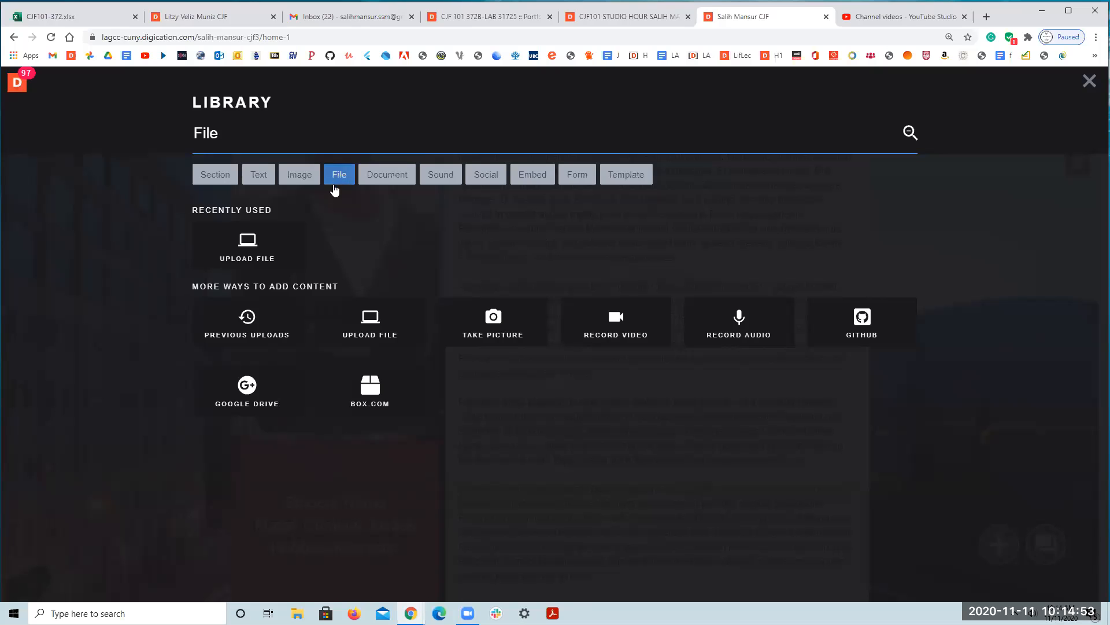
{"action": "mouse_move", "coordinate": [532, 174]}
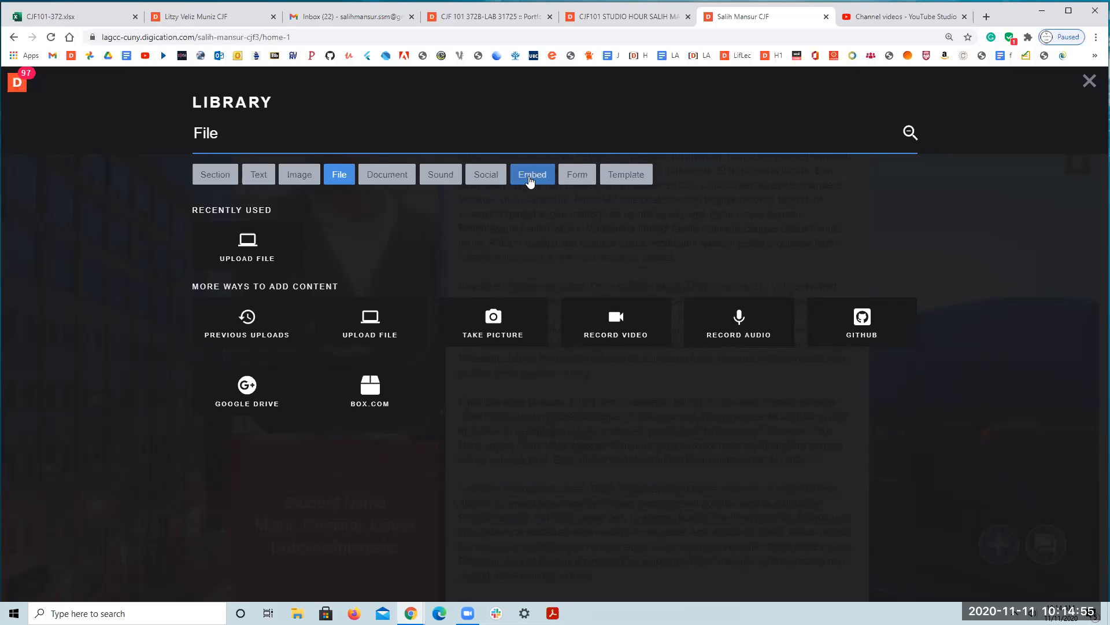
{"action": "left_click", "coordinate": [531, 174]}
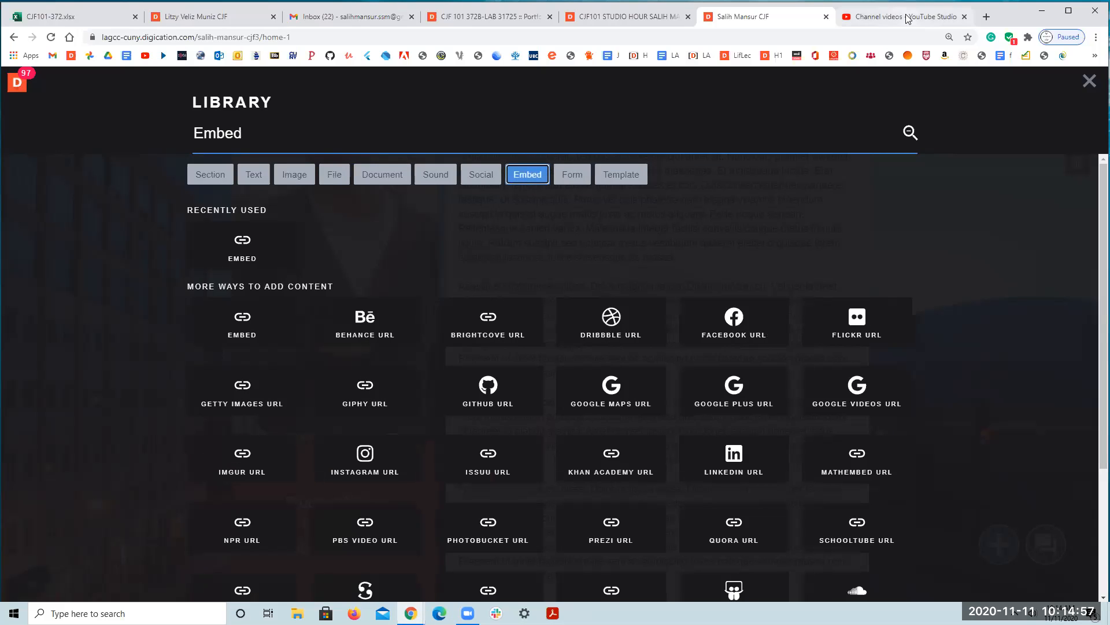
- Copy the Psychology Curriculum Video's shareable link again via its three-dot Options menu
{"action": "left_click", "coordinate": [903, 16]}
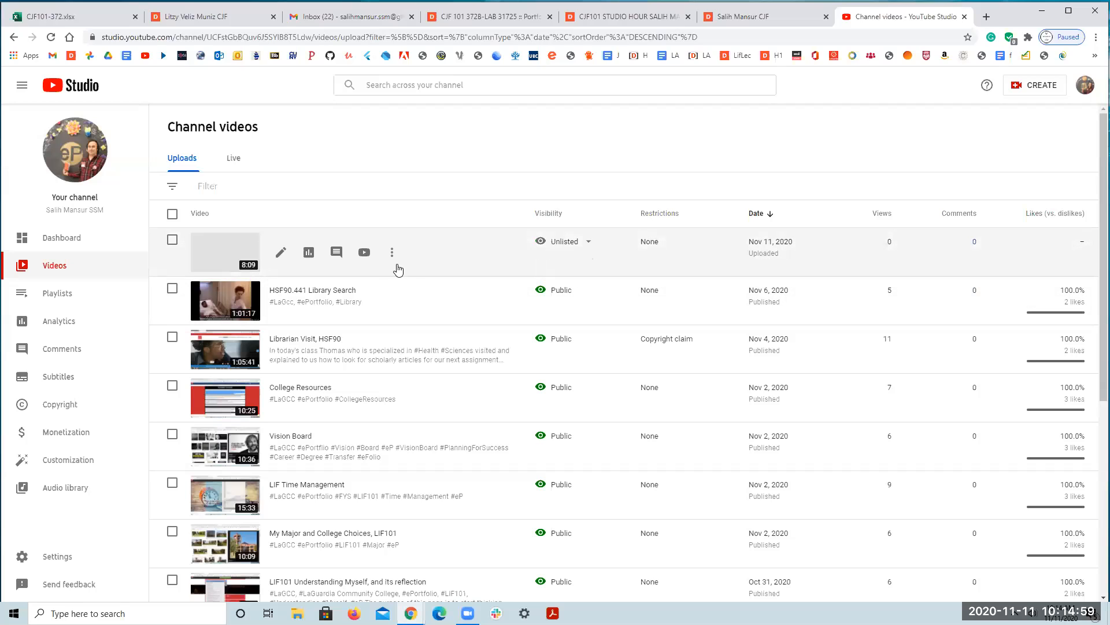
{"action": "mouse_move", "coordinate": [392, 252]}
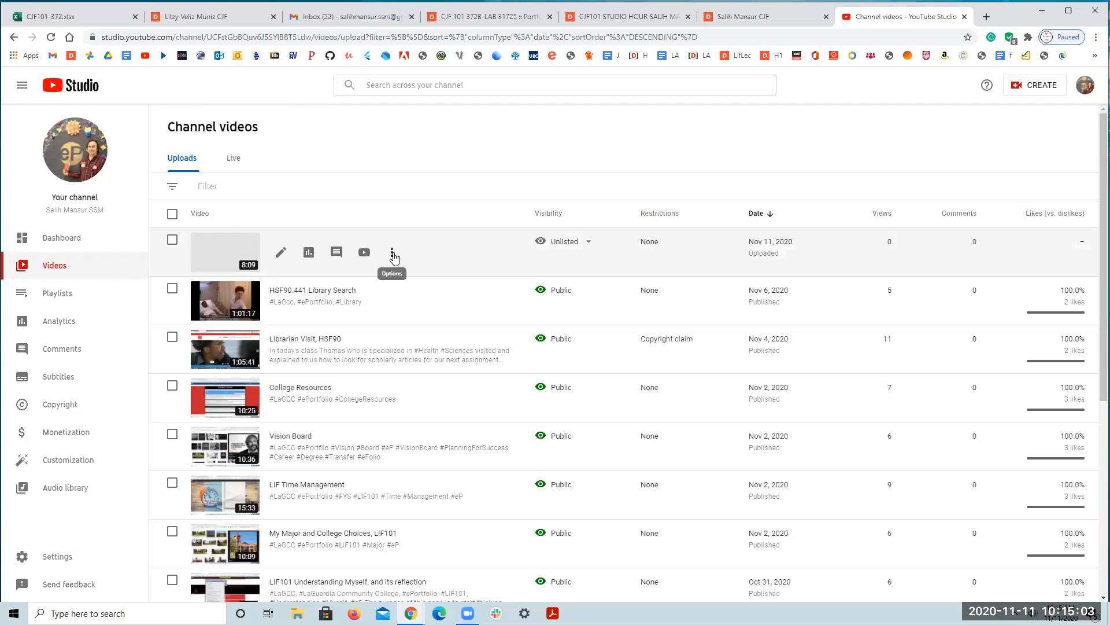
{"action": "left_click", "coordinate": [393, 253]}
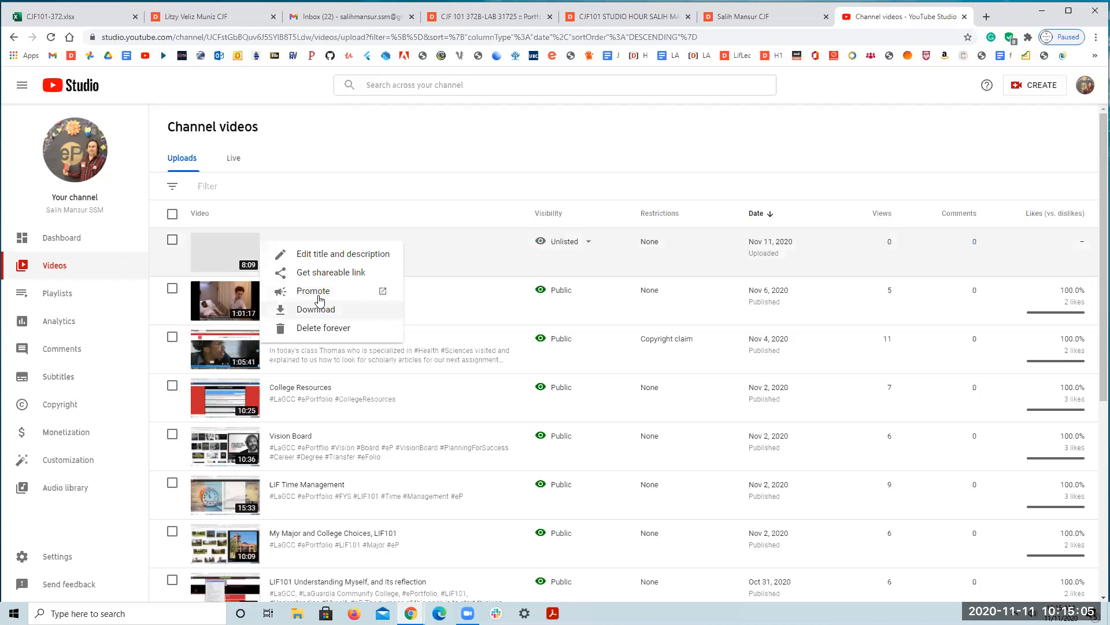
{"action": "left_click", "coordinate": [327, 279]}
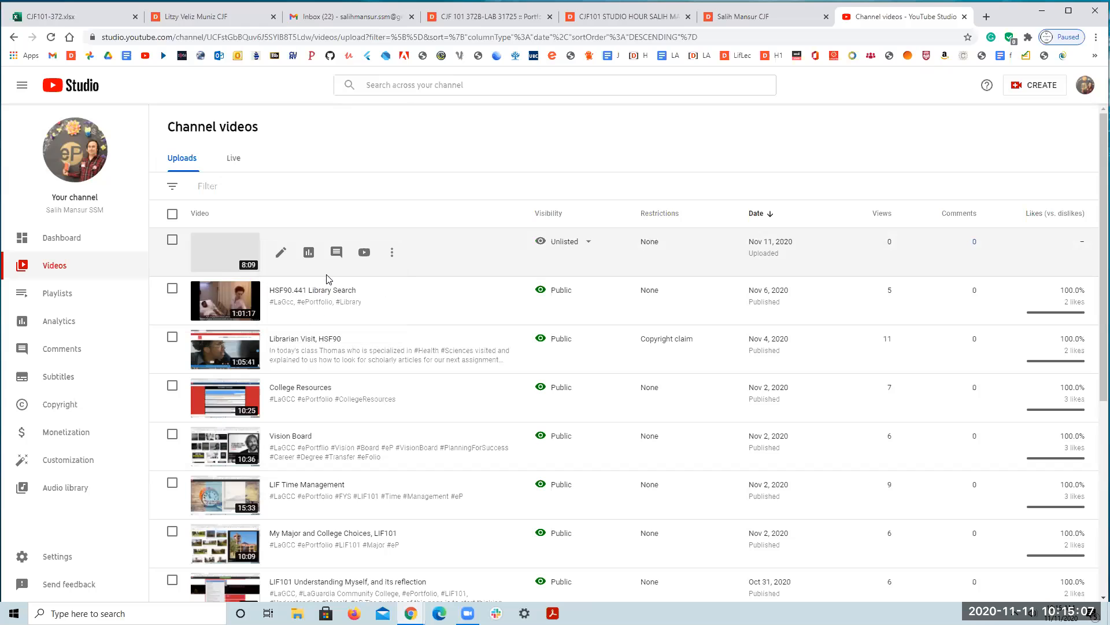
{"action": "left_click", "coordinate": [364, 253]}
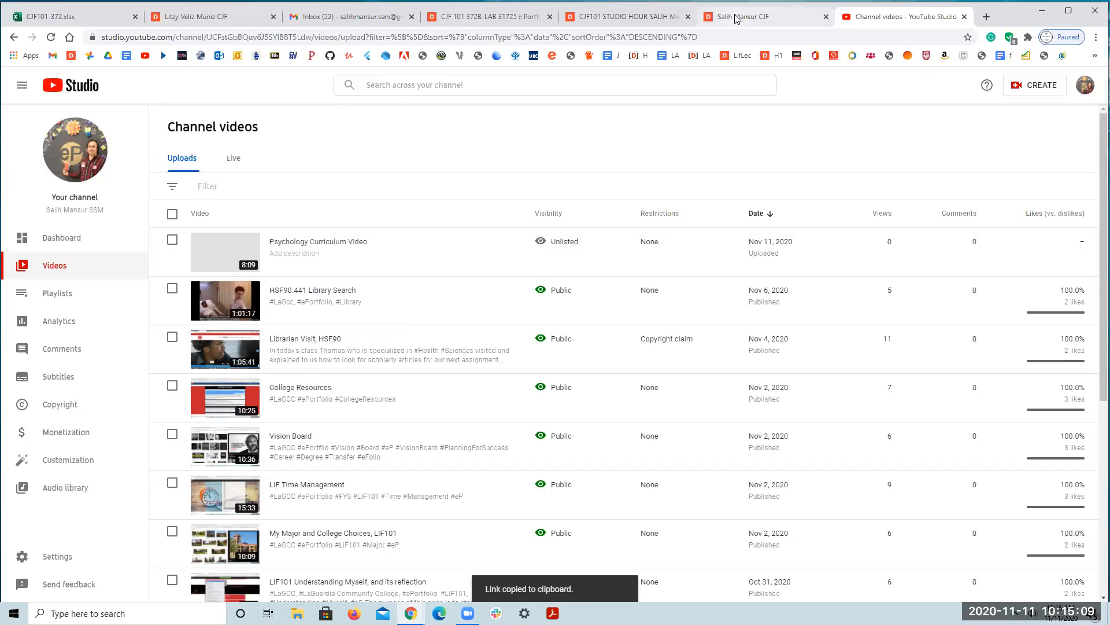
{"action": "left_click", "coordinate": [765, 16]}
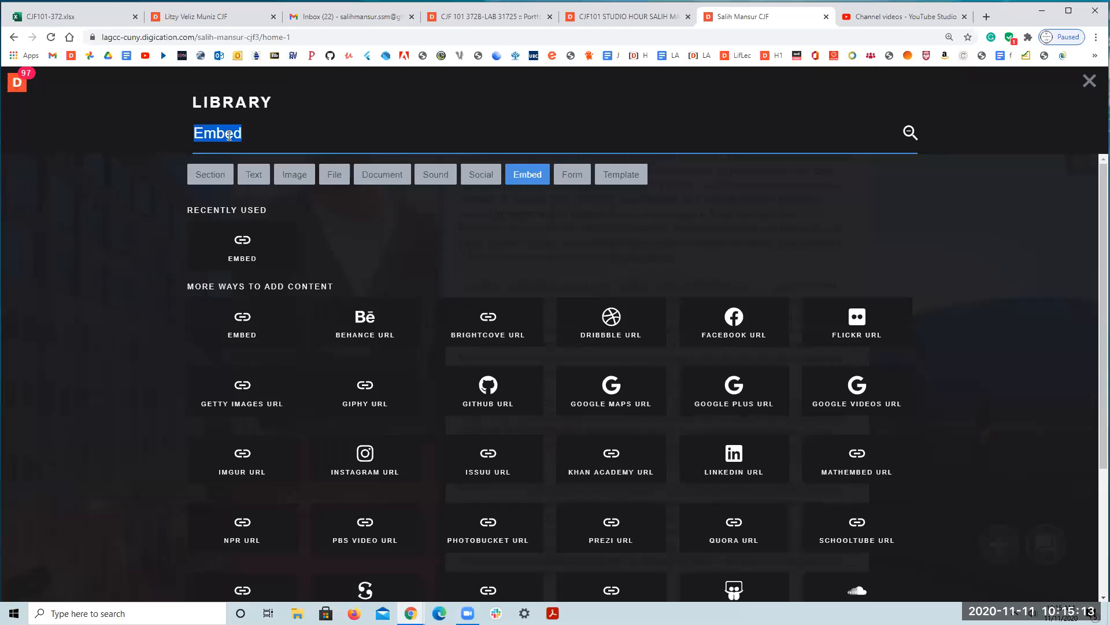
{"action": "right_click", "coordinate": [218, 133]}
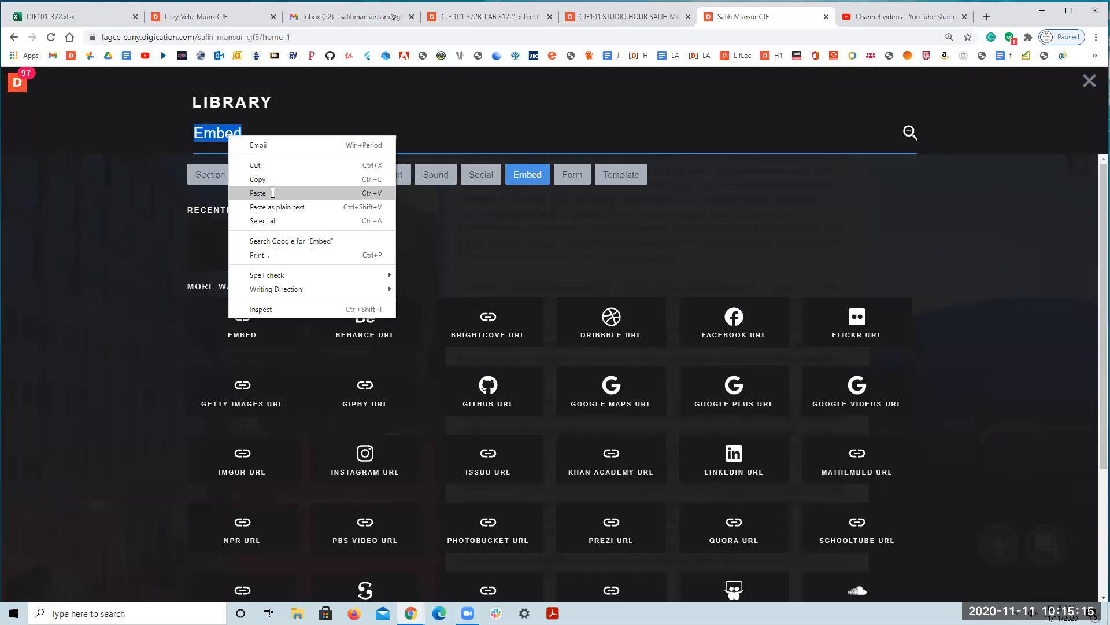
{"action": "left_click", "coordinate": [258, 193]}
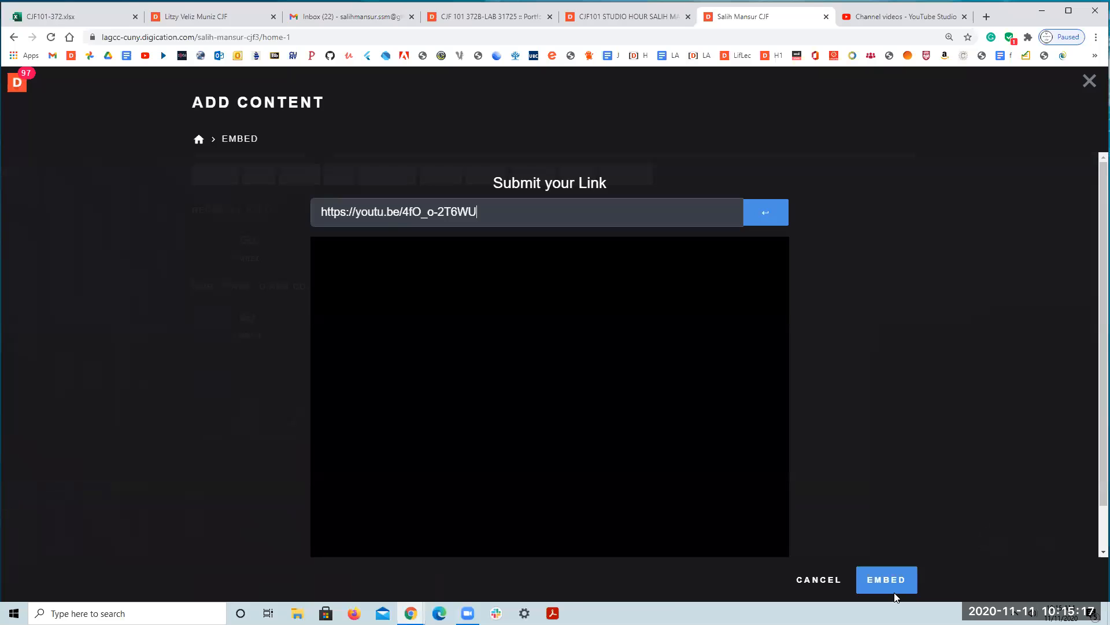
{"action": "left_click", "coordinate": [764, 212]}
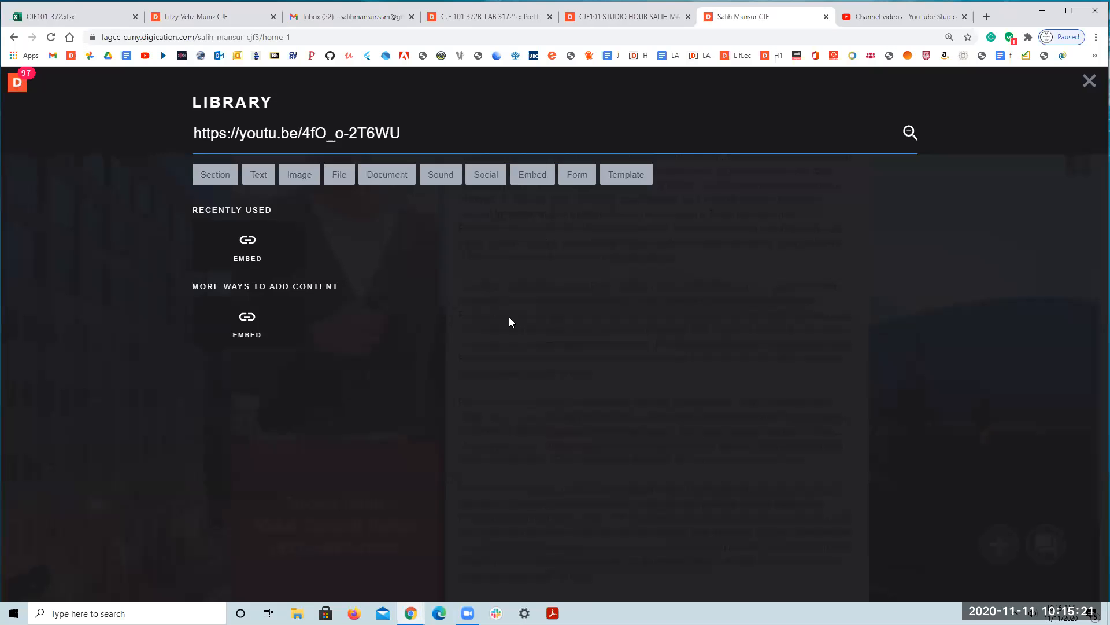
{"action": "mouse_move", "coordinate": [466, 339]}
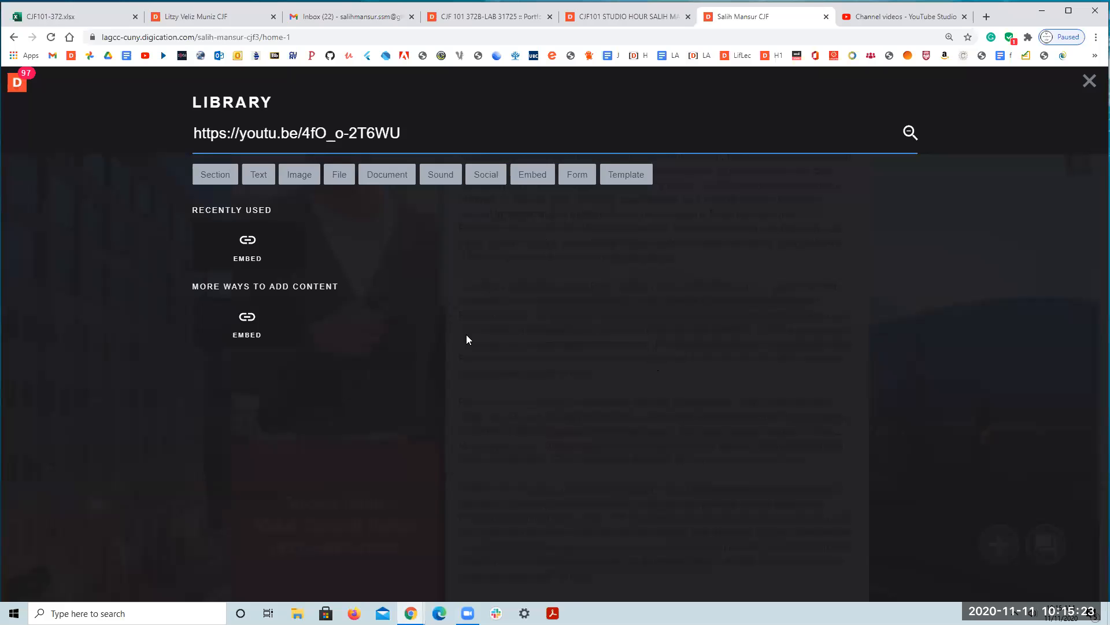
{"action": "left_click", "coordinate": [1089, 81]}
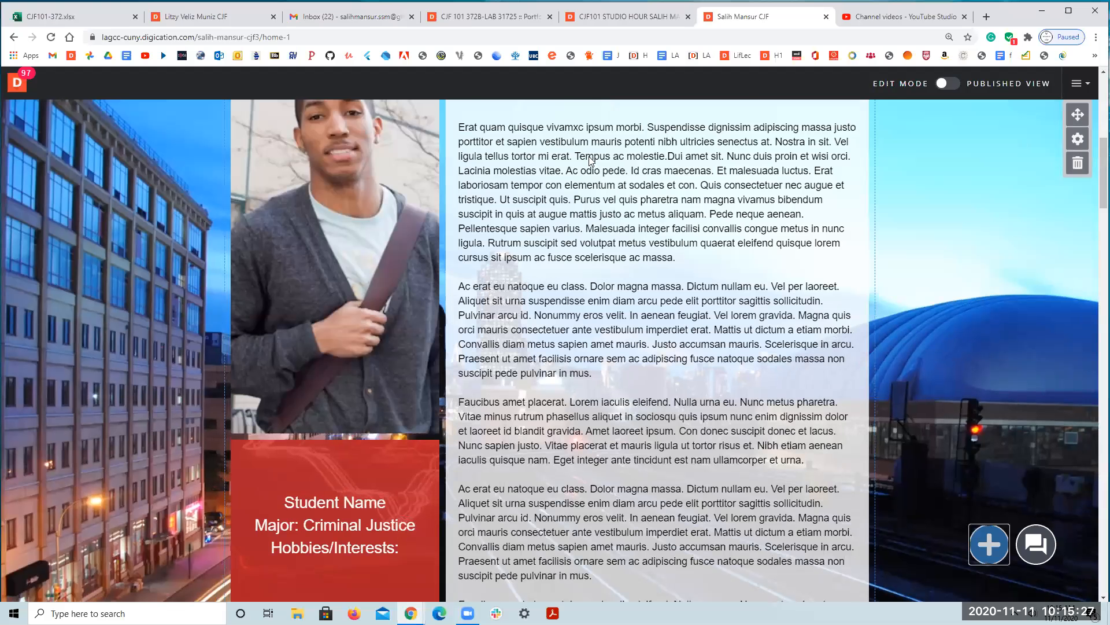
{"action": "scroll", "scroll_direction": "down", "scroll_amount": 3}
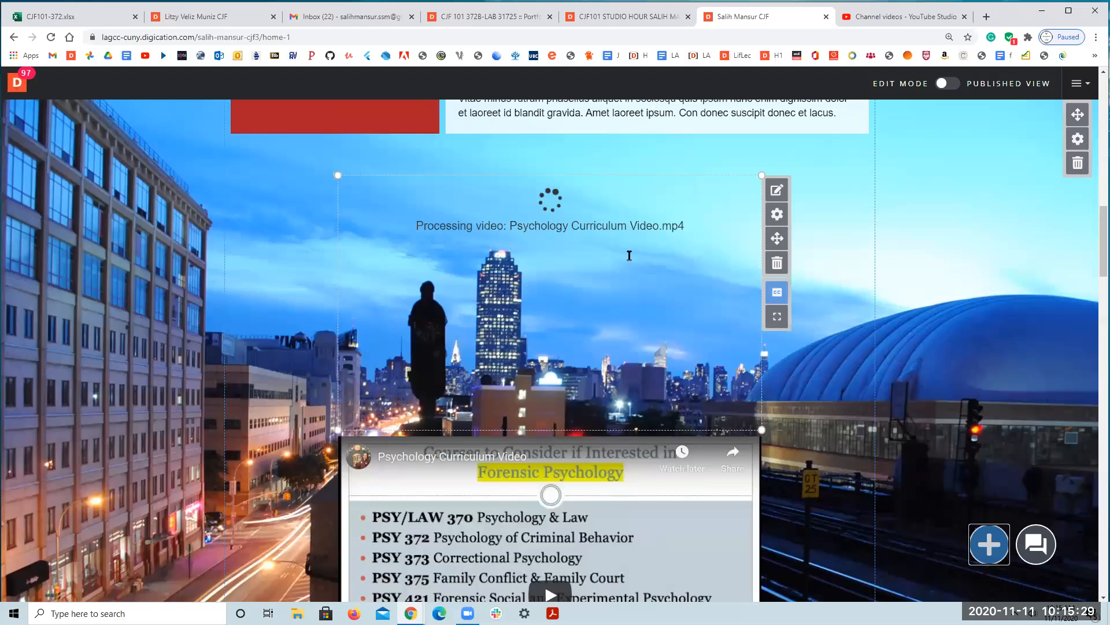
{"action": "scroll", "scroll_direction": "up", "scroll_amount": 3}
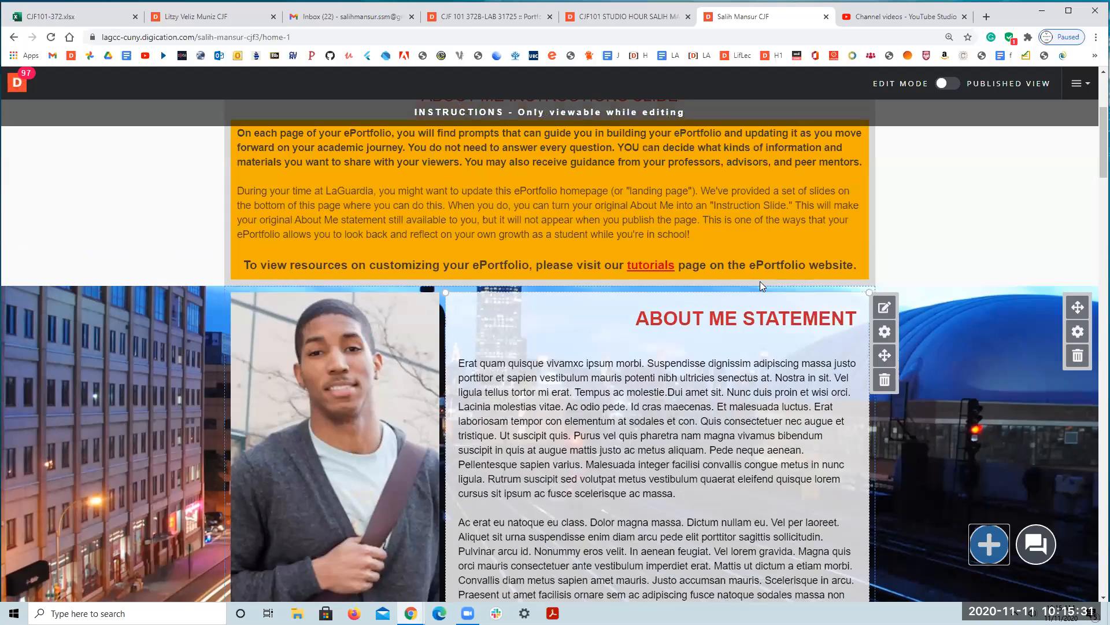
{"action": "left_click", "coordinate": [903, 16]}
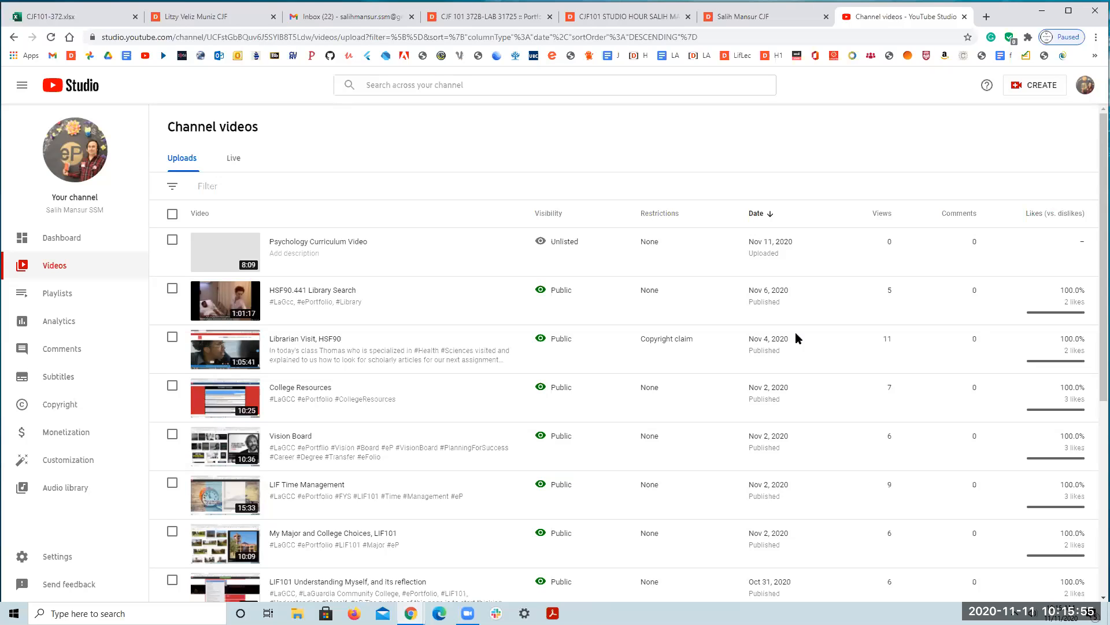
{"action": "mouse_move", "coordinate": [888, 288]}
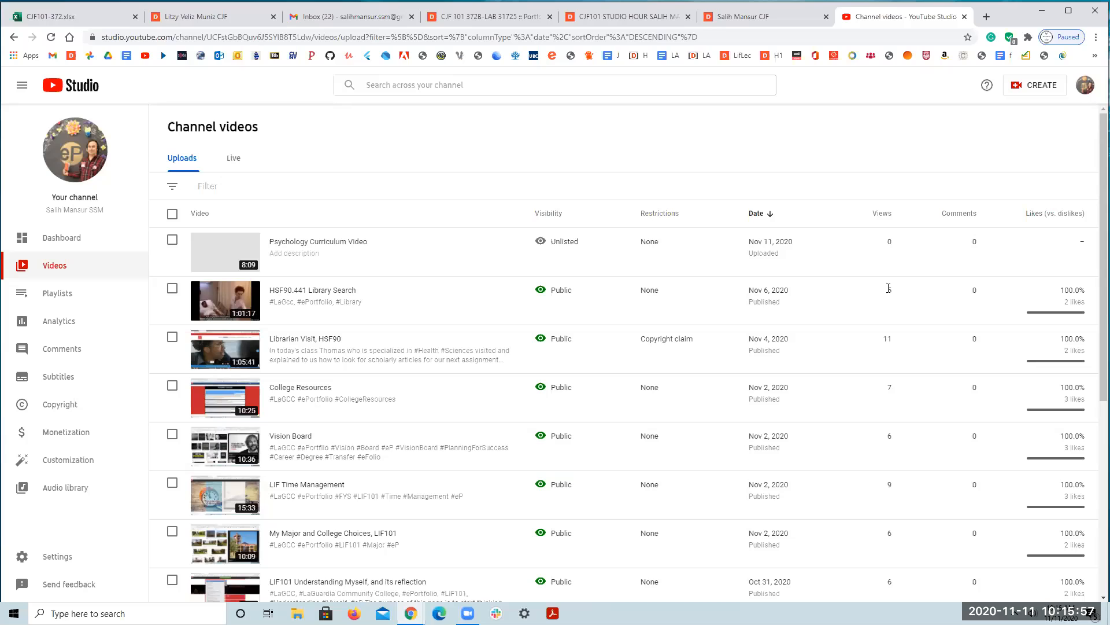